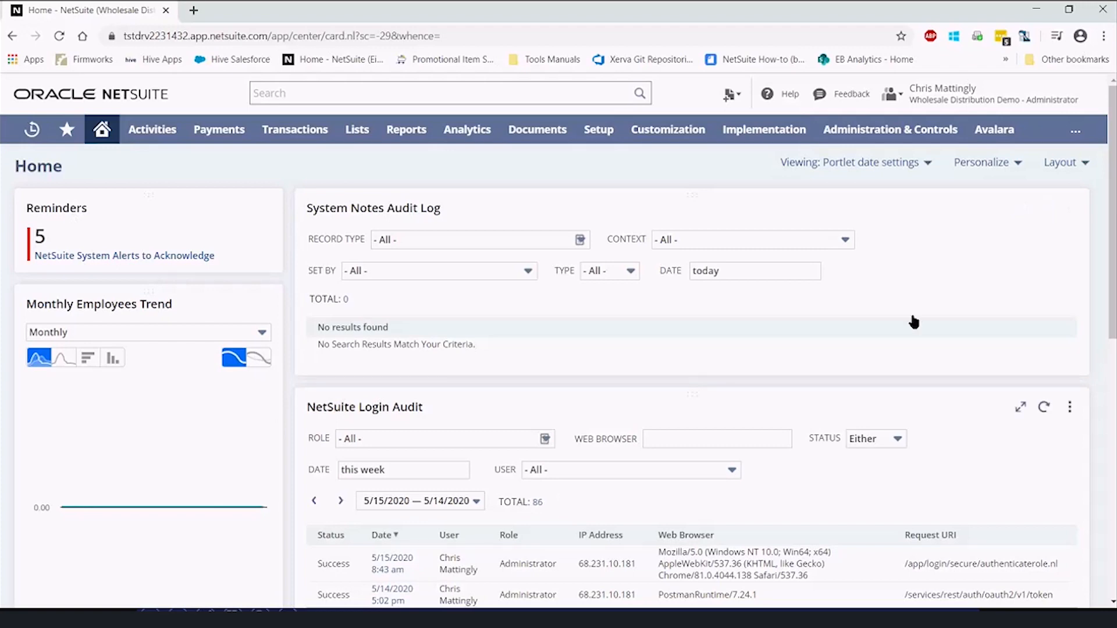
# Step: Show the SuiteCloud feature settings with REST Web Services, Token-Based Authentication and OAuth 2.0 enabled
pyautogui.click(600, 129)
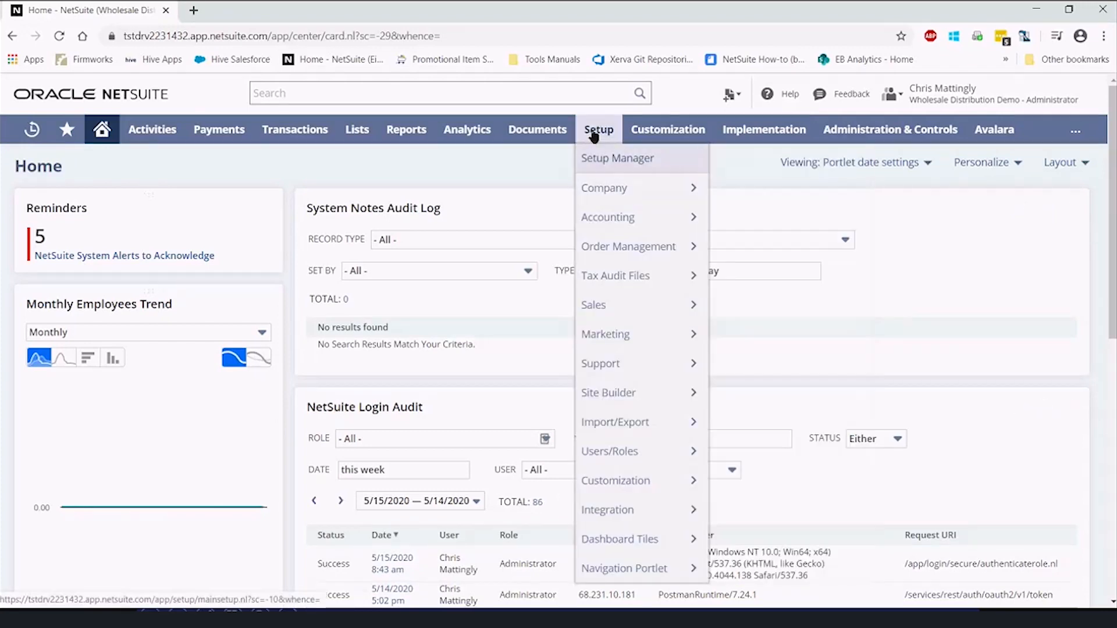
pyautogui.moveTo(604, 189)
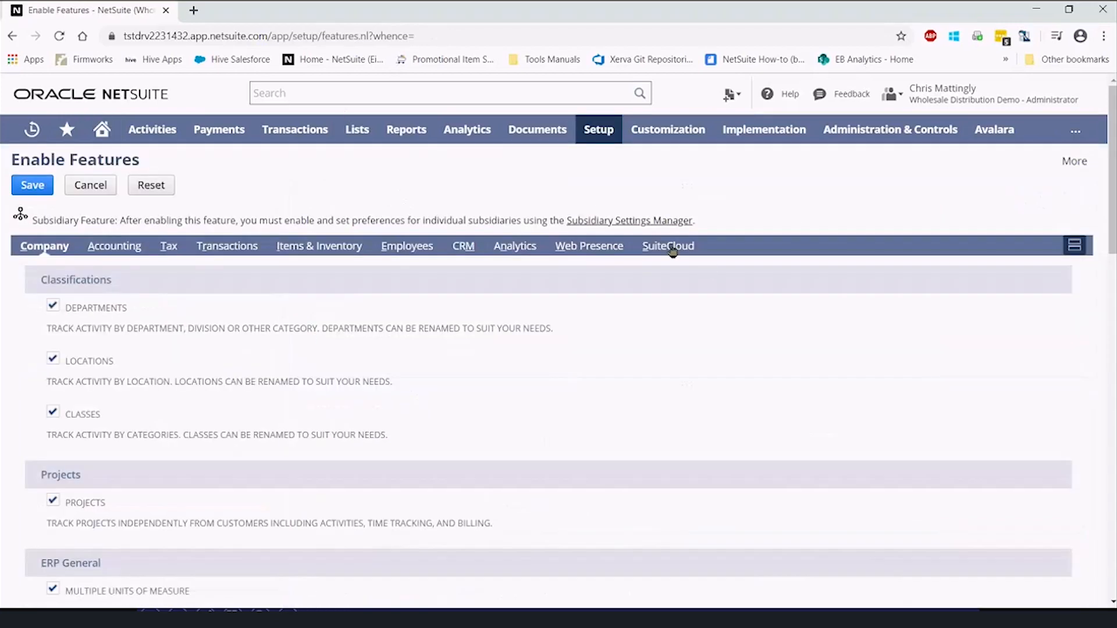
pyautogui.click(668, 247)
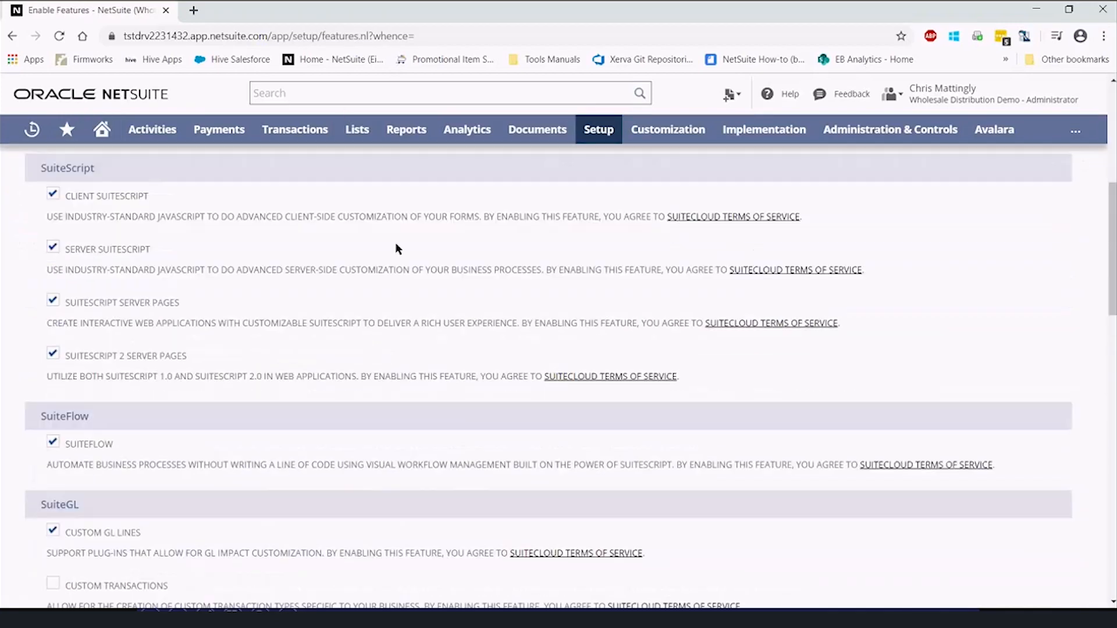
pyautogui.scroll(-3)
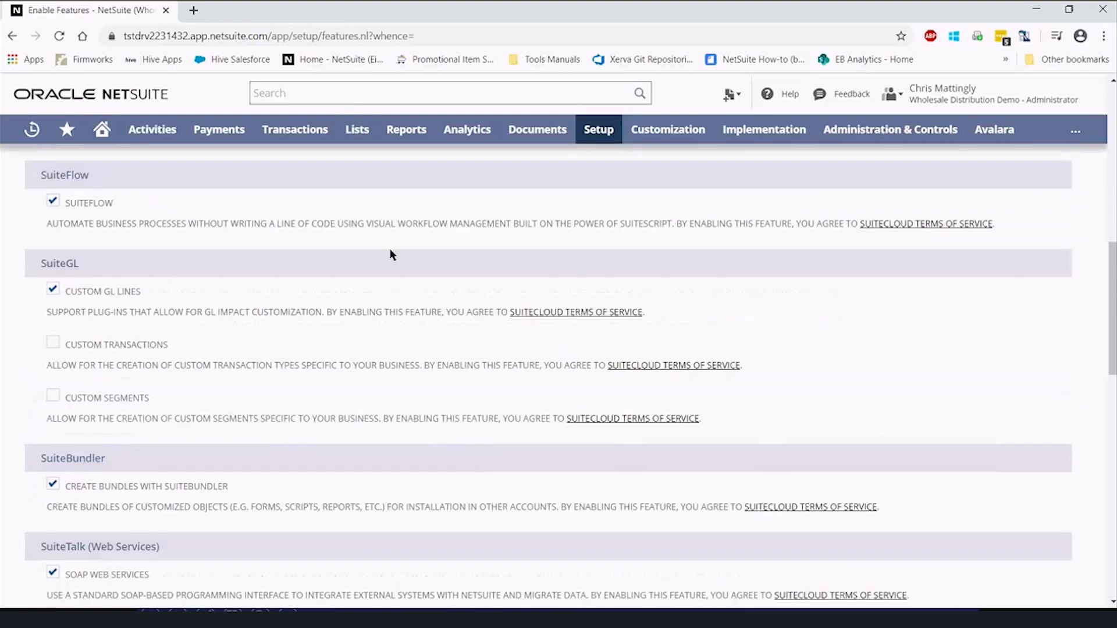
pyautogui.scroll(-3)
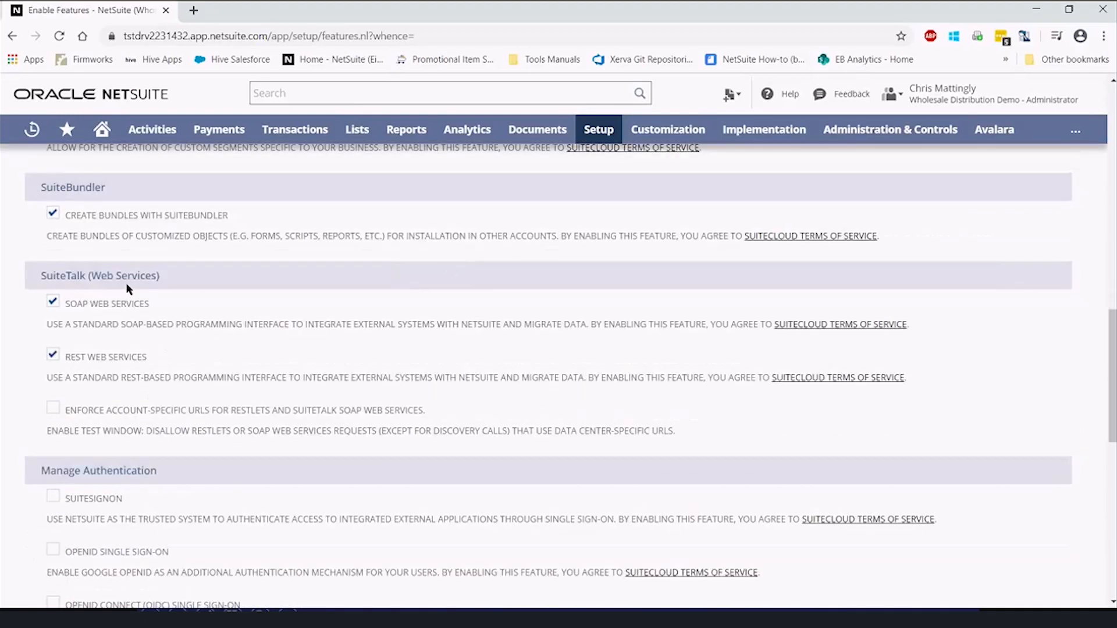
pyautogui.moveTo(98, 360)
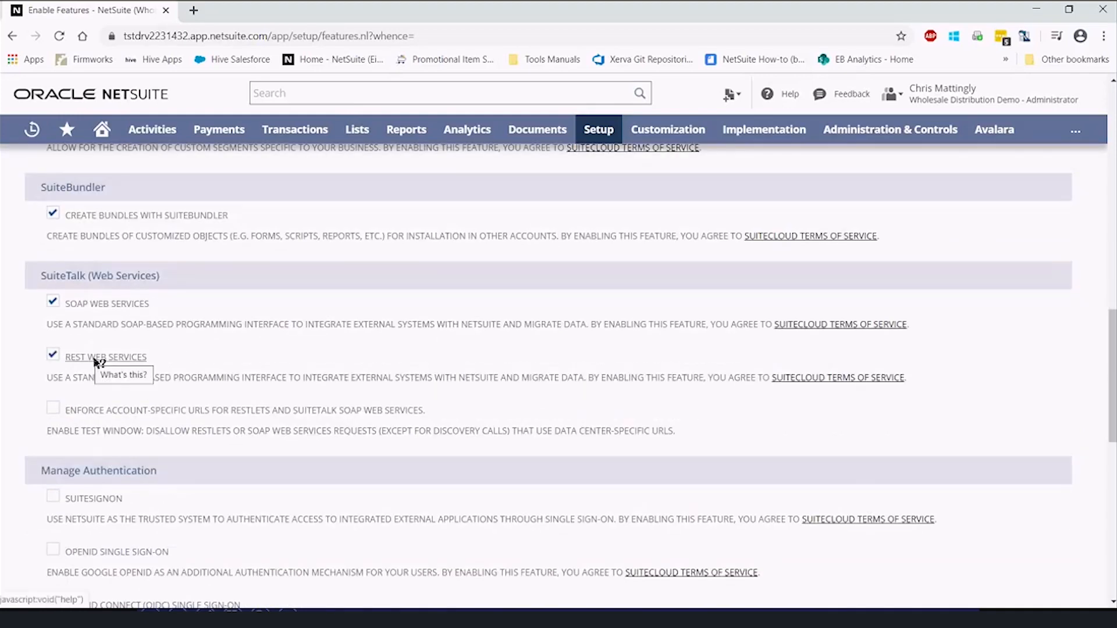
pyautogui.scroll(-3)
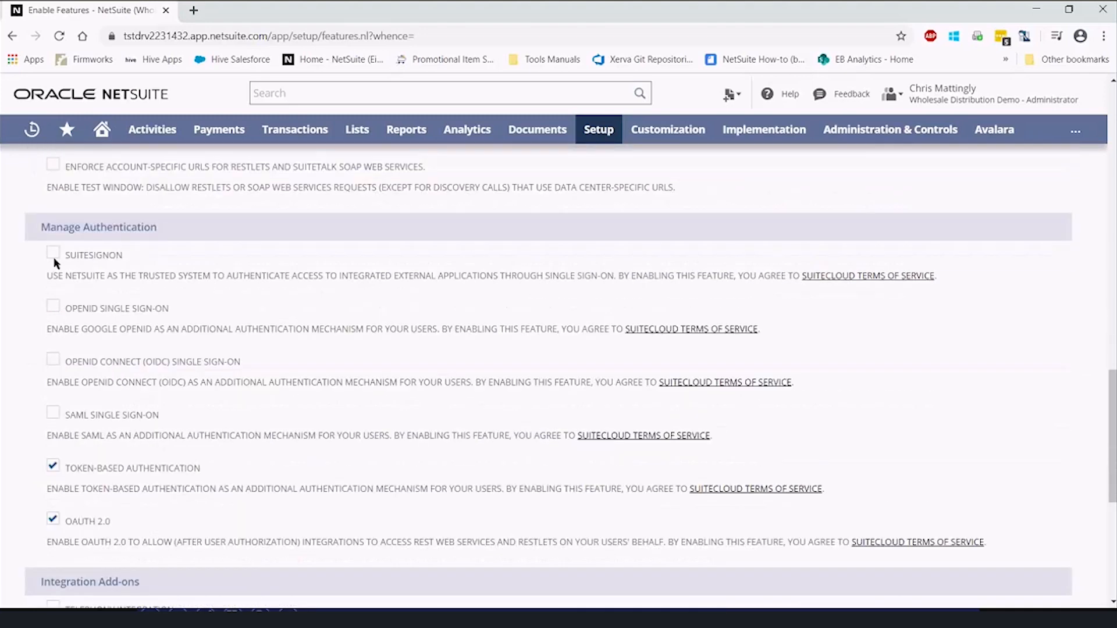
pyautogui.scroll(-3)
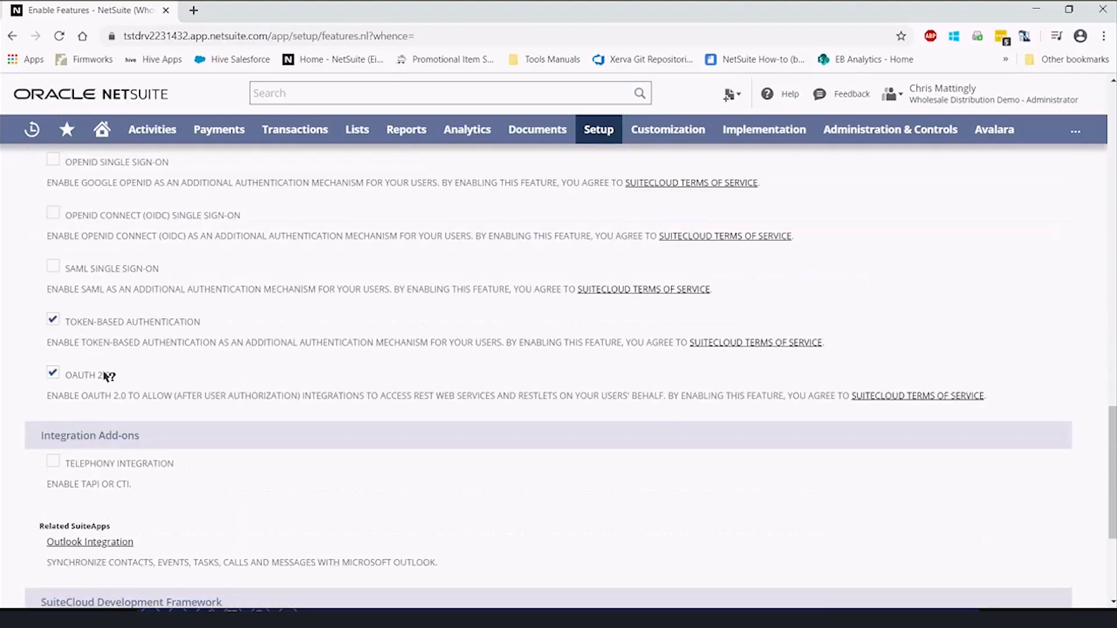
pyautogui.moveTo(331, 221)
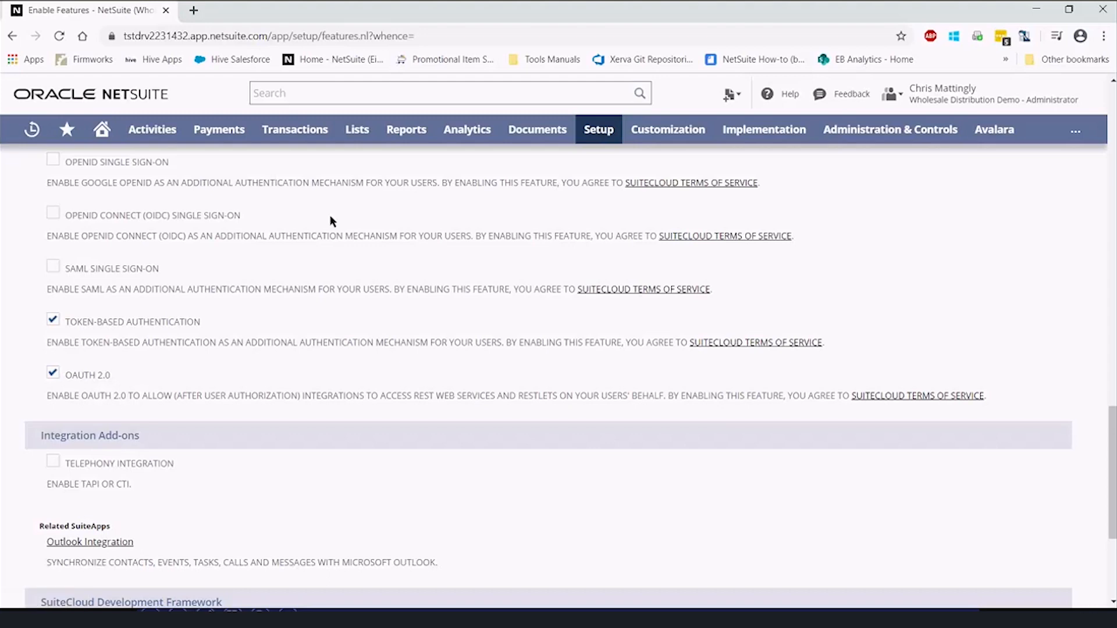
# Step: Start a blank new integration record via Setup > Integration > Manage Integrations > New
pyautogui.click(599, 130)
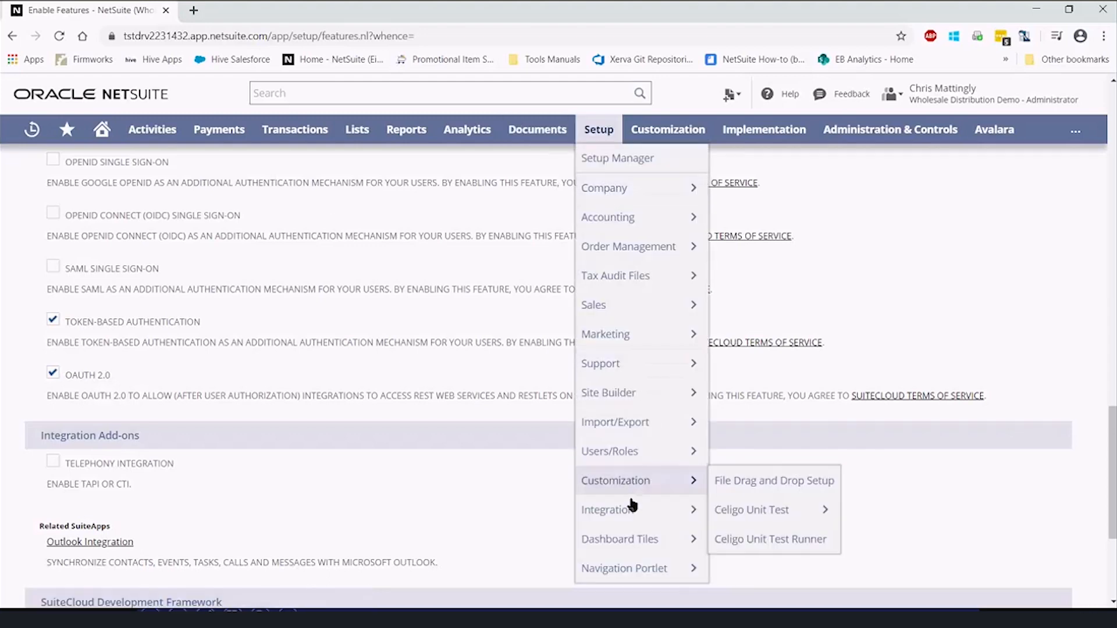
pyautogui.moveTo(621, 509)
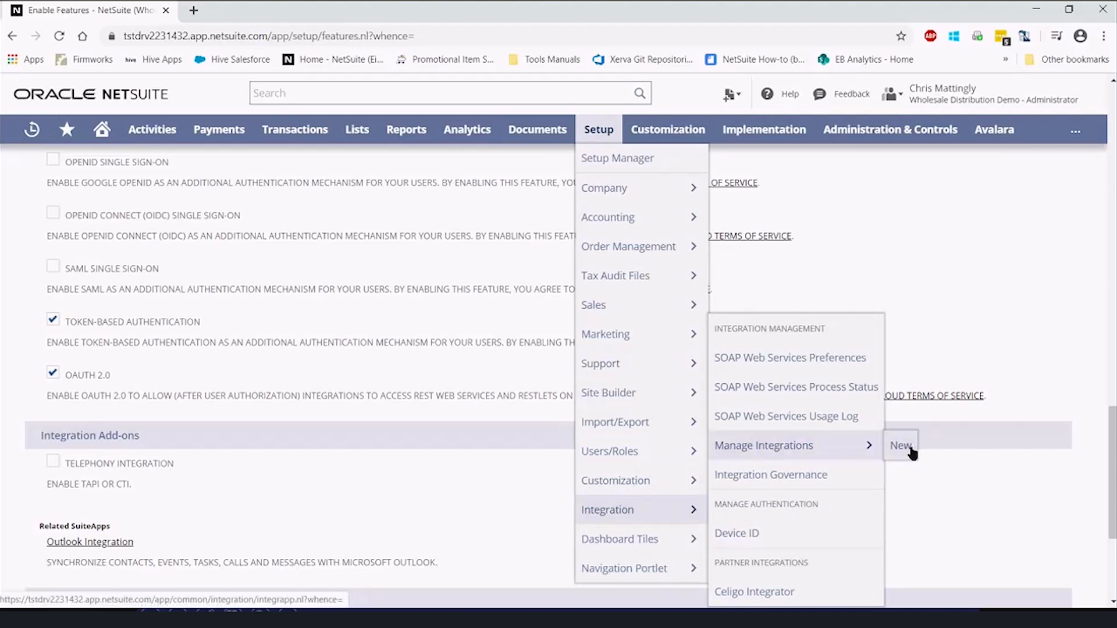
pyautogui.click(900, 446)
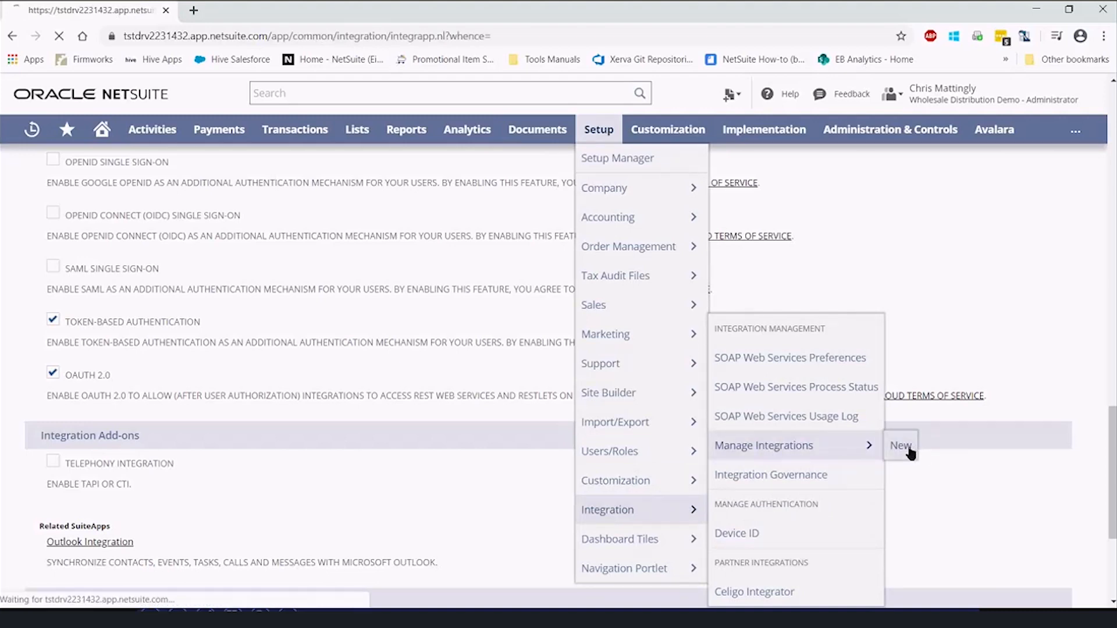
pyautogui.click(900, 446)
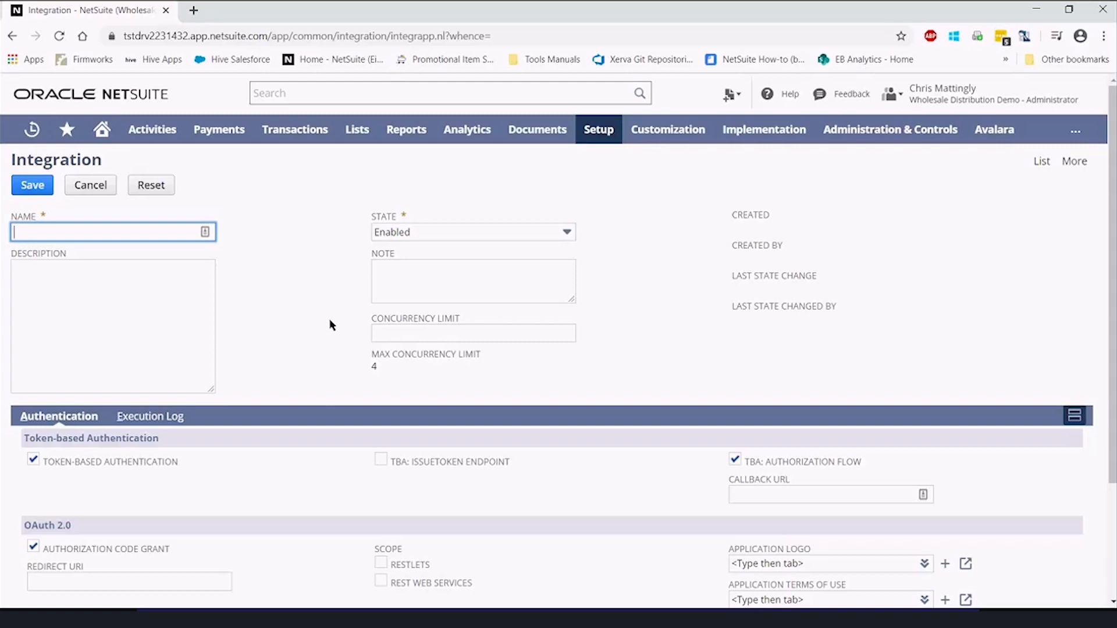
pyautogui.moveTo(74, 214)
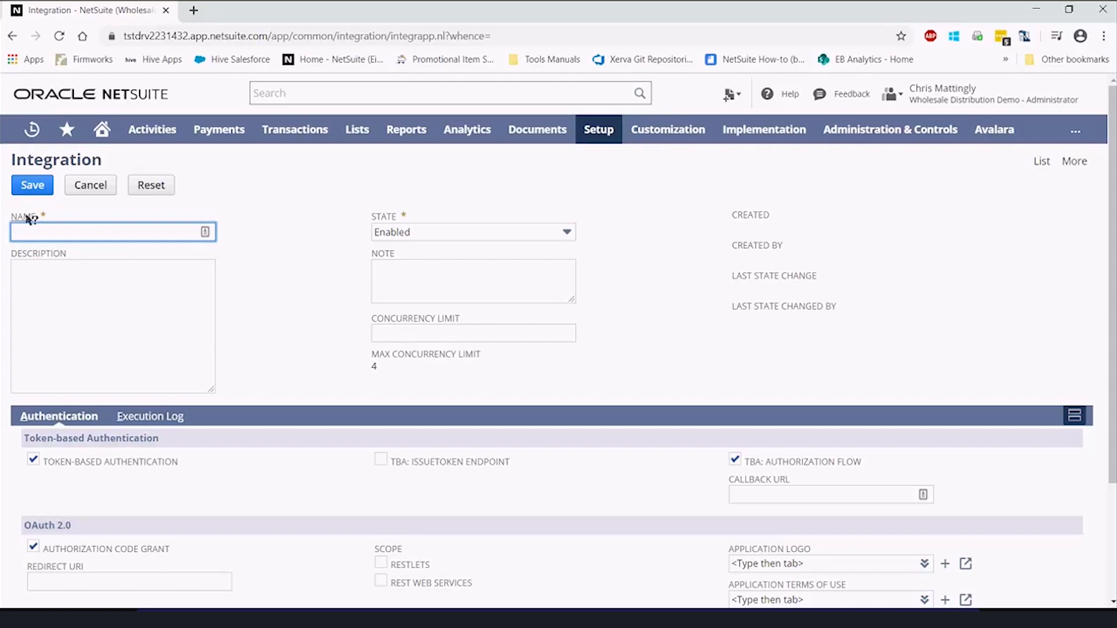
# Step: Name the integration Video Demo with description demo for video
pyautogui.write('Video Demo')
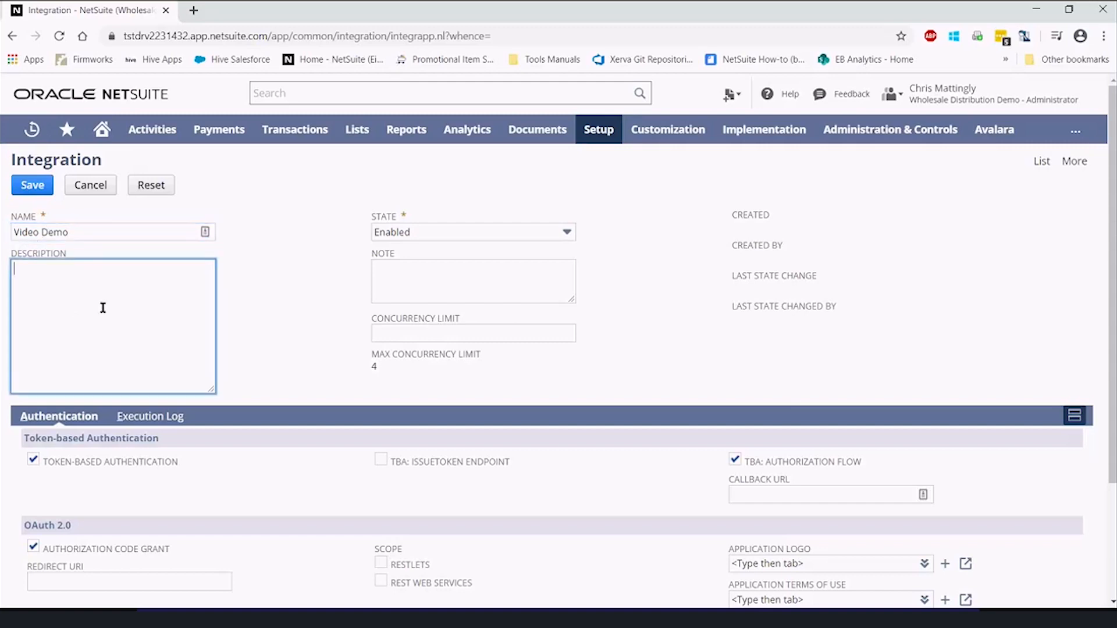
pyautogui.write('d')
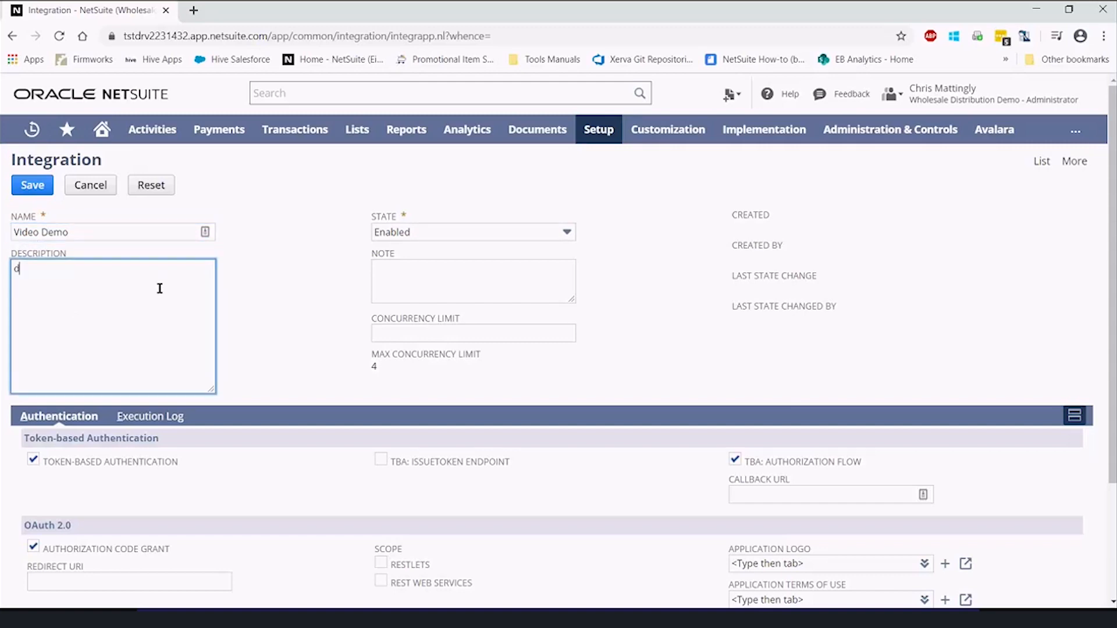
pyautogui.write('emo for video')
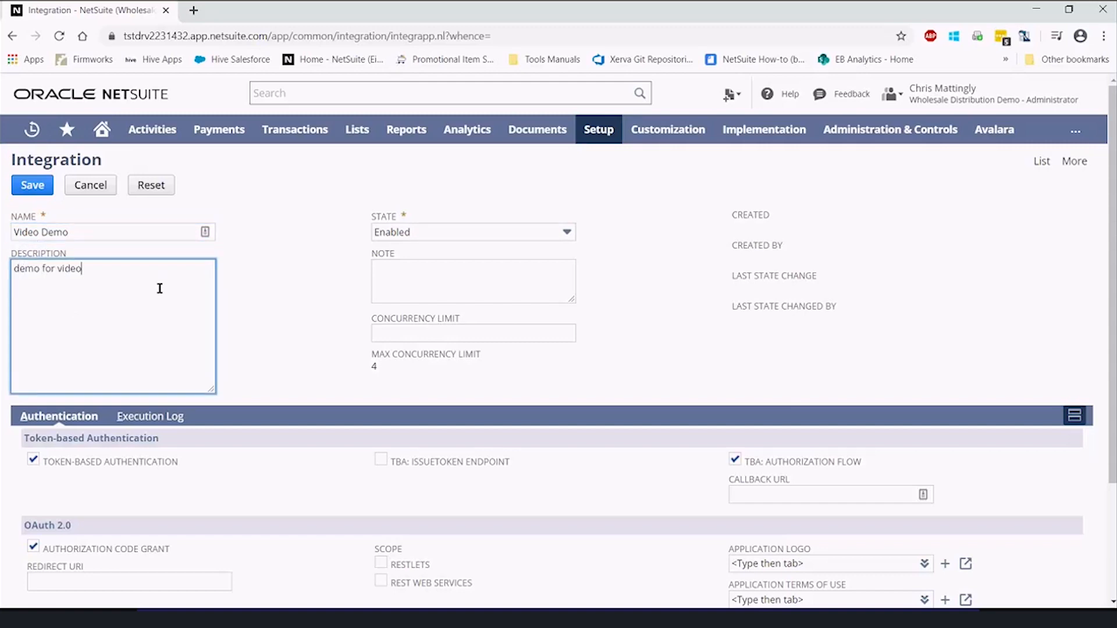
pyautogui.moveTo(62, 338)
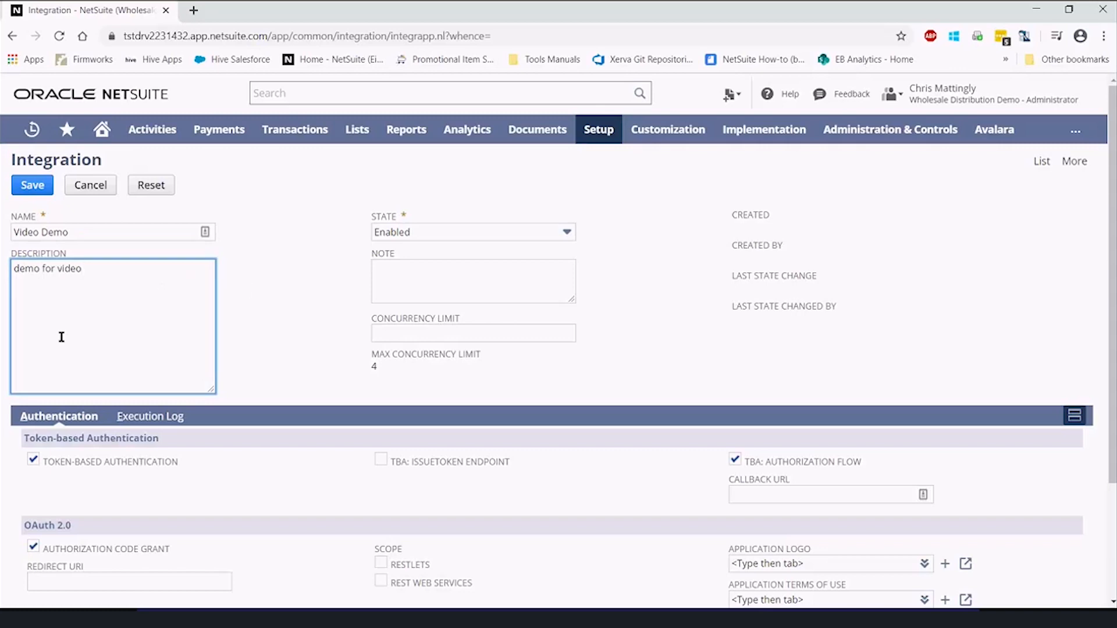
# Step: Turn off Token-Based Authentication and grant the REST Web Services scope, ready for the redirect URI
pyautogui.scroll(-3)
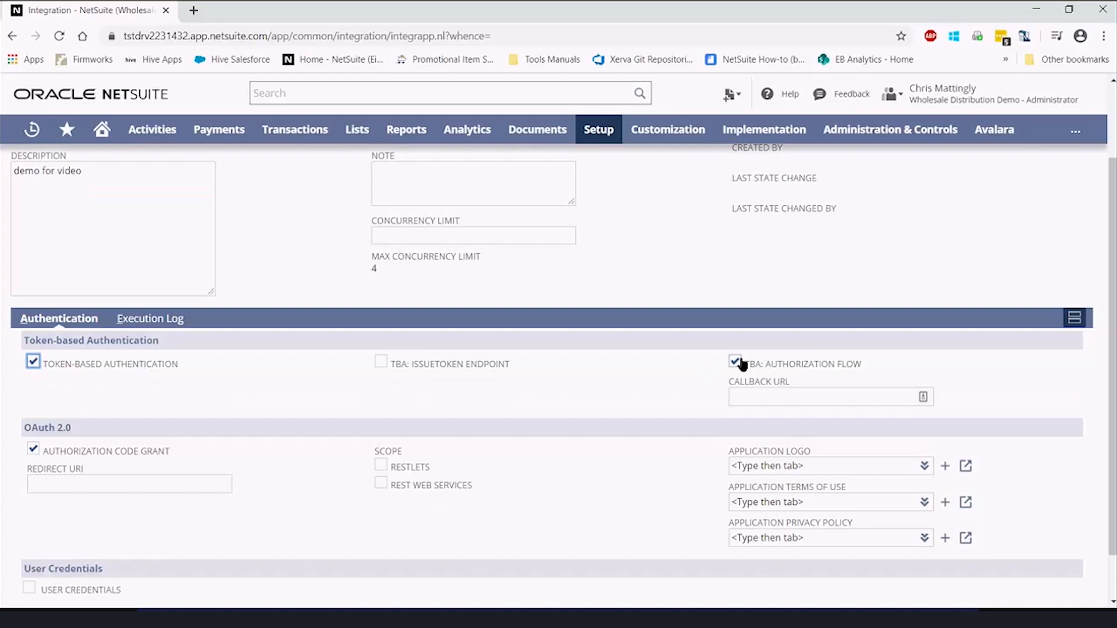
pyautogui.click(30, 363)
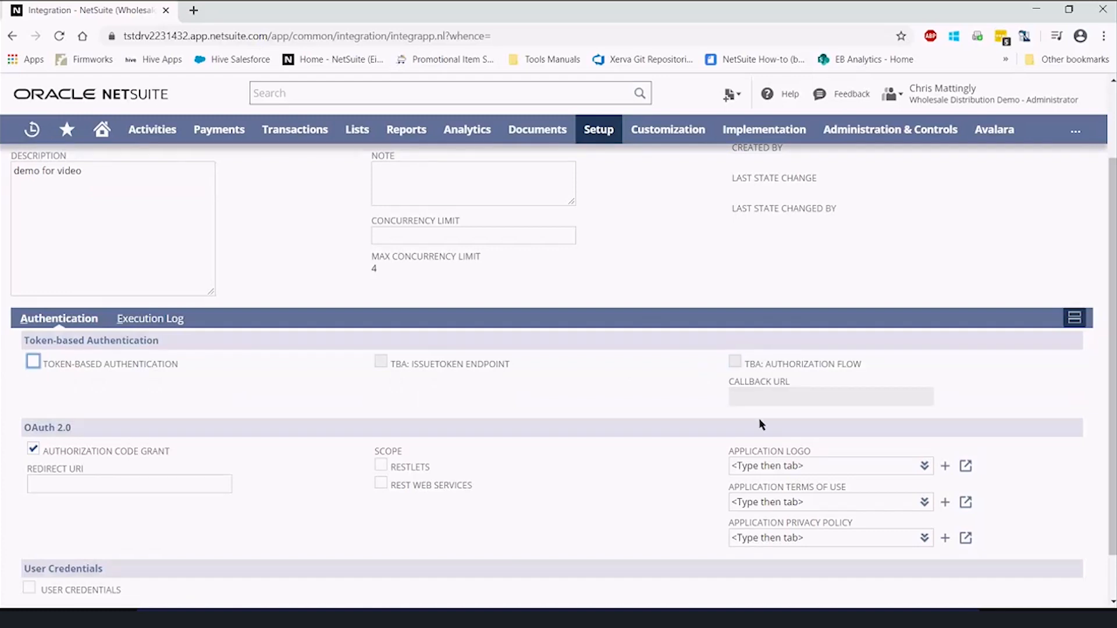
pyautogui.scroll(-3)
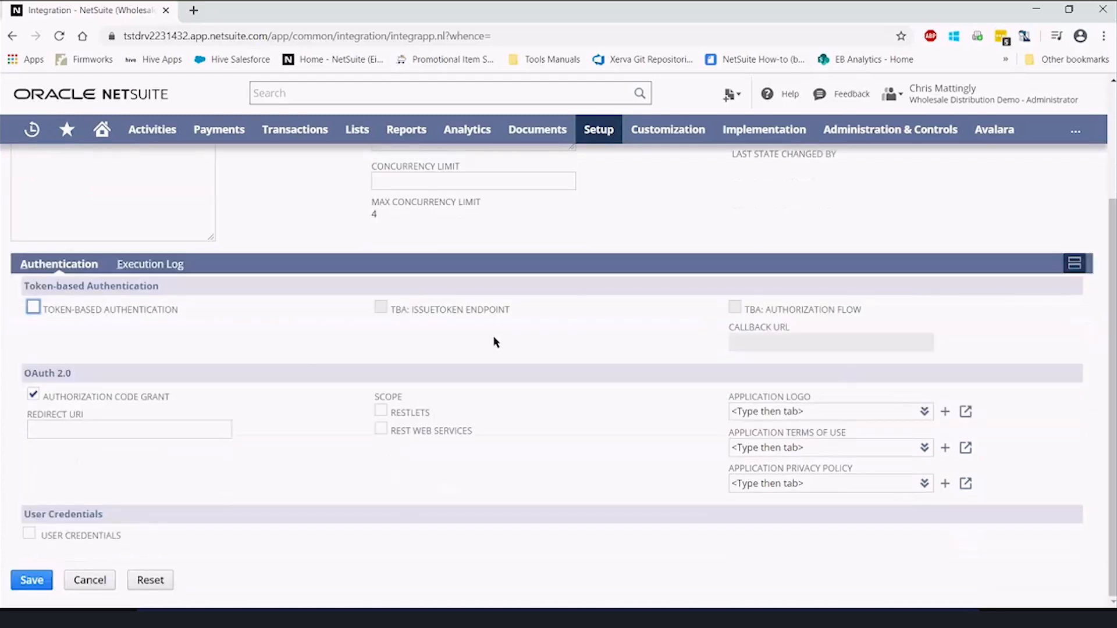
pyautogui.moveTo(64, 370)
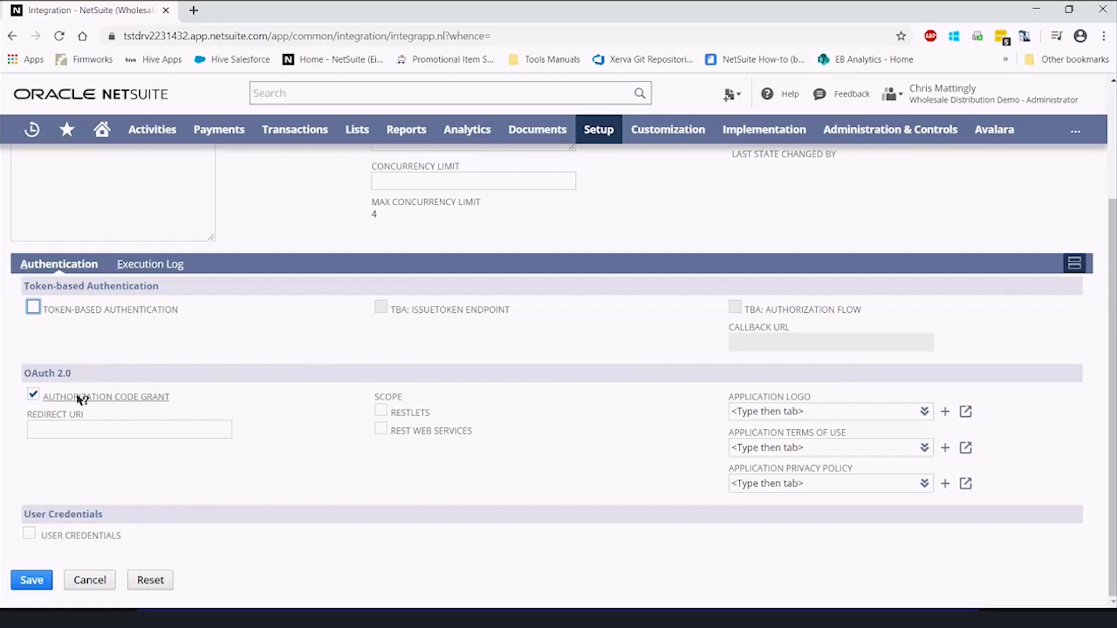
pyautogui.click(380, 431)
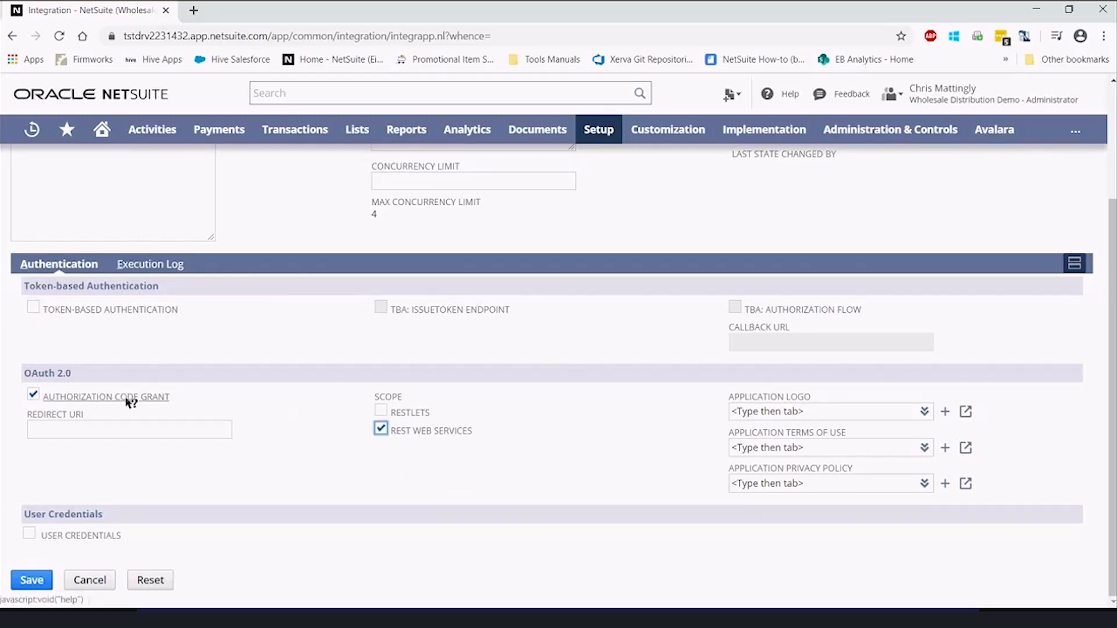
pyautogui.moveTo(445, 438)
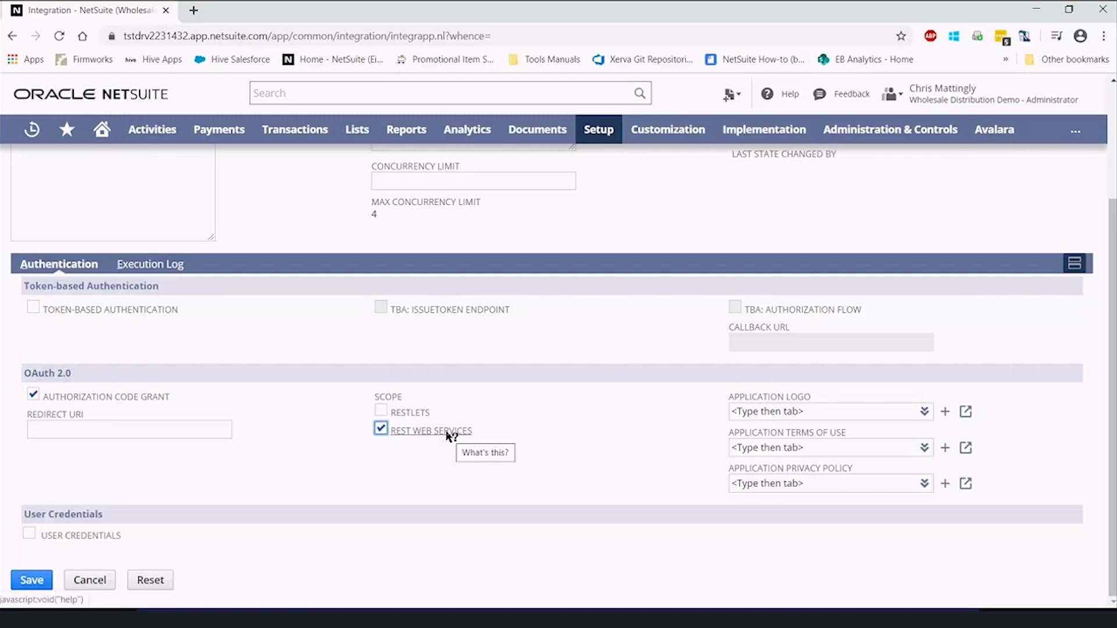
pyautogui.click(128, 430)
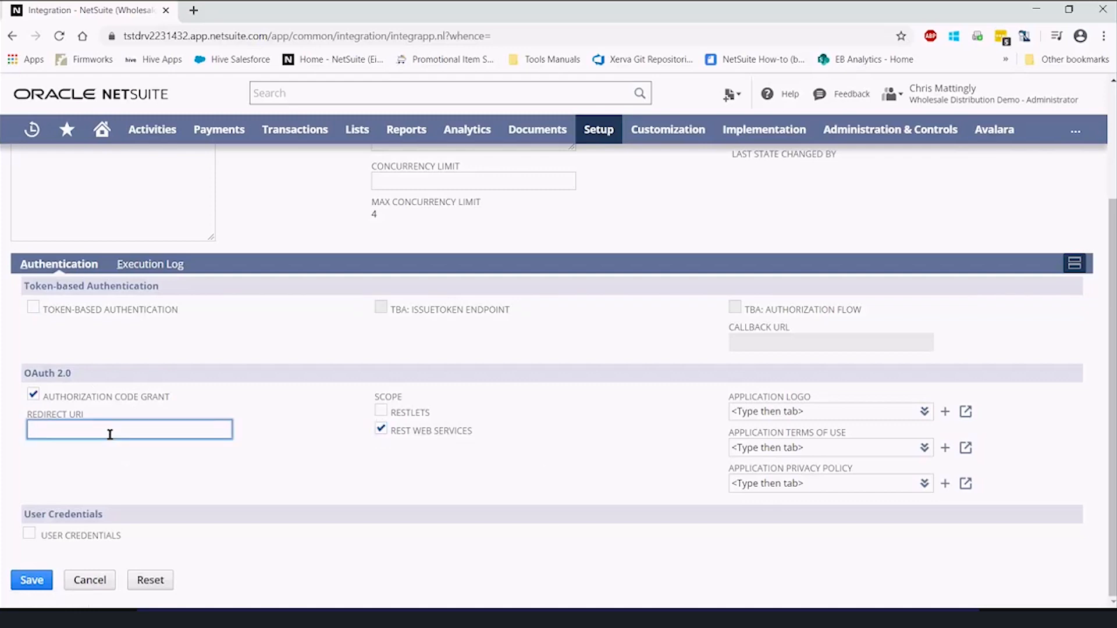
pyautogui.write('https://localhost')
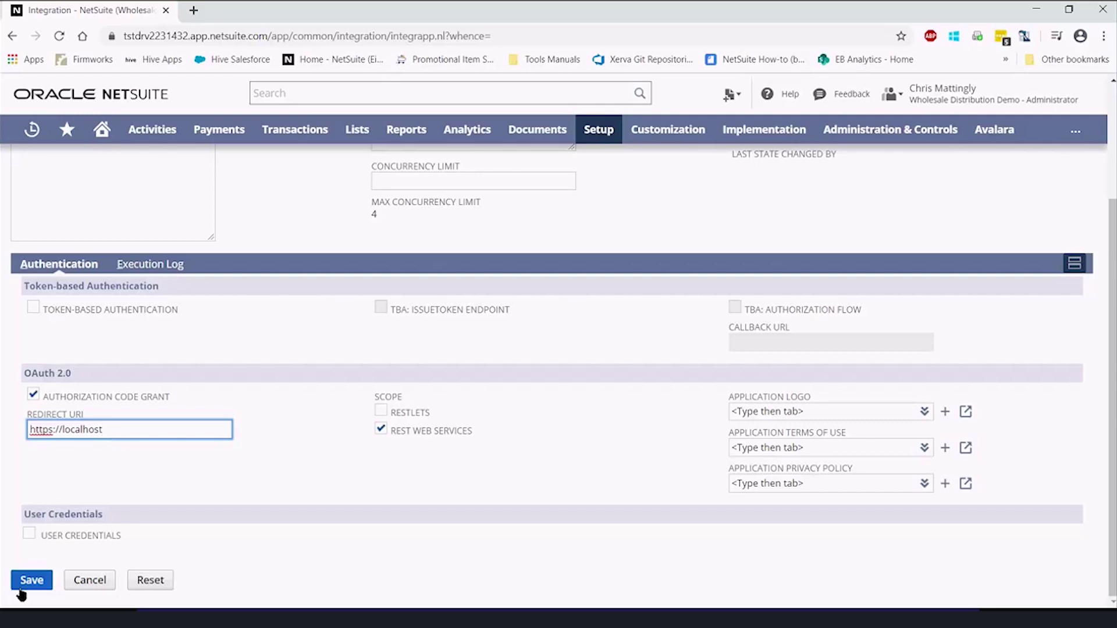
# Step: Save the Video Demo integration and reveal its one-time client ID and client secret
pyautogui.click(31, 580)
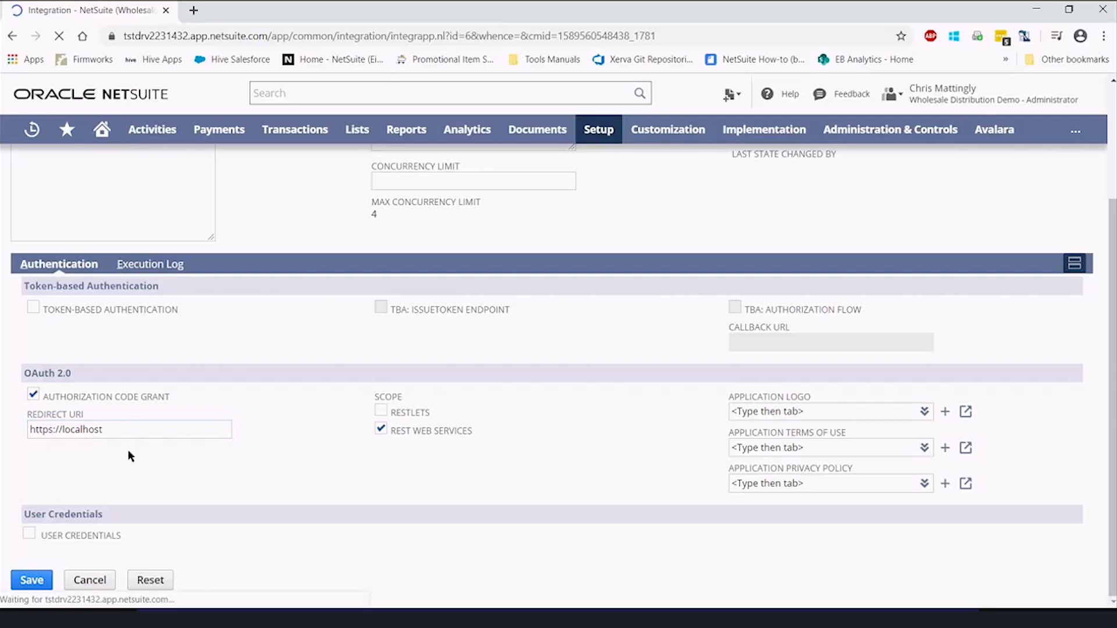
pyautogui.click(30, 580)
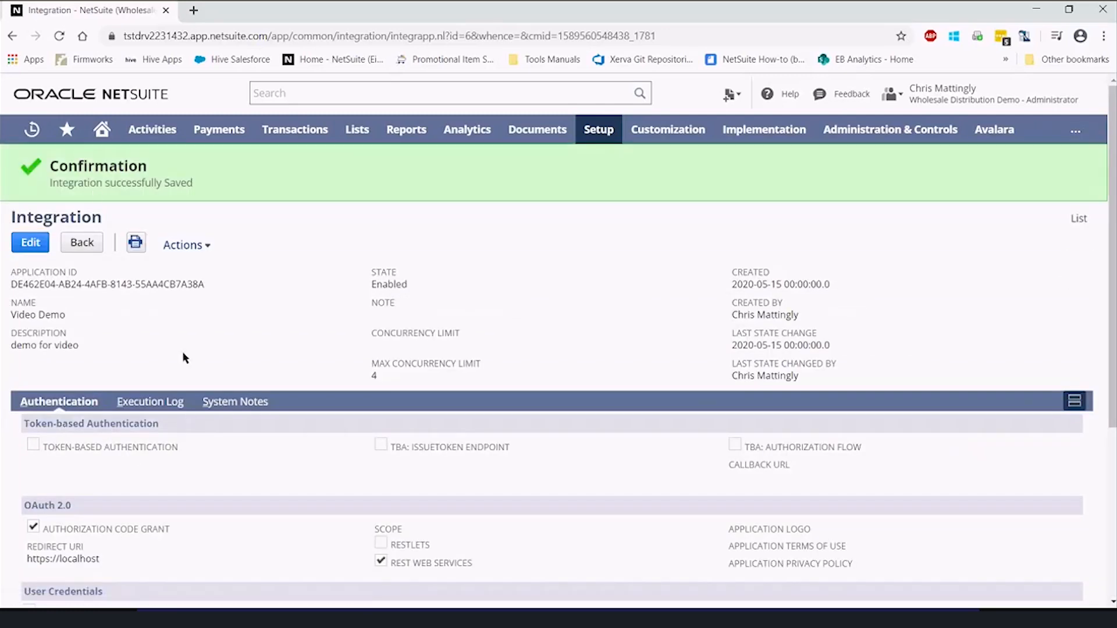
pyautogui.scroll(-3)
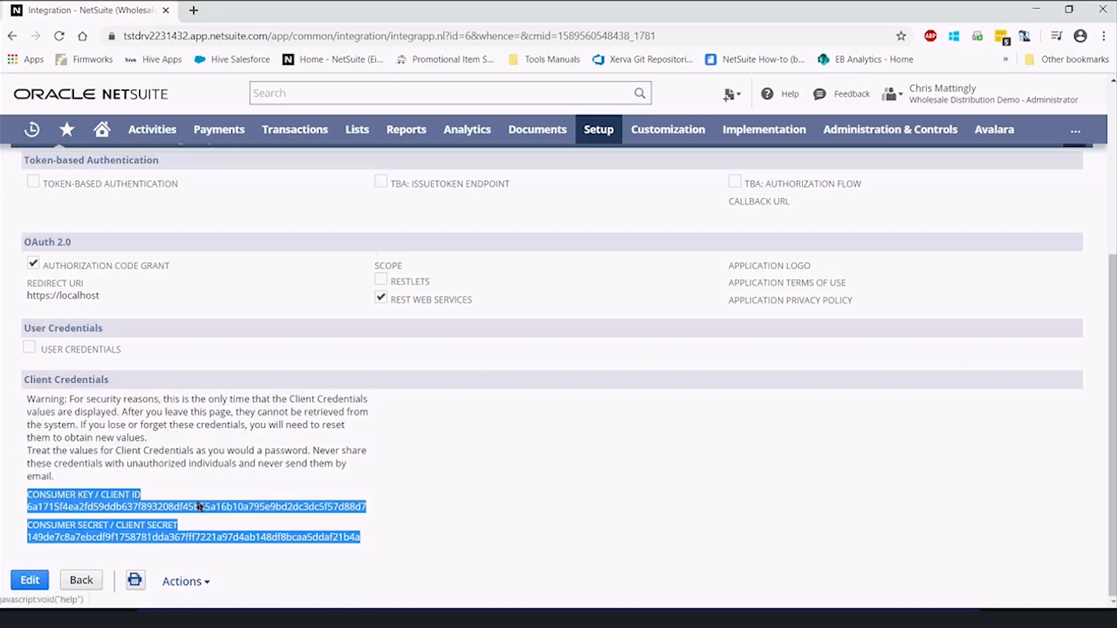
pyautogui.moveTo(228, 519)
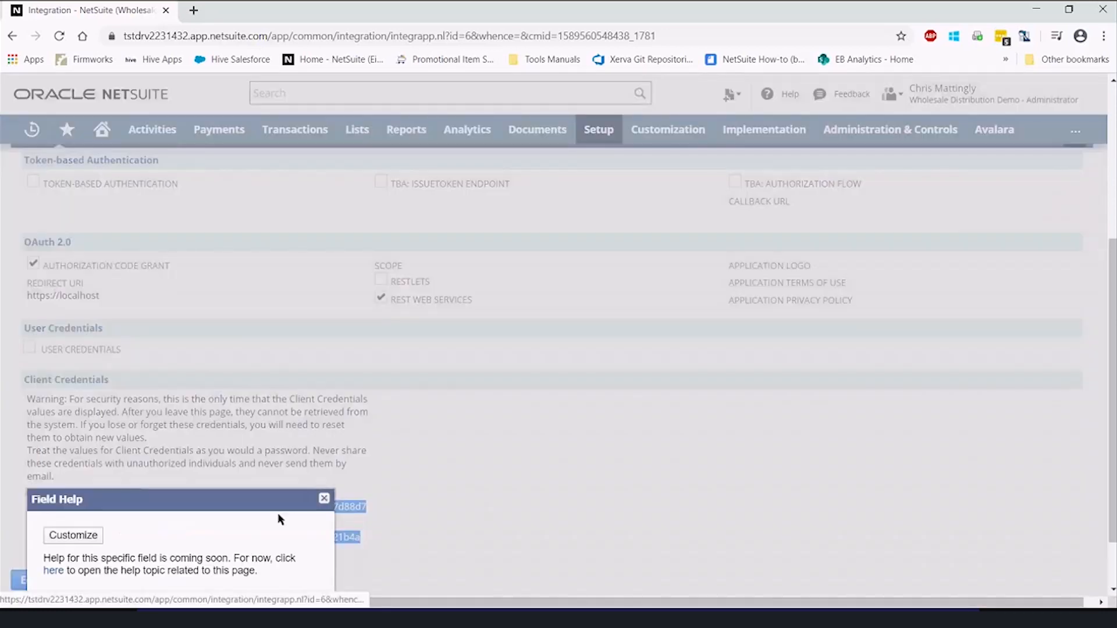
pyautogui.click(323, 498)
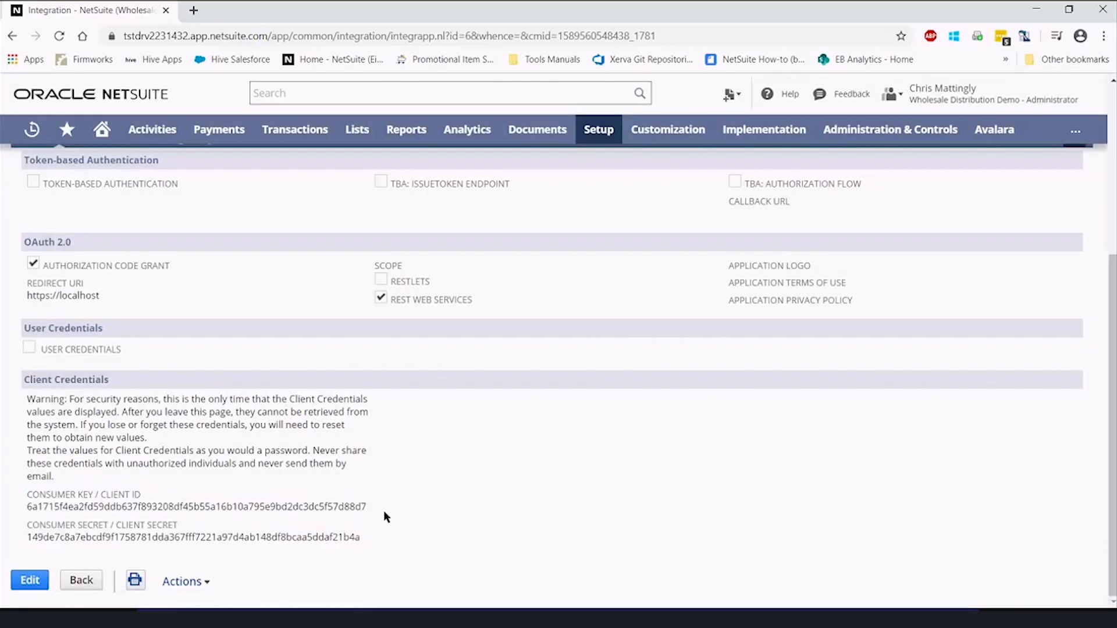
pyautogui.moveTo(601, 366)
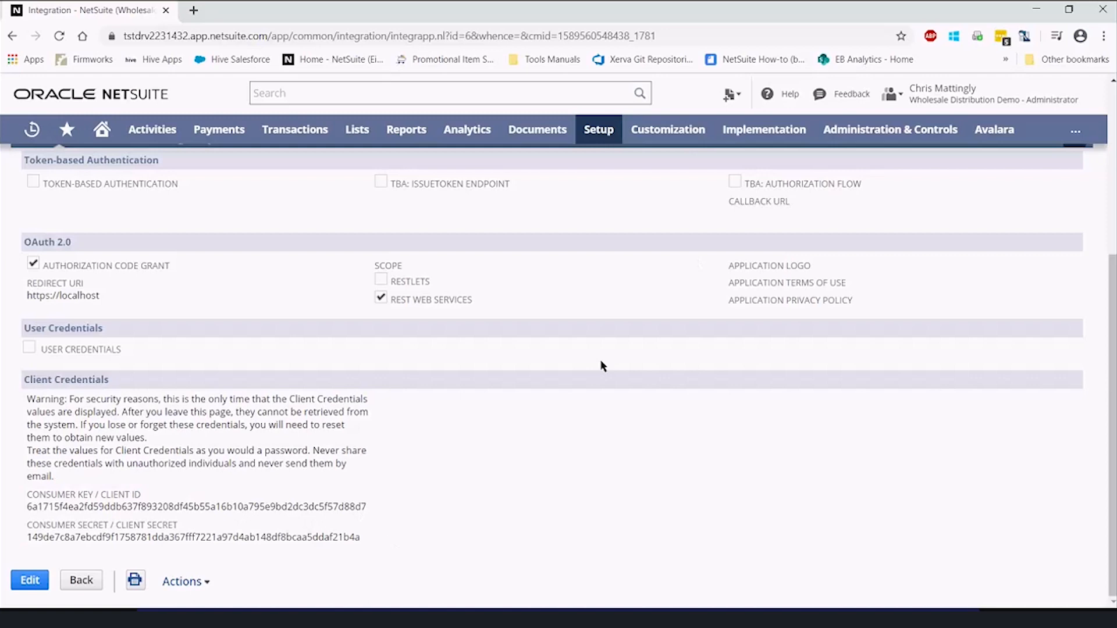
pyautogui.moveTo(466, 498)
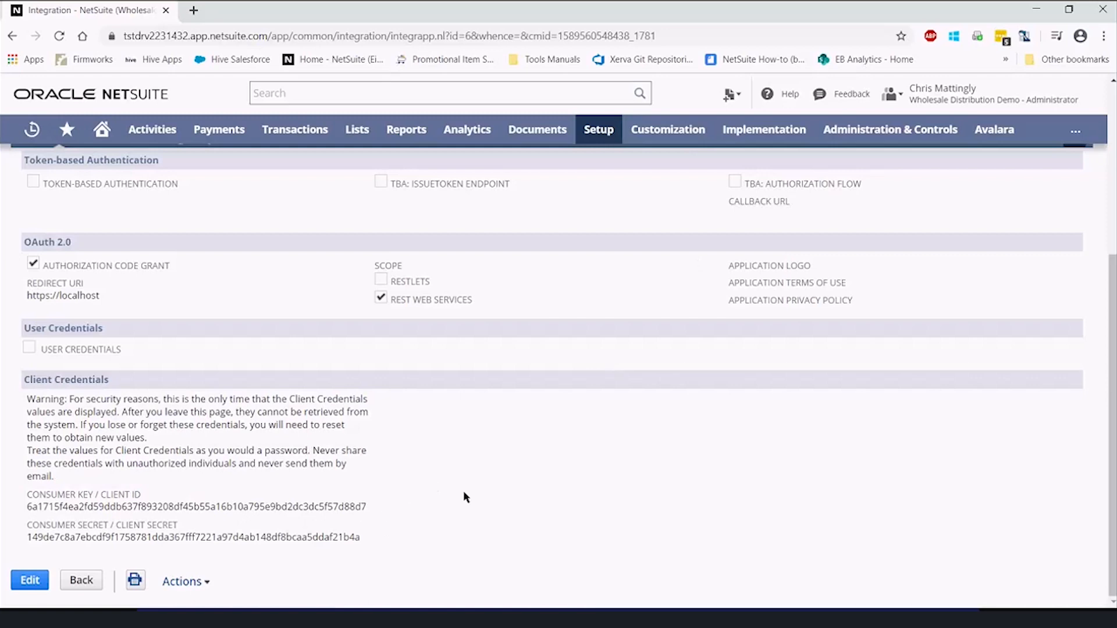
pyautogui.moveTo(470, 528)
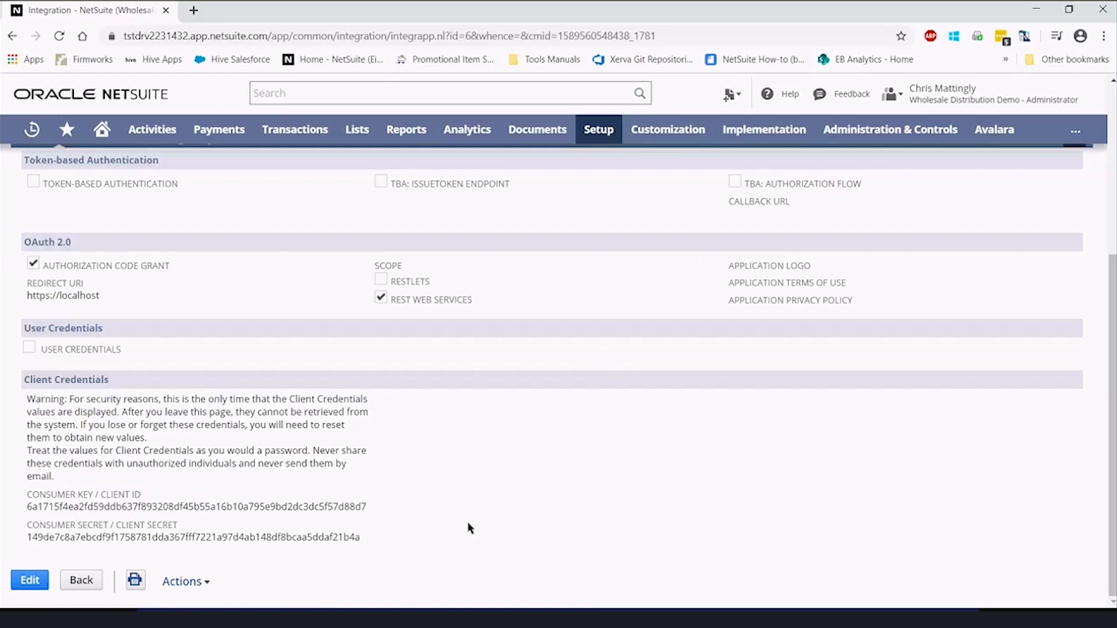
pyautogui.moveTo(575, 565)
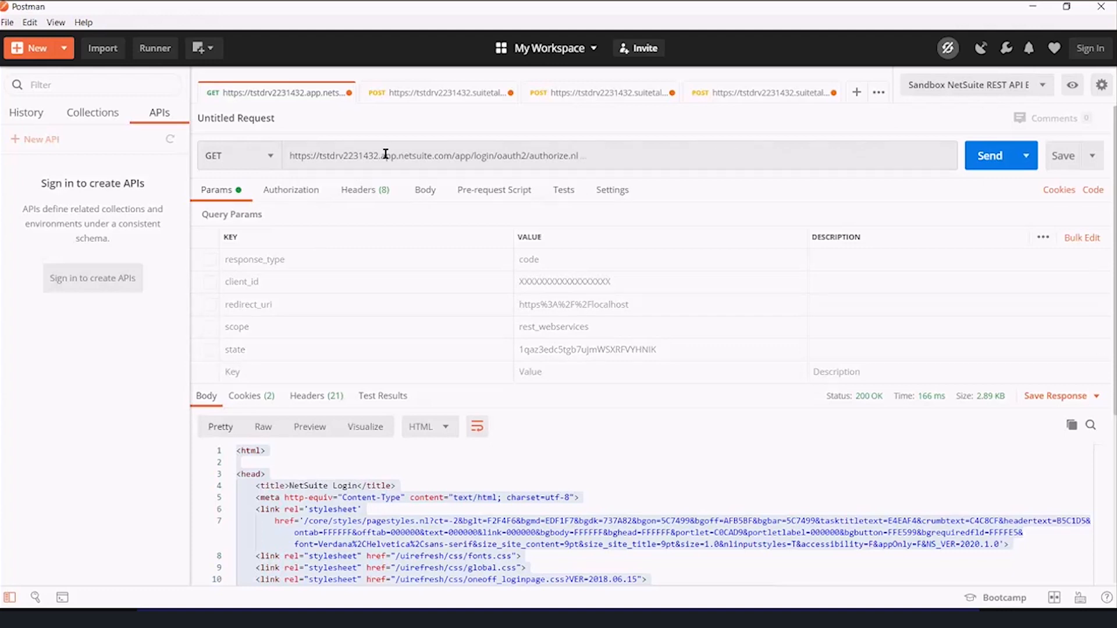
pyautogui.moveTo(368, 197)
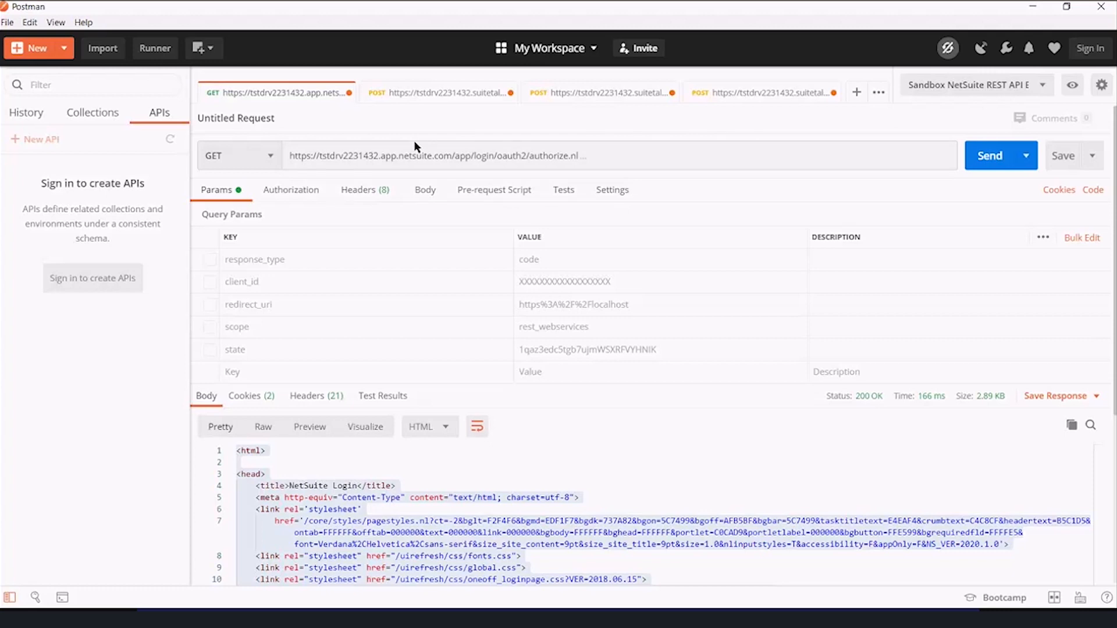
pyautogui.moveTo(378, 180)
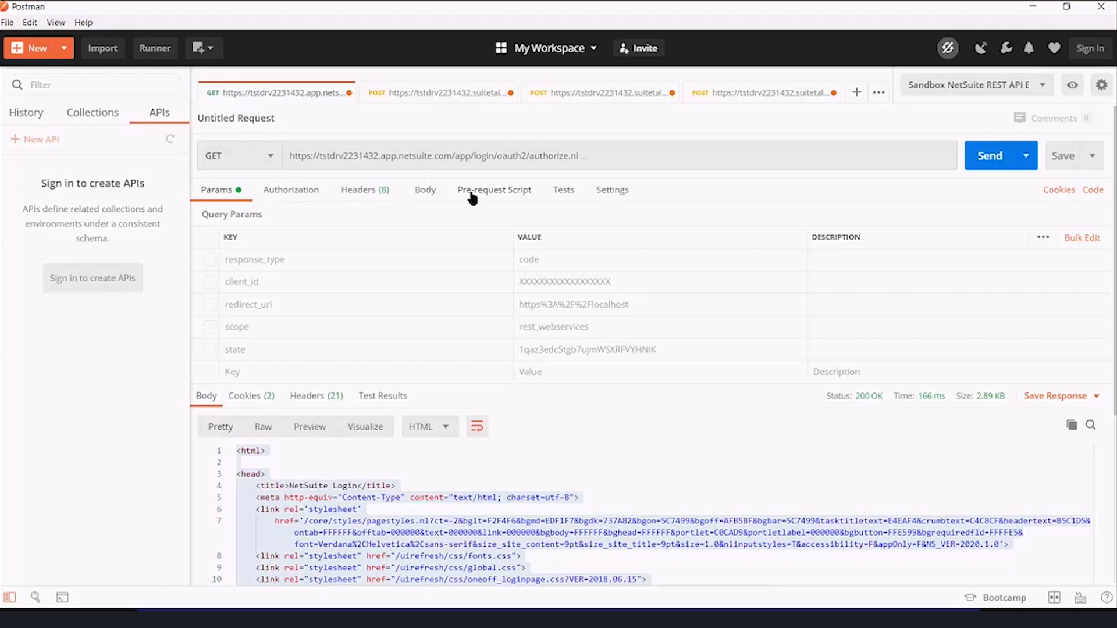
pyautogui.moveTo(428, 170)
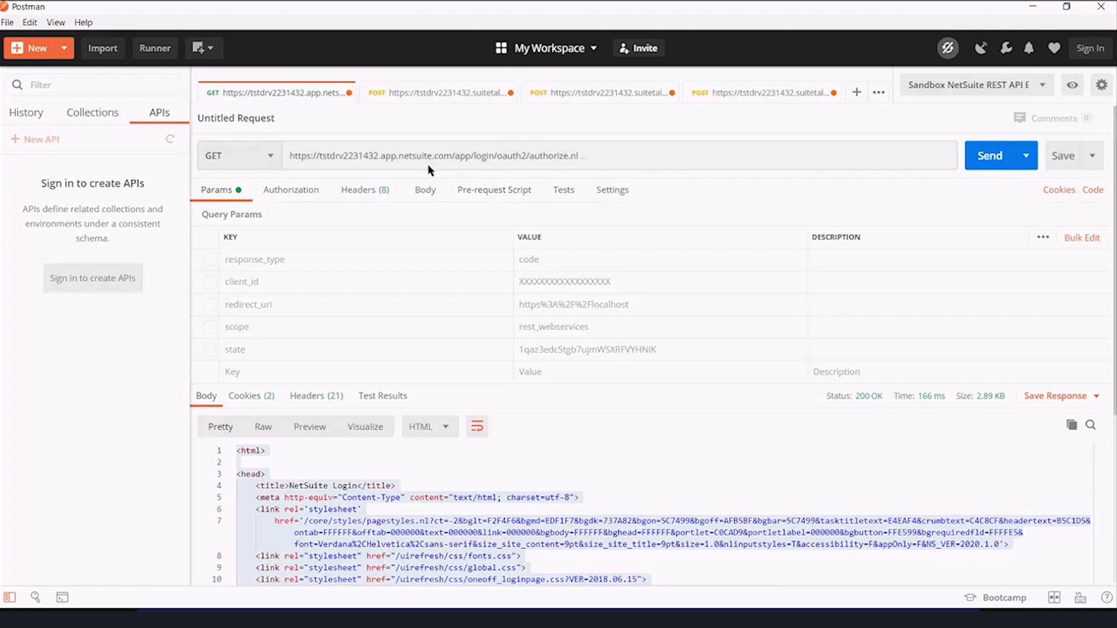
# Step: Inspect the account host and netsuite domain parts of the authorize request URL
pyautogui.click(318, 156)
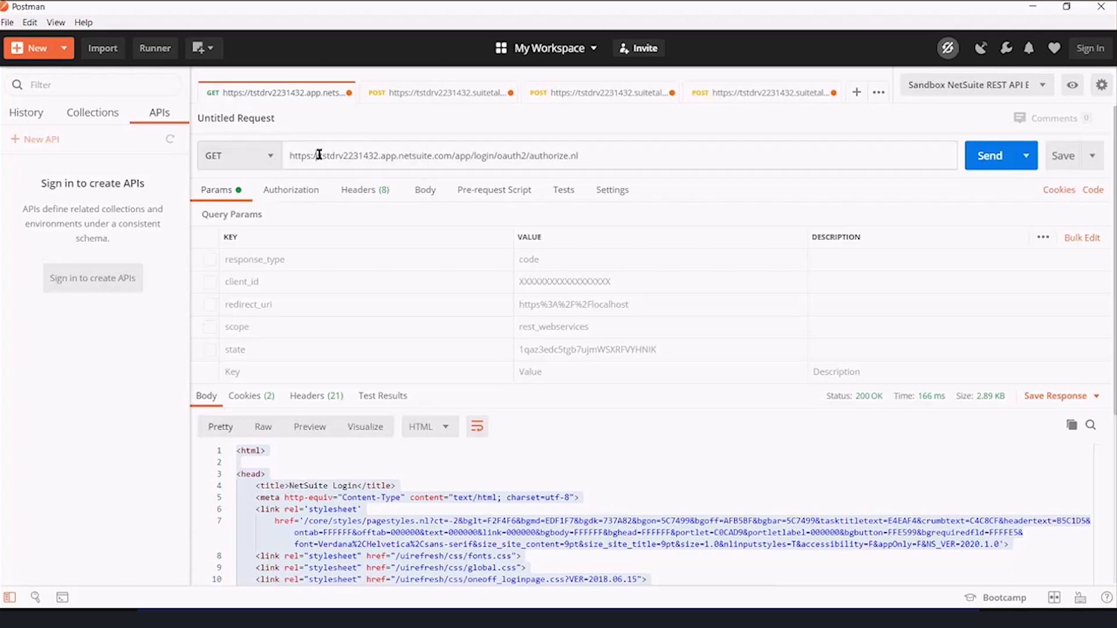
pyautogui.doubleClick(349, 156)
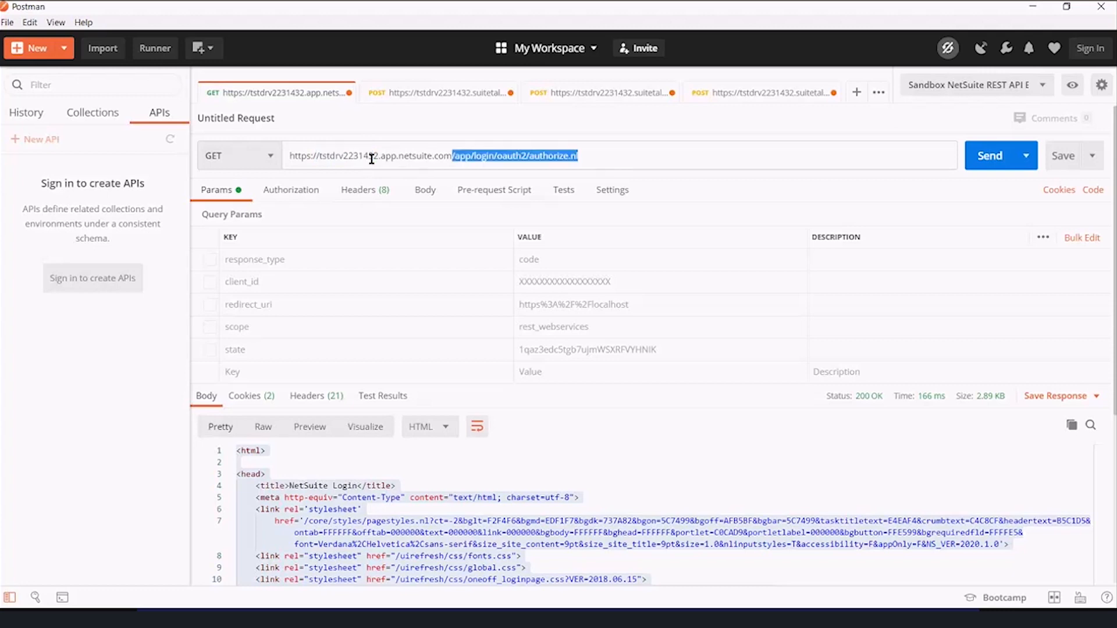
pyautogui.click(443, 156)
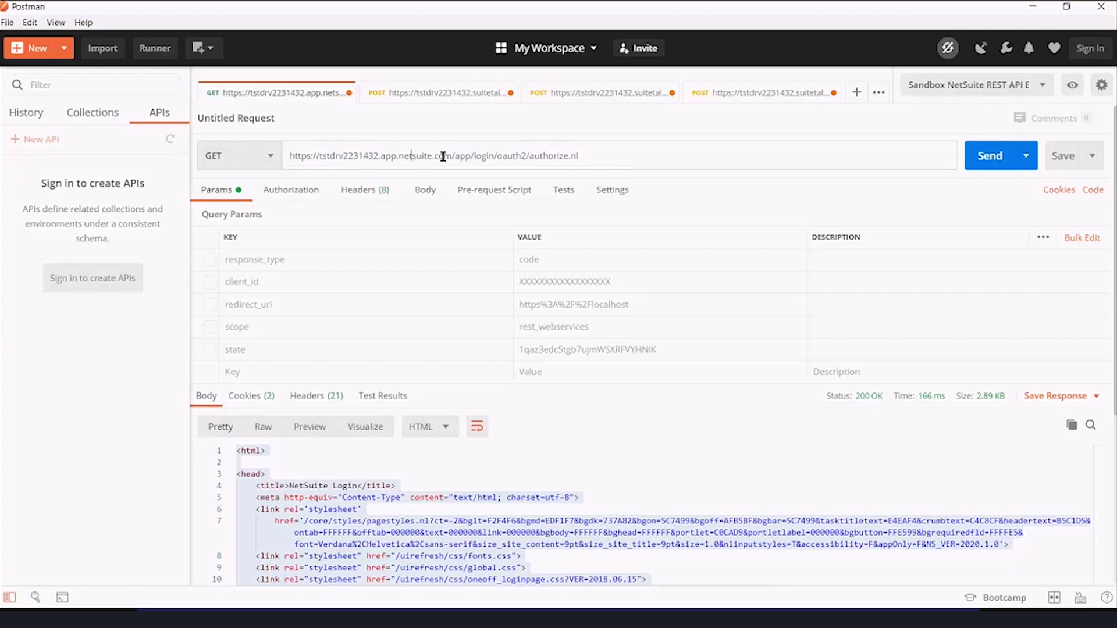
pyautogui.doubleClick(461, 156)
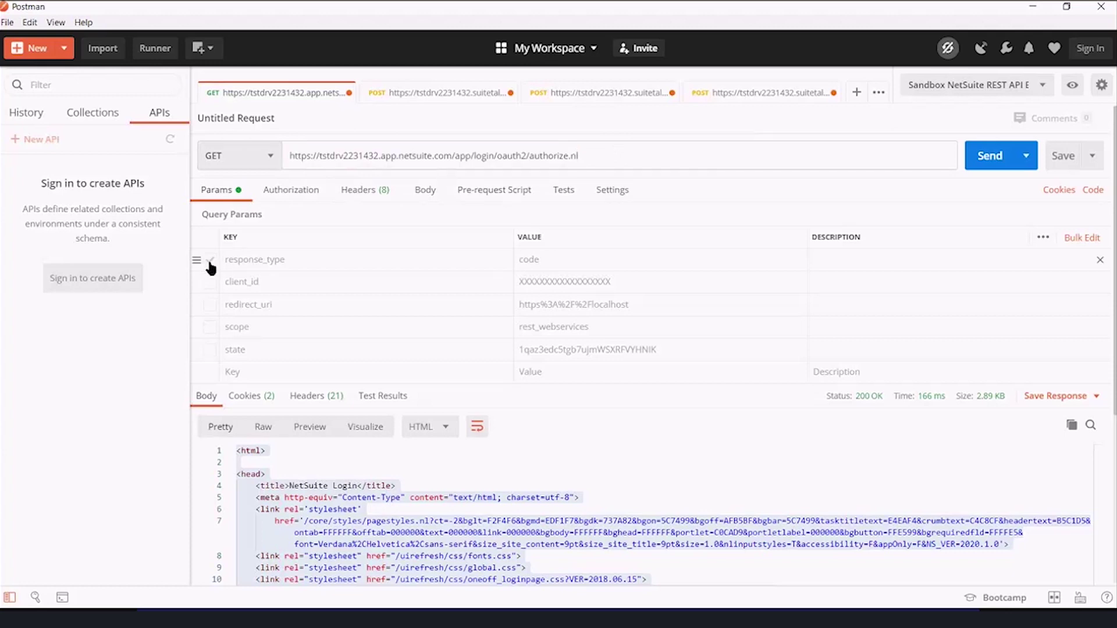
# Step: Enable the response_type, redirect_uri, scope and state parameters on the authorize request
pyautogui.click(209, 259)
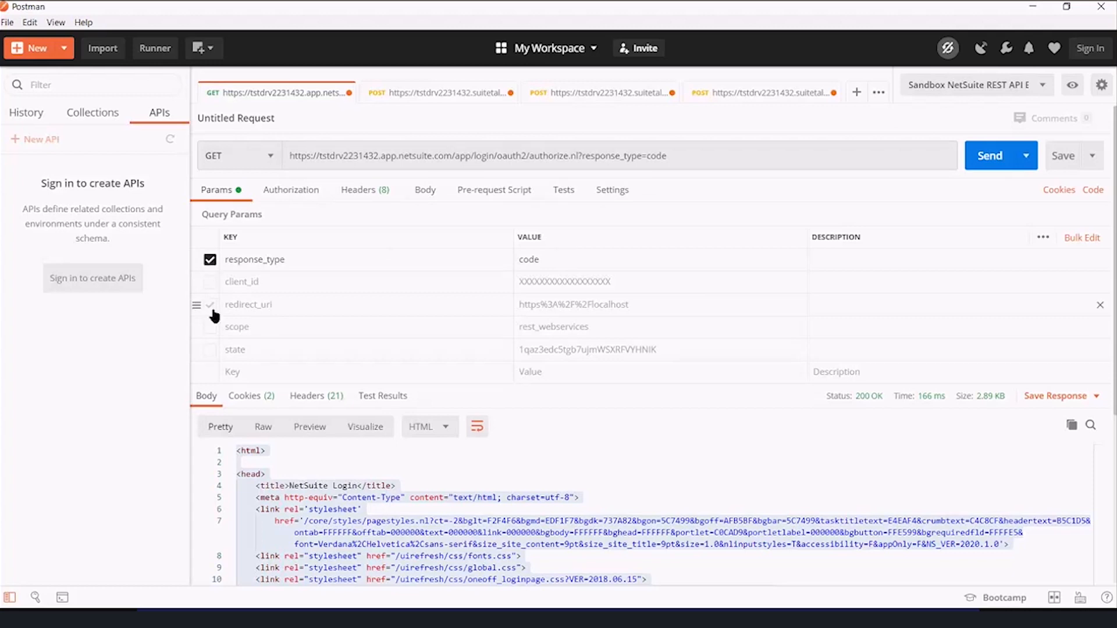
pyautogui.click(209, 305)
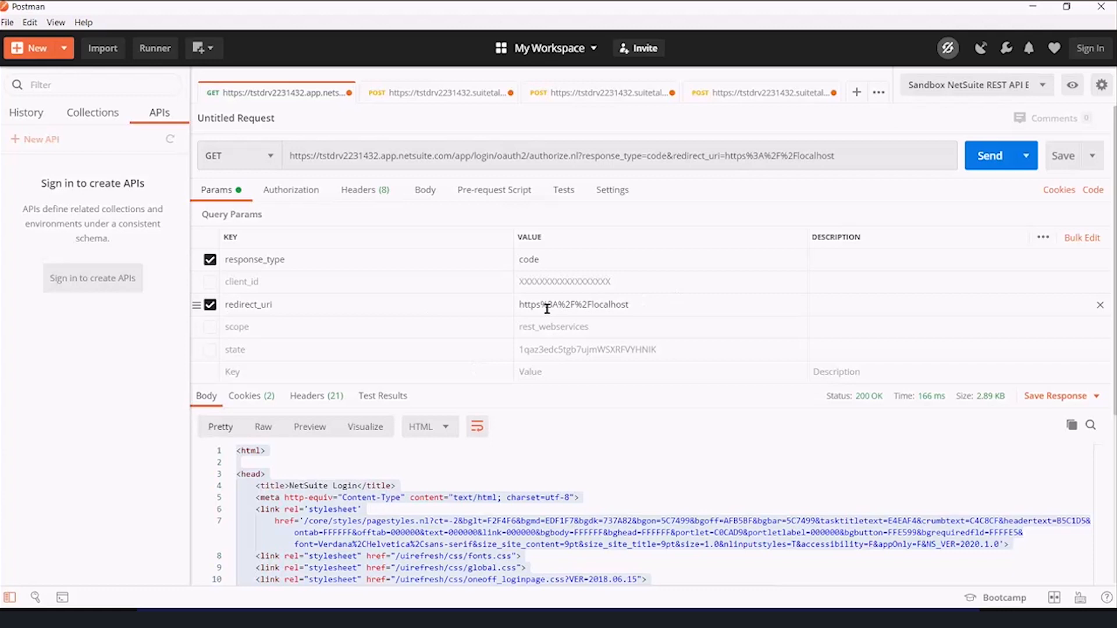
pyautogui.doubleClick(545, 305)
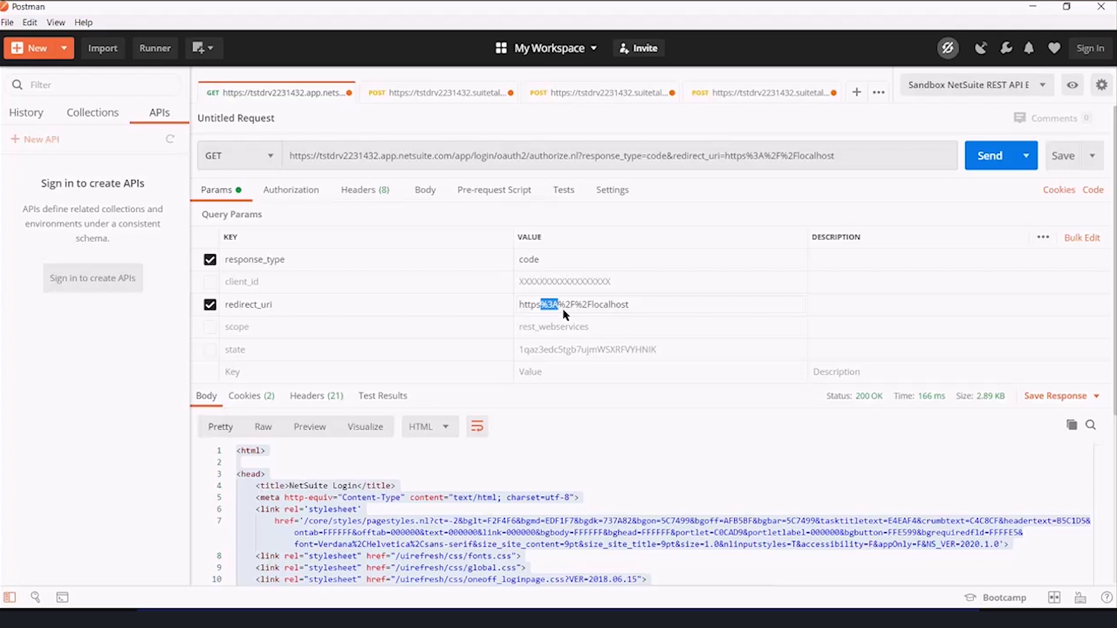
pyautogui.click(560, 305)
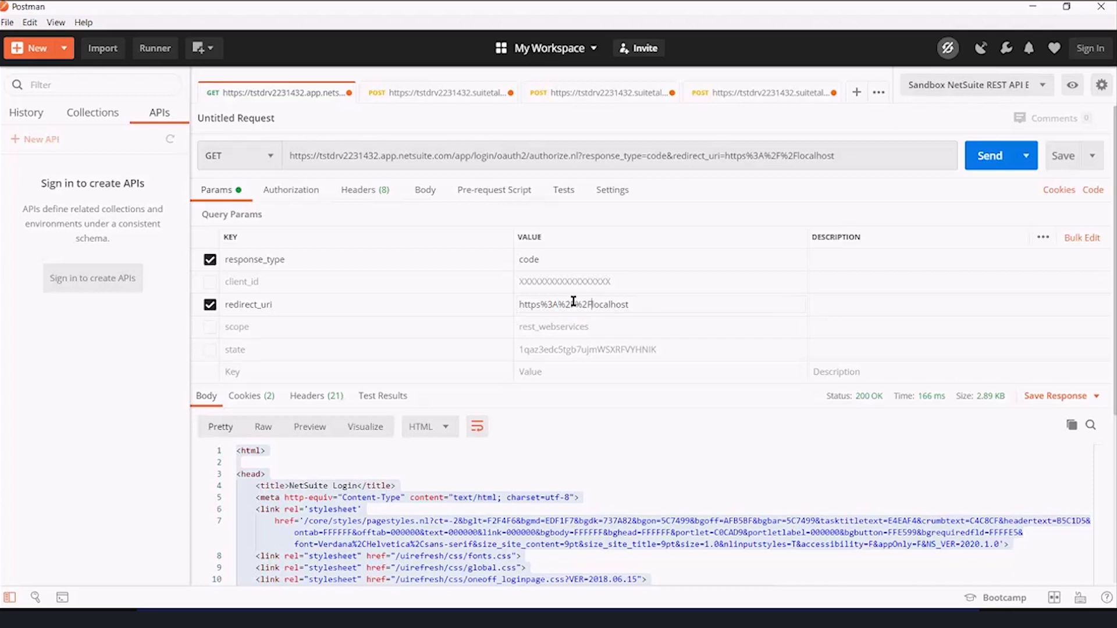
pyautogui.moveTo(722, 177)
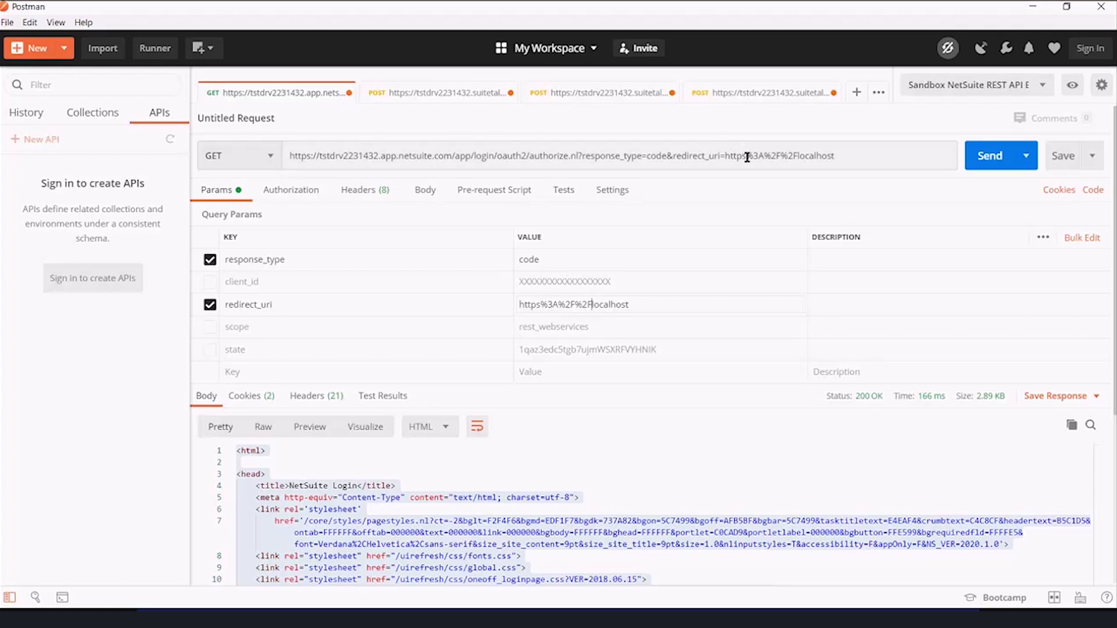
pyautogui.moveTo(679, 169)
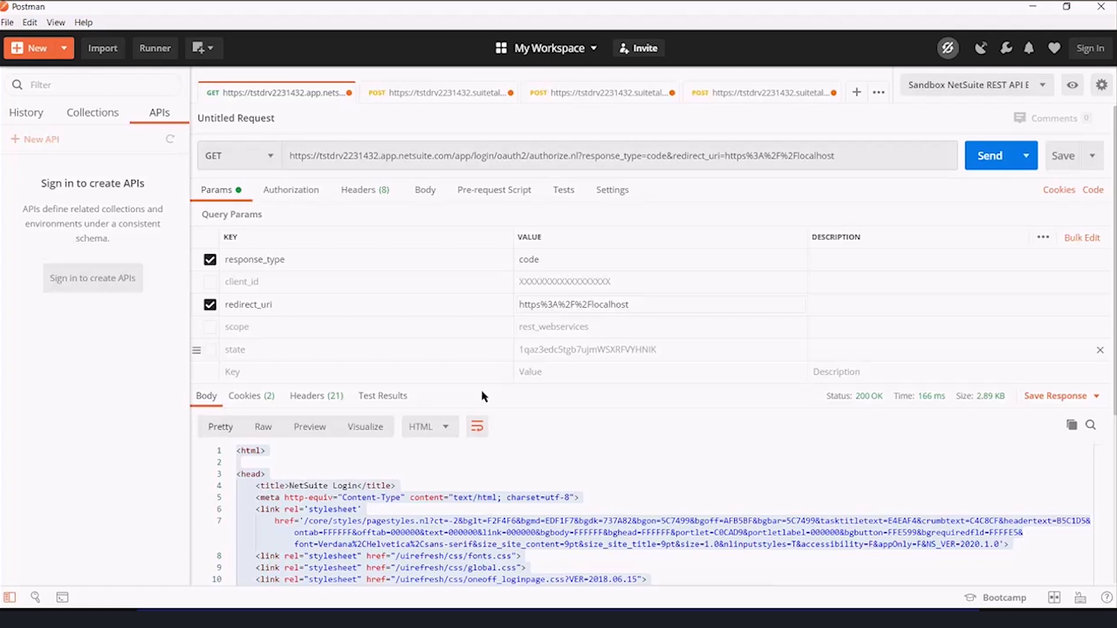
pyautogui.click(209, 327)
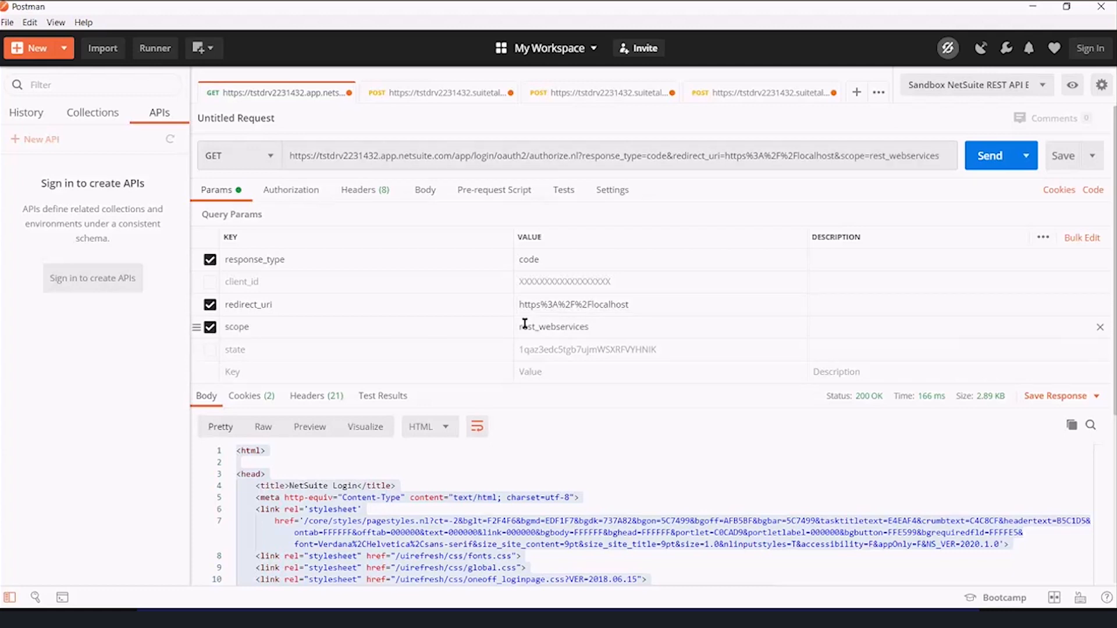
pyautogui.moveTo(608, 331)
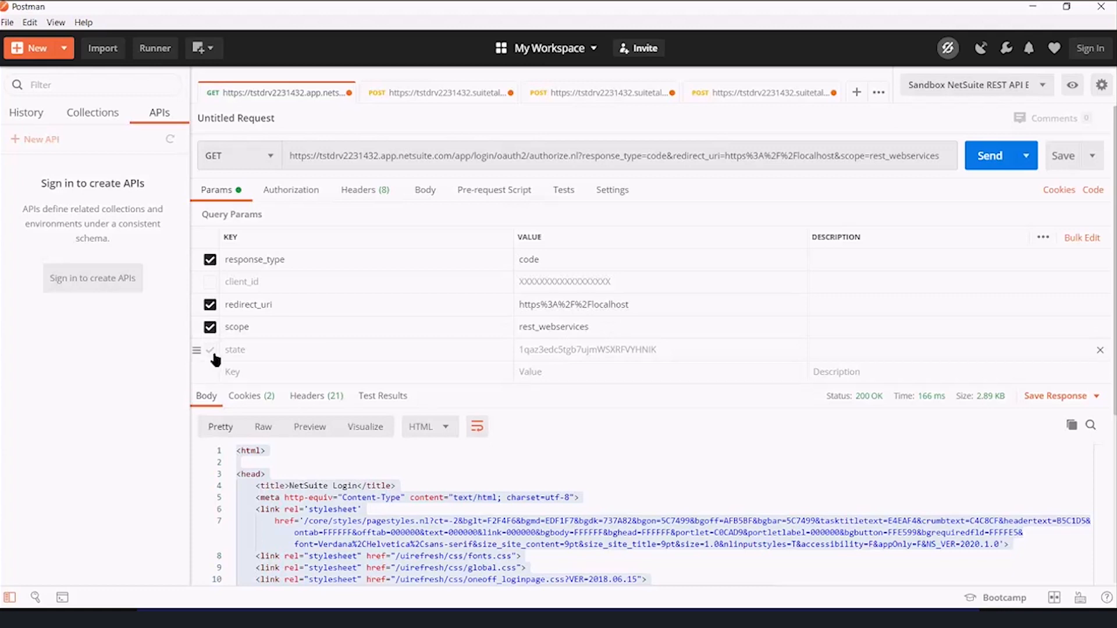
pyautogui.click(210, 349)
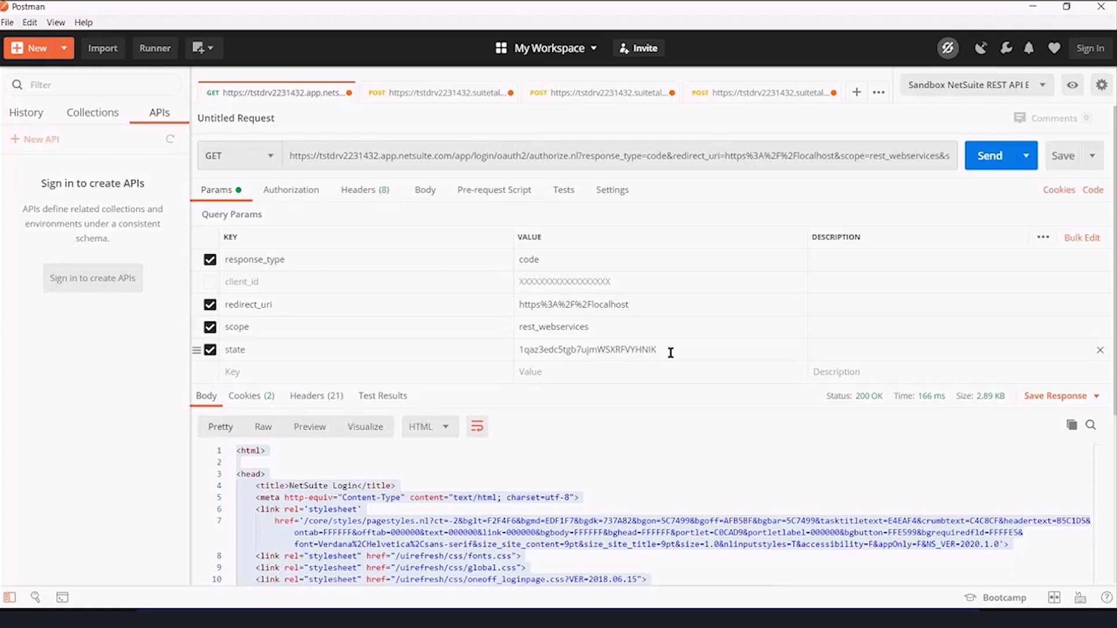
pyautogui.moveTo(696, 343)
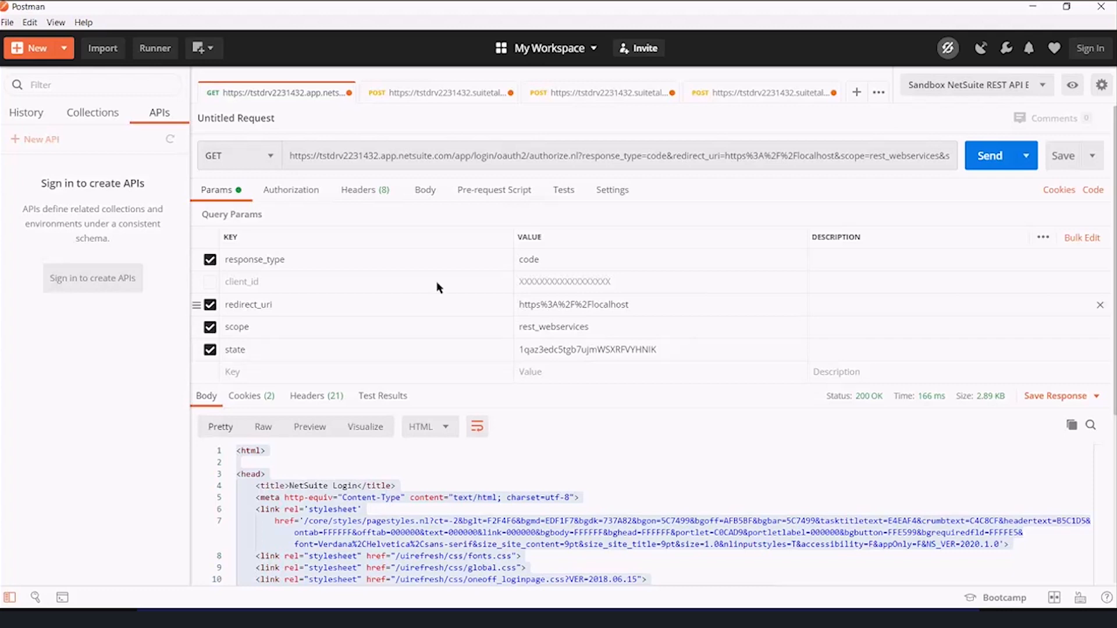
# Step: Add the real client ID, send the authorize request and preview the session-timed-out login page
pyautogui.click(209, 281)
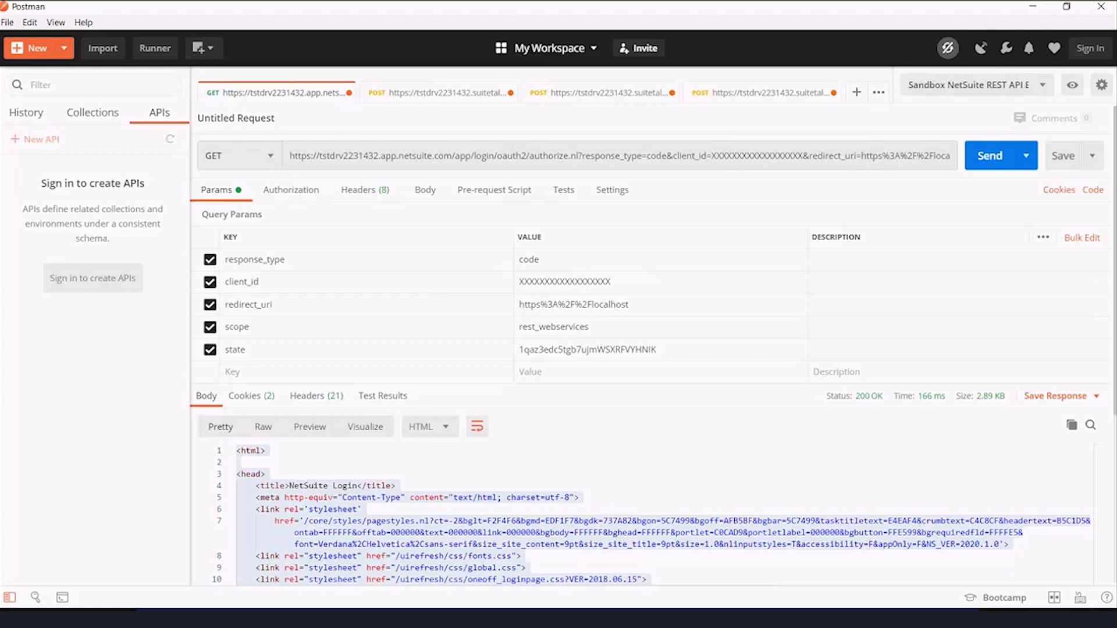
pyautogui.press('Ctrl+f')
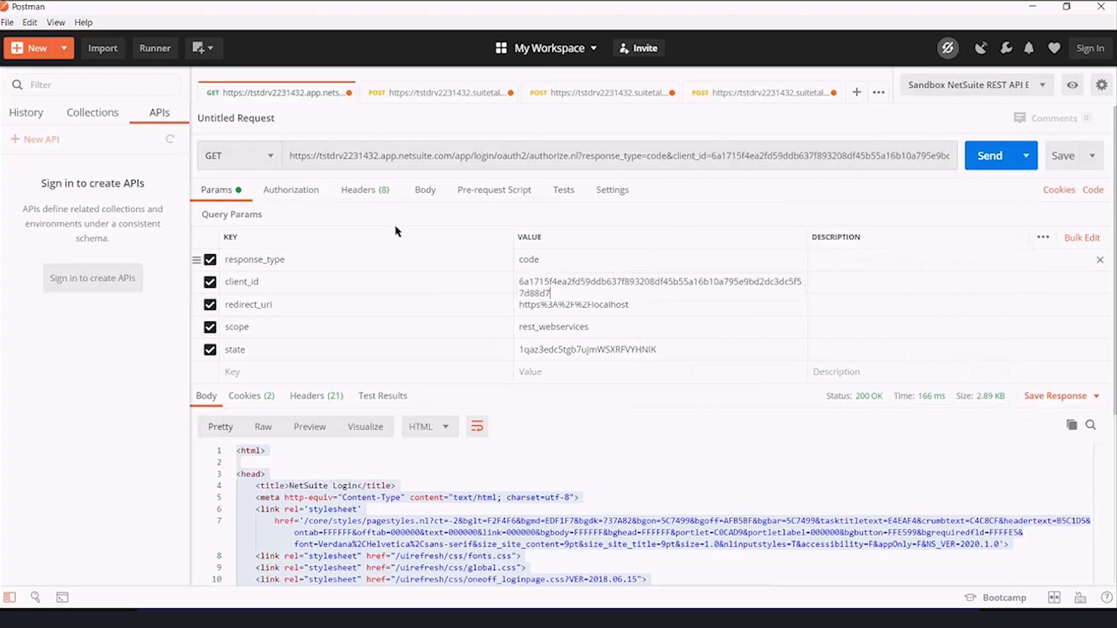
pyautogui.click(992, 156)
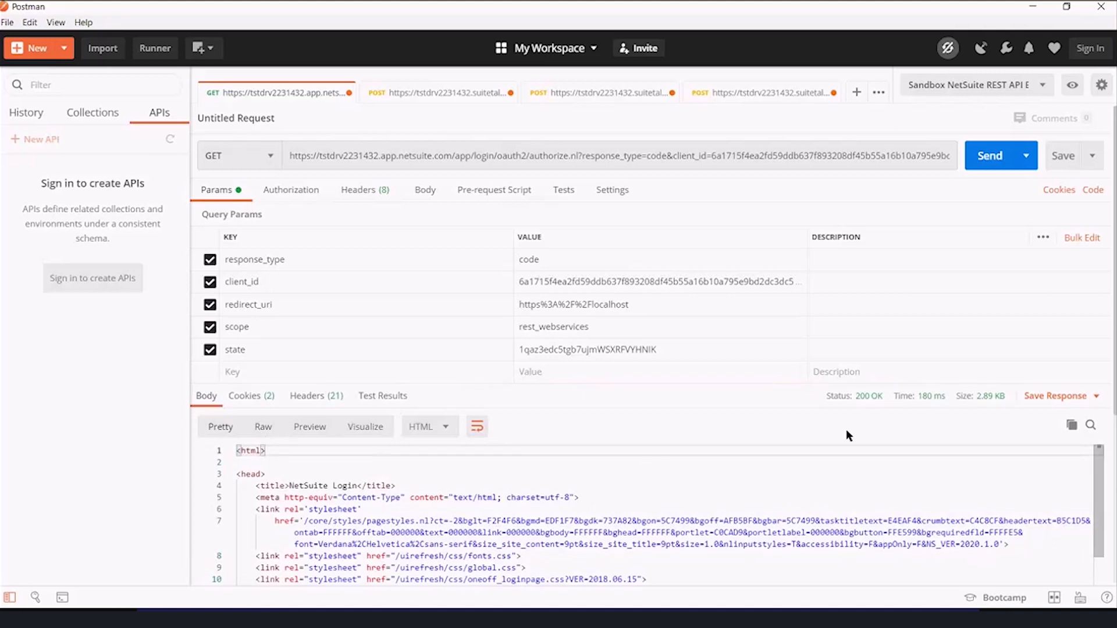
pyautogui.moveTo(867, 400)
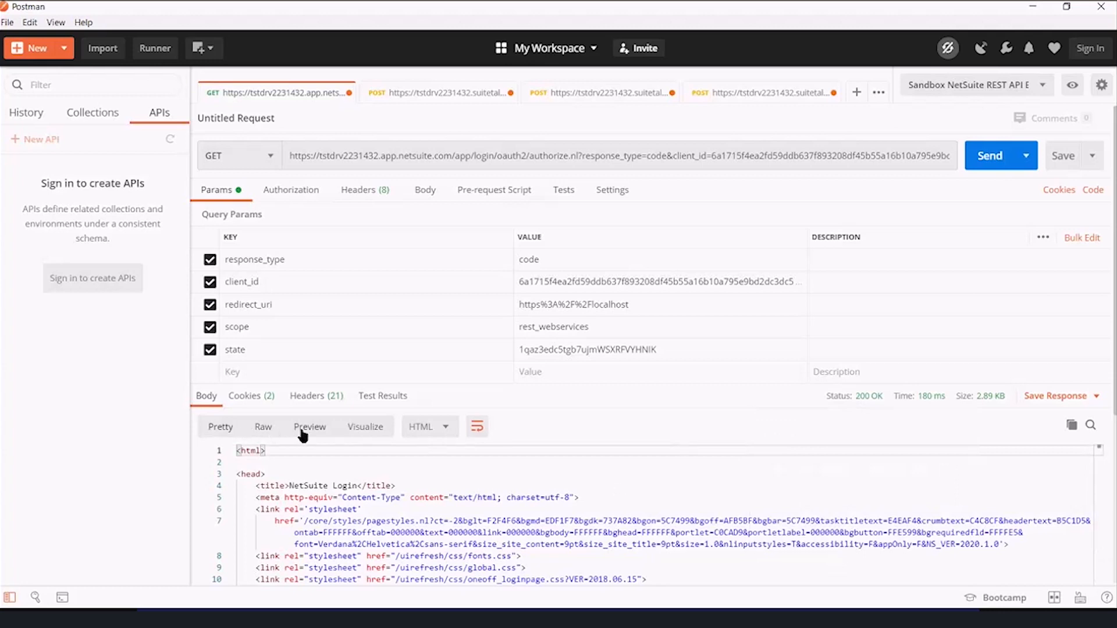
pyautogui.click(309, 425)
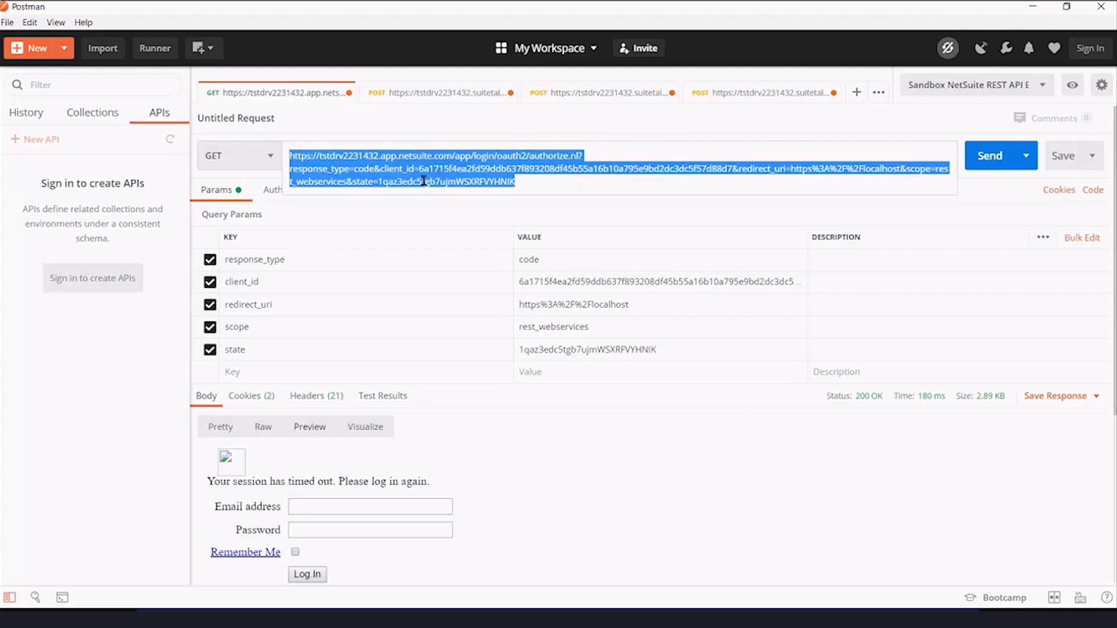
pyautogui.moveTo(476, 182)
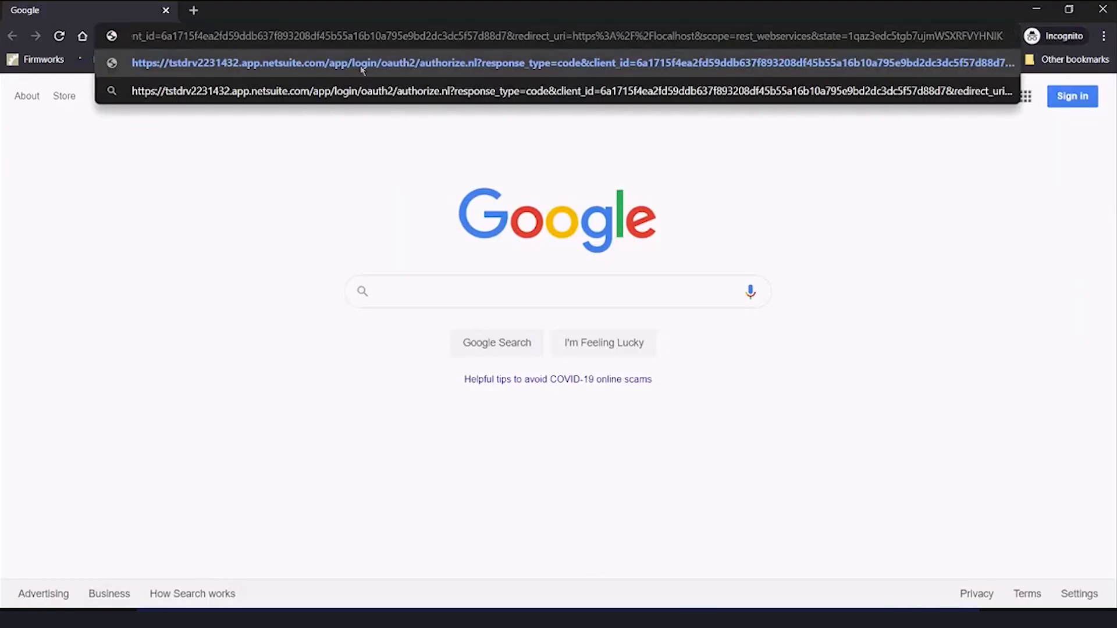
# Step: Open the NetSuite authorize URL in Chrome, reaching the session-timed-out login page
pyautogui.click(374, 60)
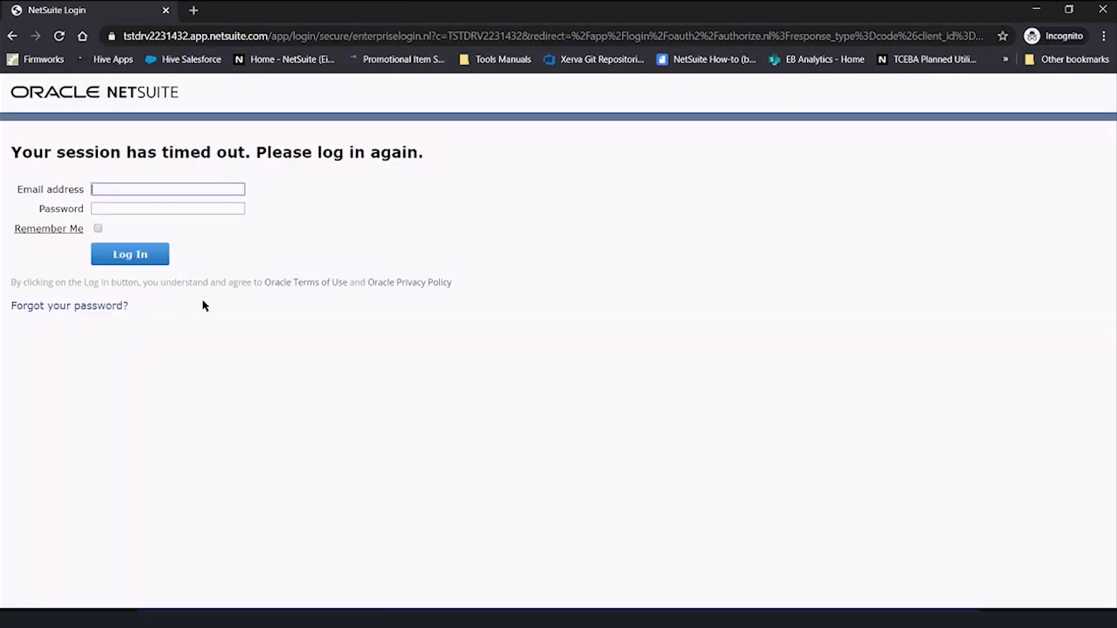
pyautogui.moveTo(210, 137)
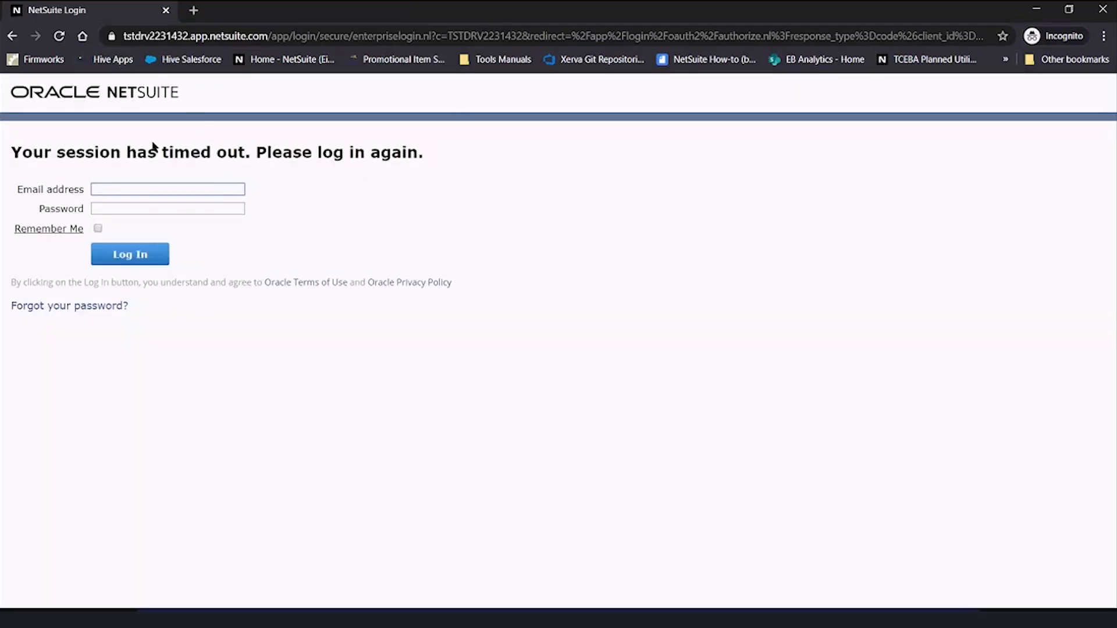
pyautogui.click(167, 208)
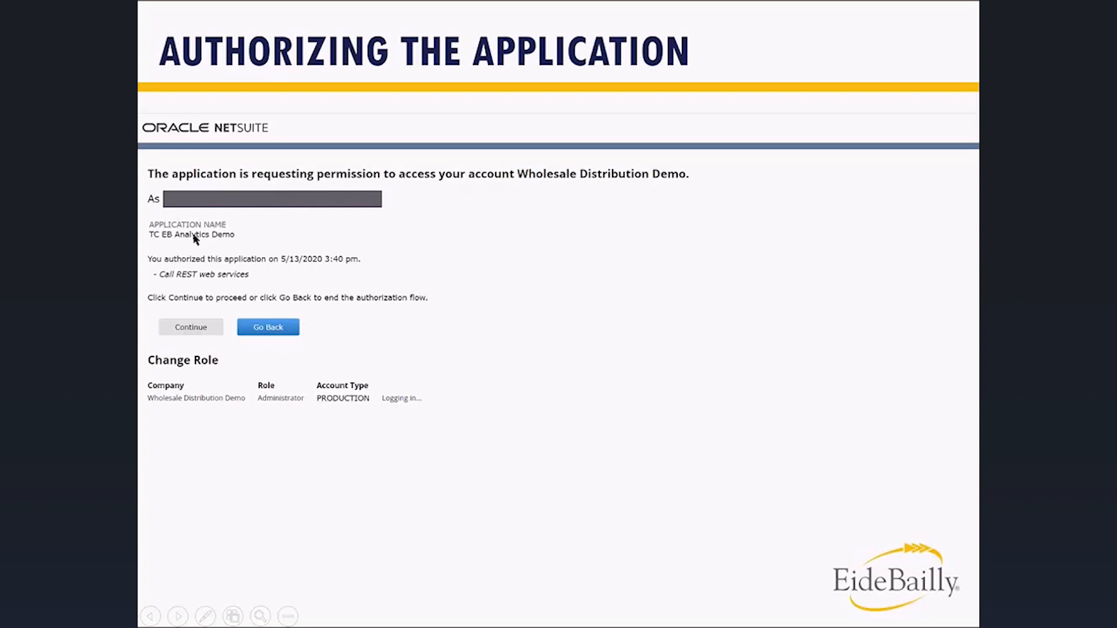
pyautogui.moveTo(196, 340)
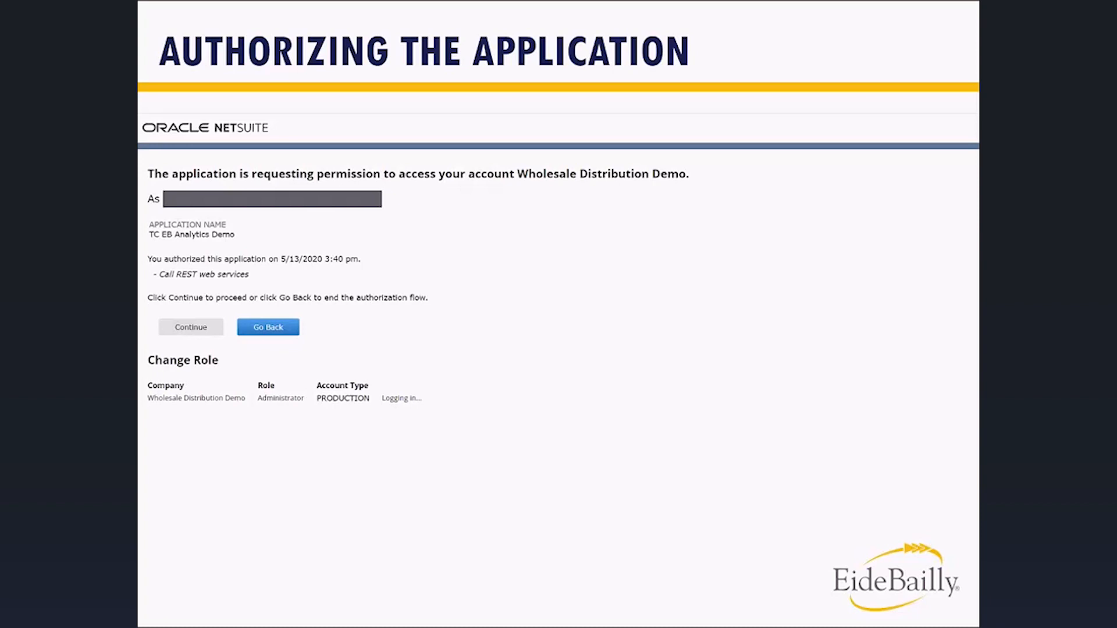
pyautogui.moveTo(384, 347)
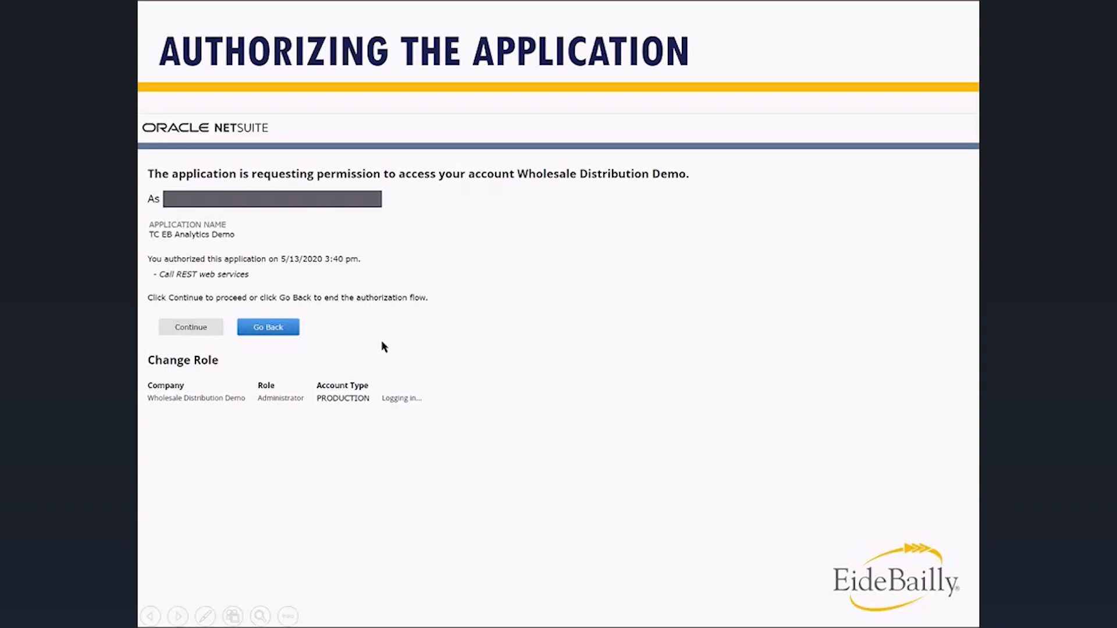
pyautogui.click(191, 327)
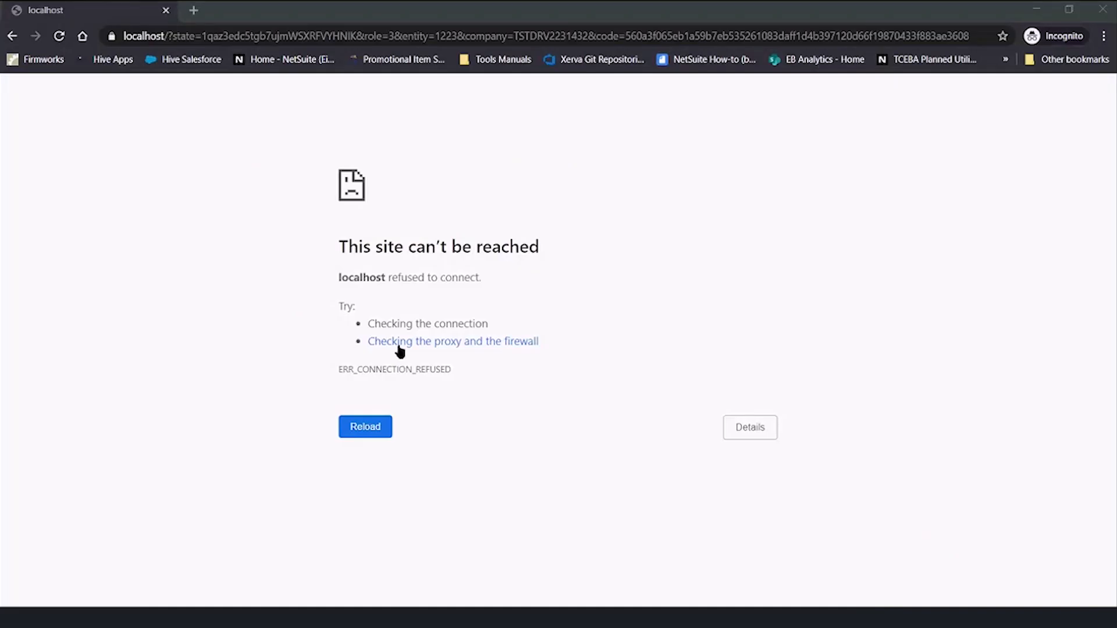
# Step: Continue to the unreachable localhost redirect whose address carries the new authorization code
pyautogui.click(366, 426)
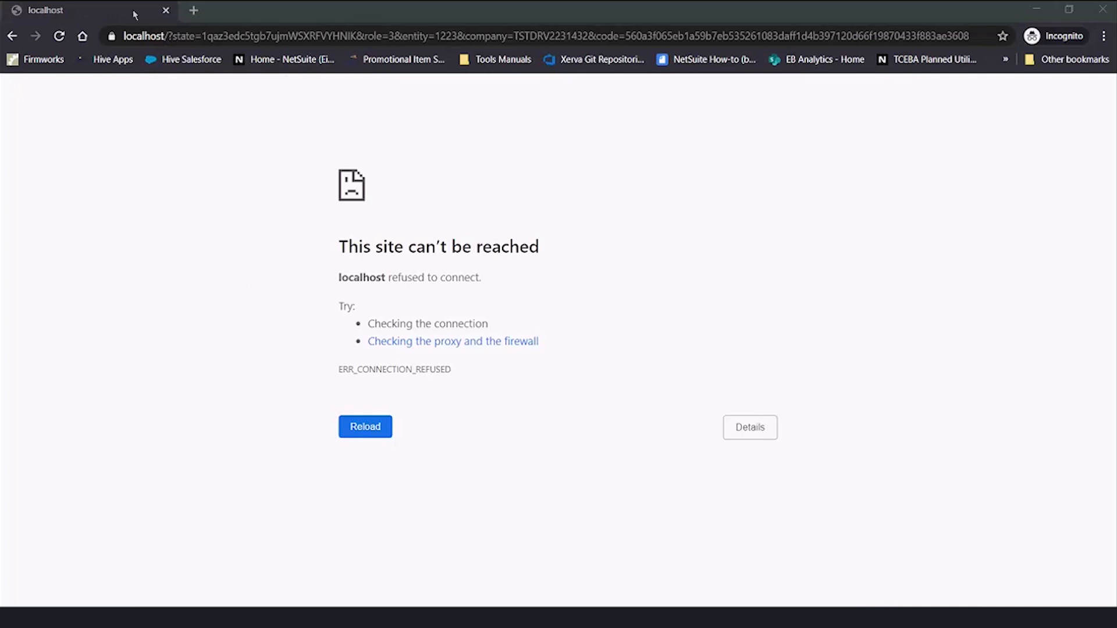
pyautogui.moveTo(155, 62)
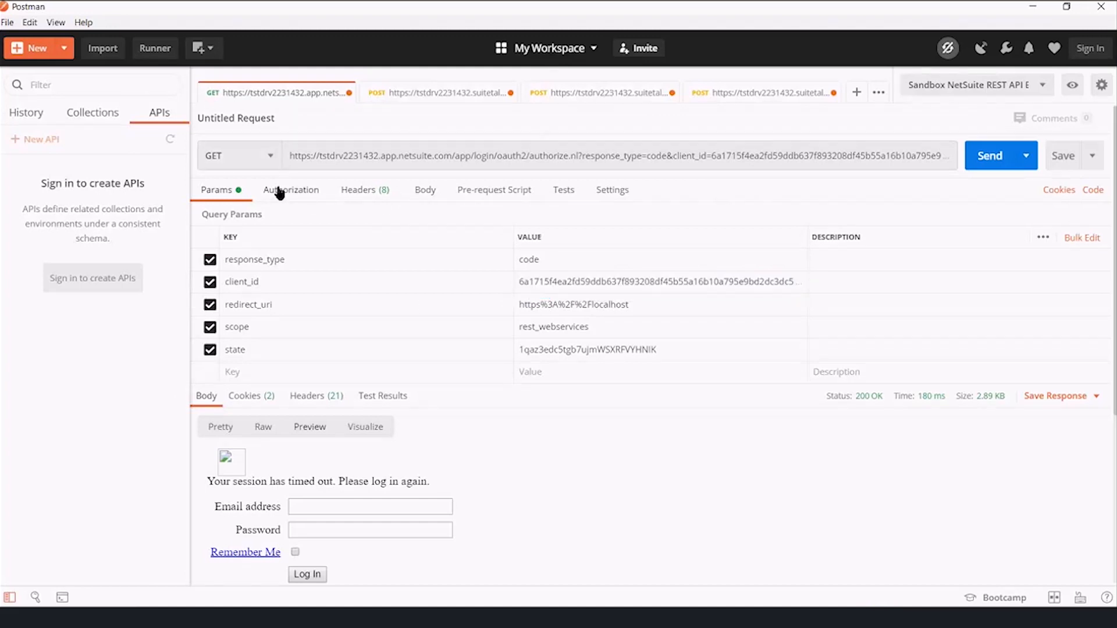
pyautogui.click(440, 93)
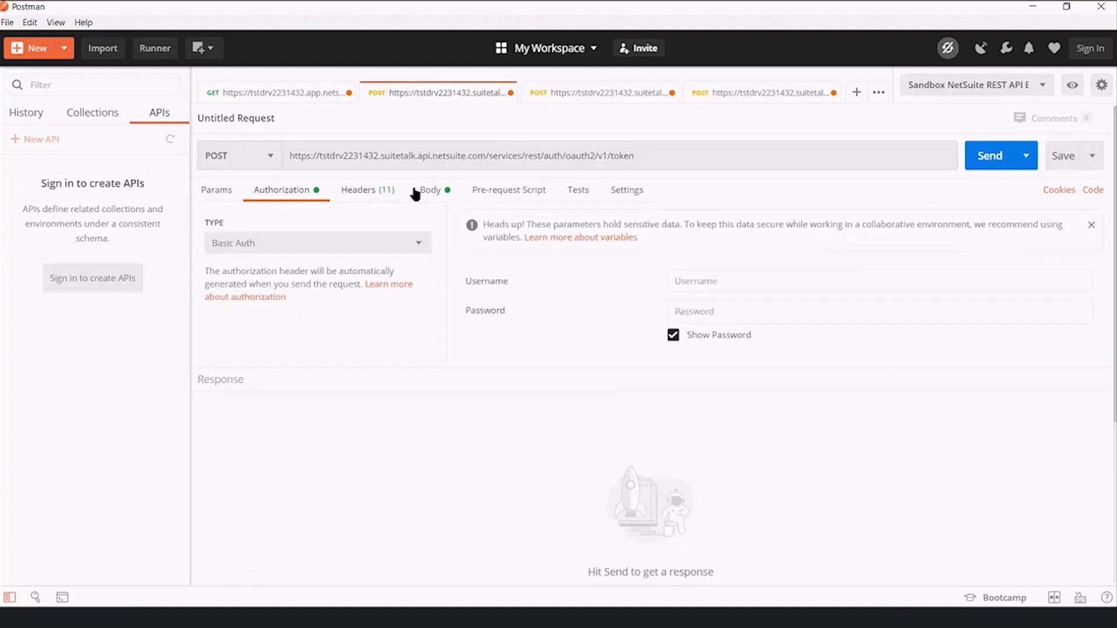
pyautogui.click(431, 189)
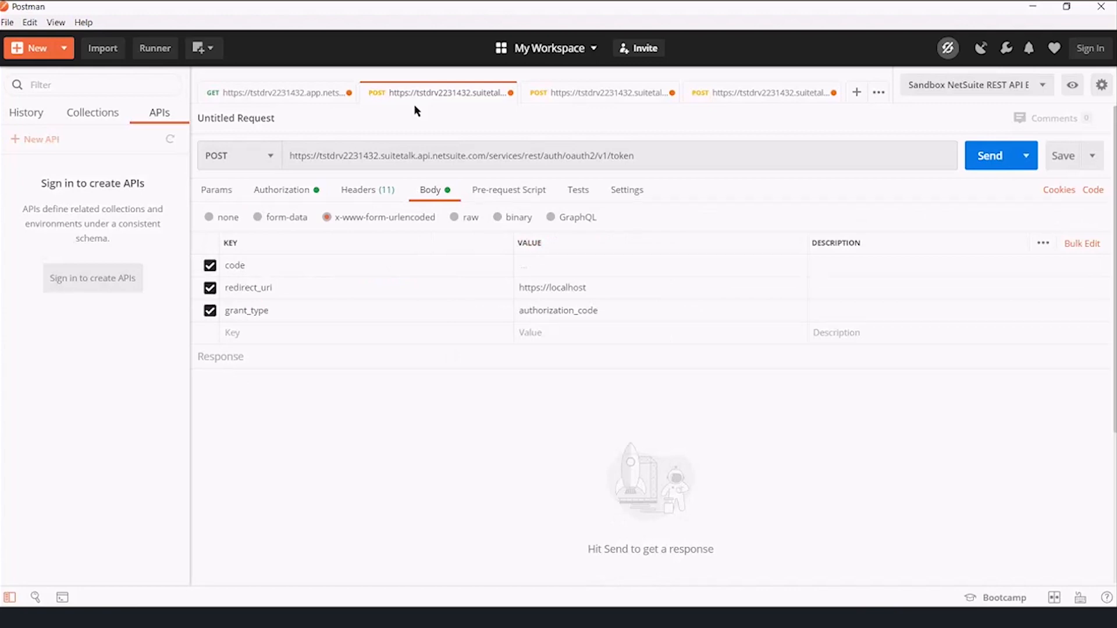
pyautogui.click(600, 266)
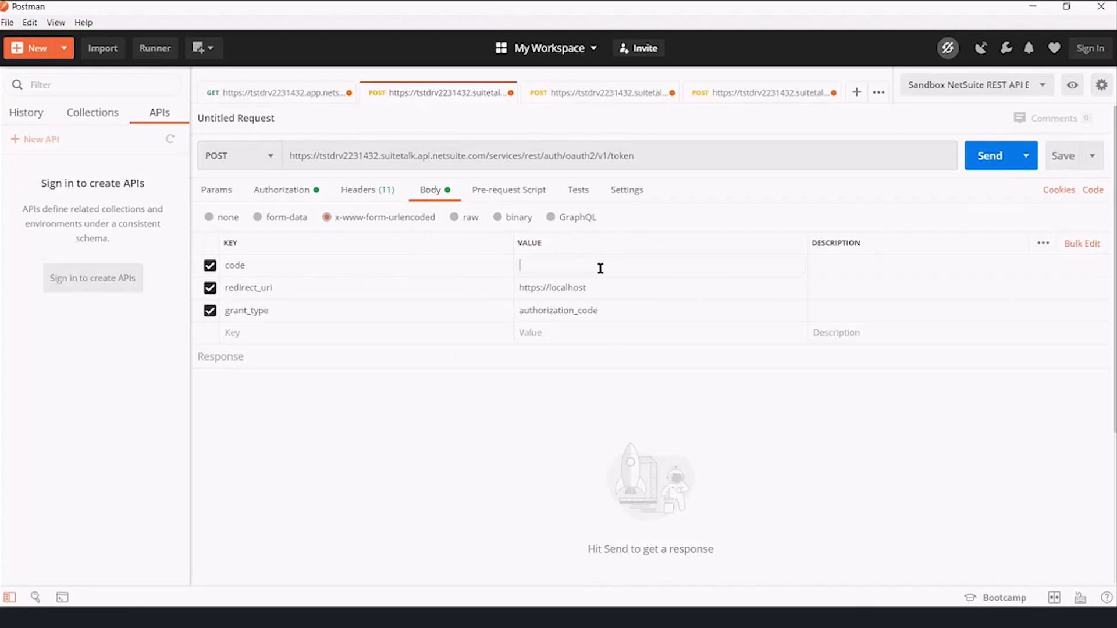
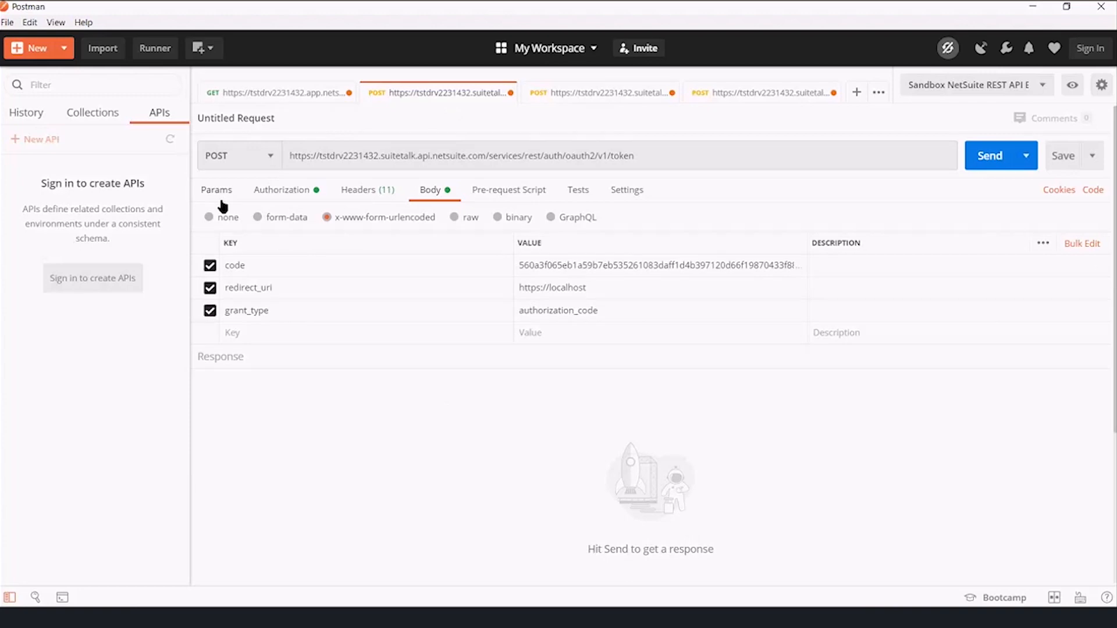
pyautogui.moveTo(216, 198)
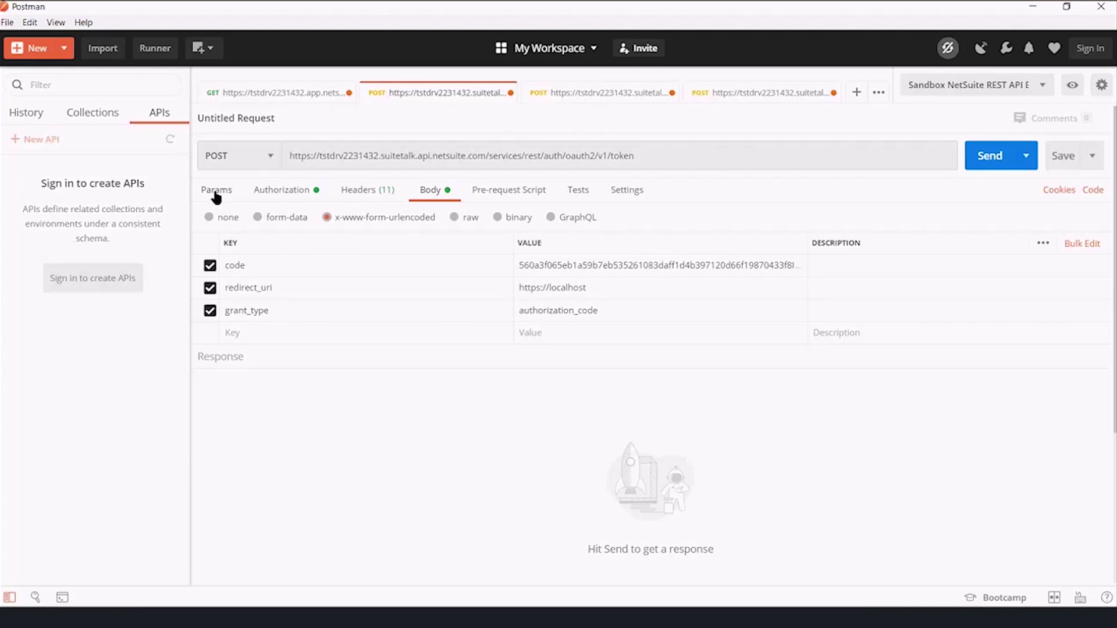
# Step: Show the token request's empty Params list and point out the account ID and path in its URL
pyautogui.click(216, 189)
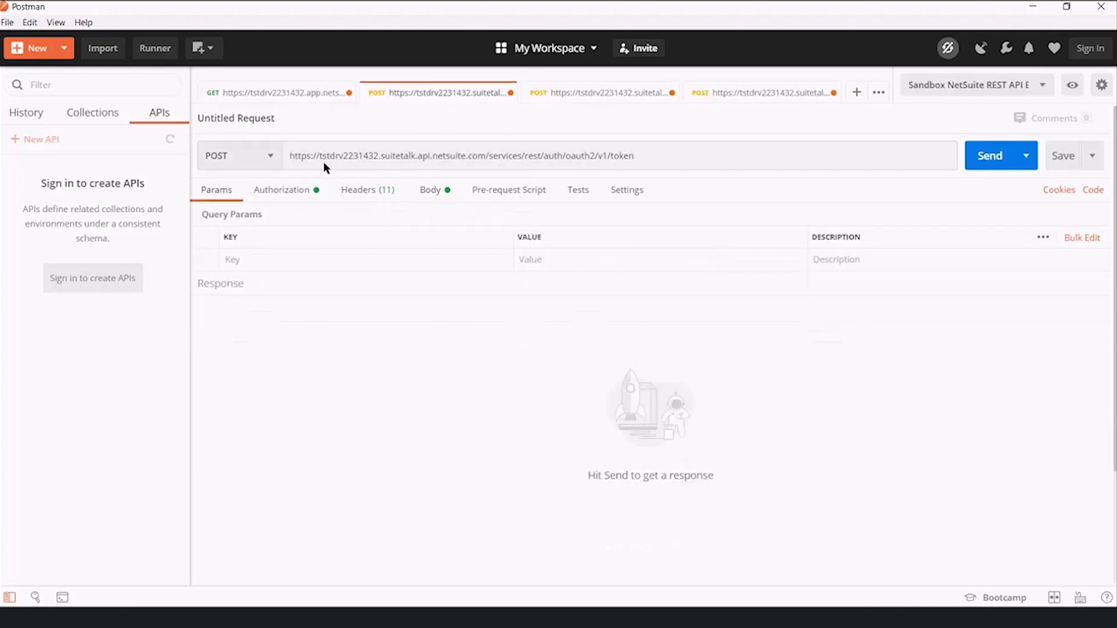
pyautogui.doubleClick(351, 156)
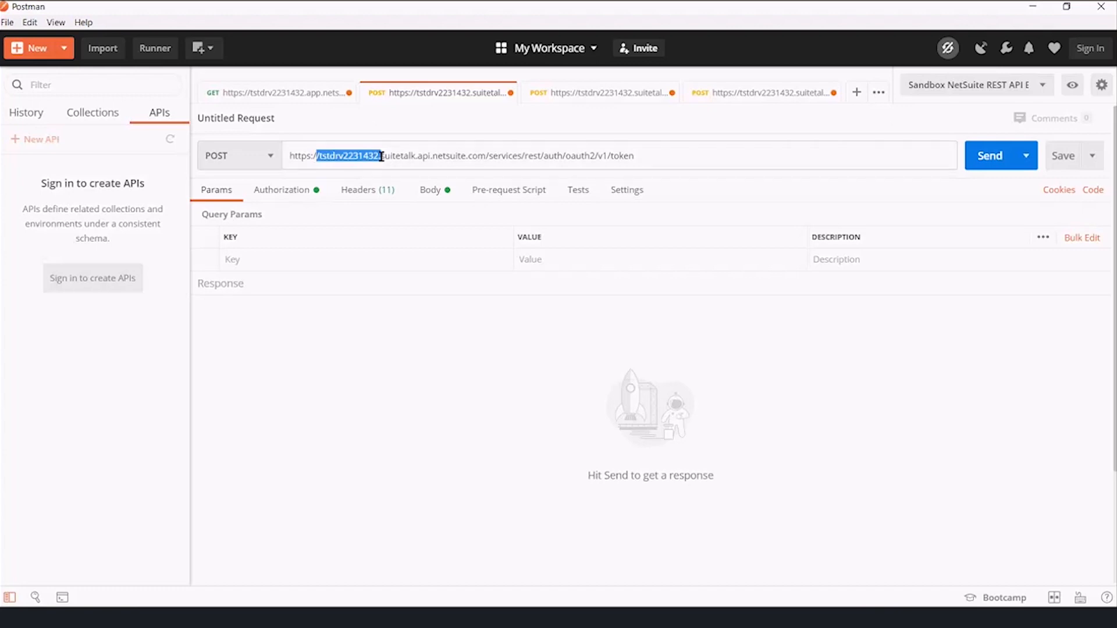
pyautogui.click(391, 156)
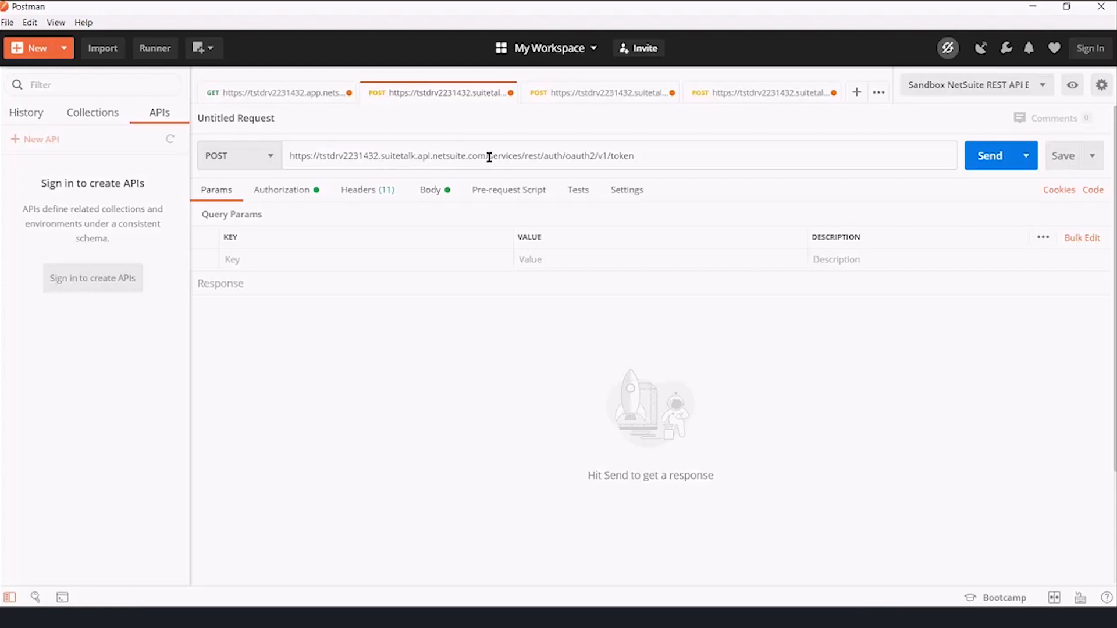
pyautogui.doubleClick(534, 156)
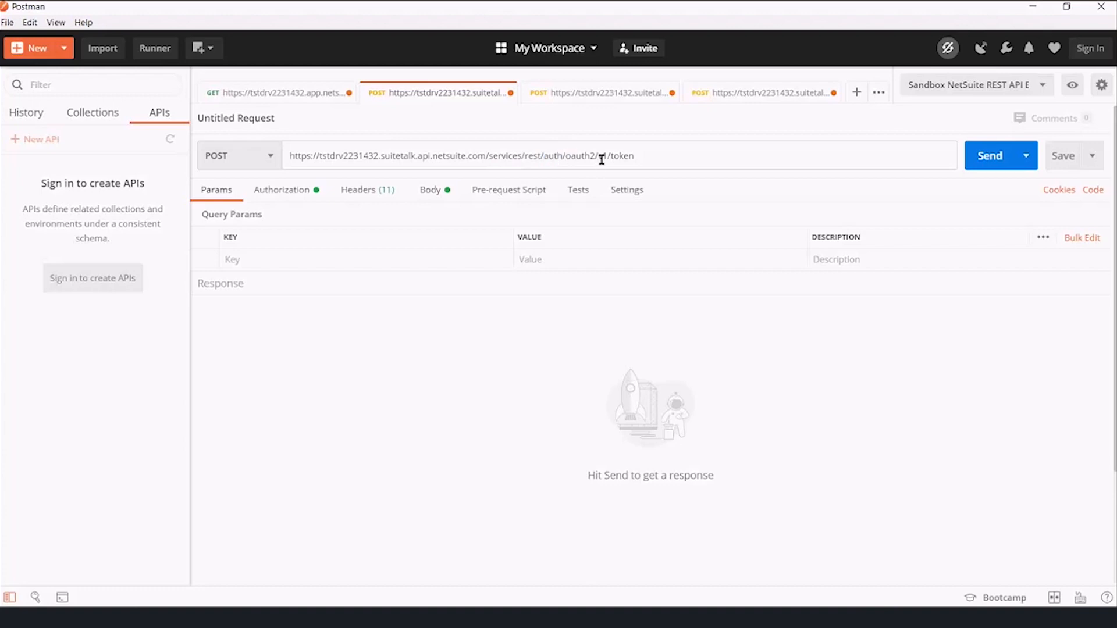
# Step: Switch the token request to its Authorization settings and begin the Basic Auth username
pyautogui.tripleClick(461, 156)
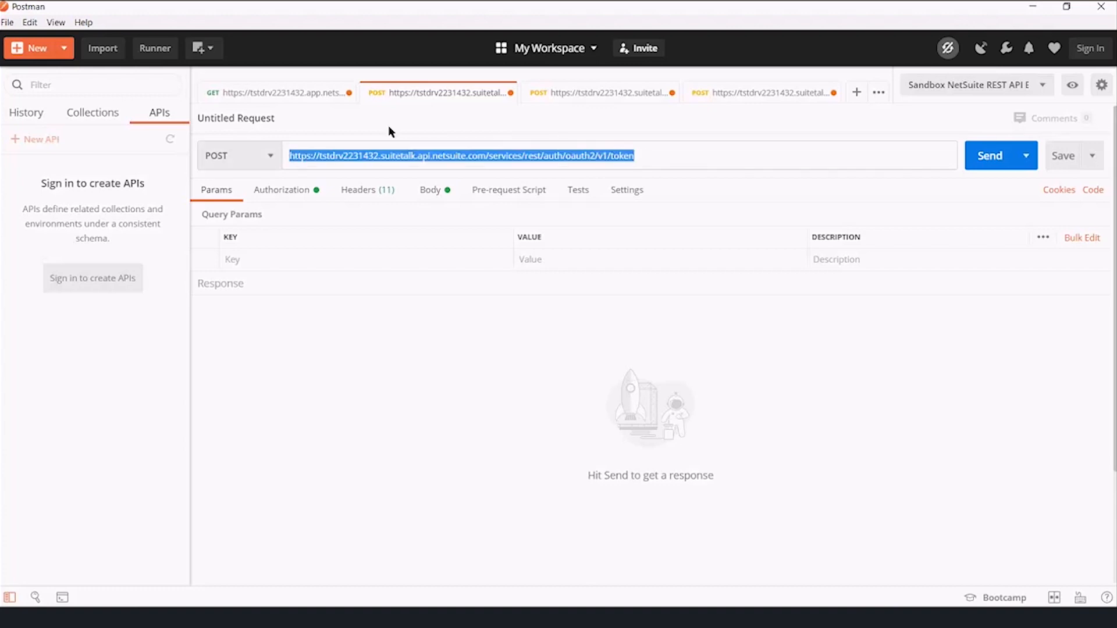
pyautogui.click(280, 190)
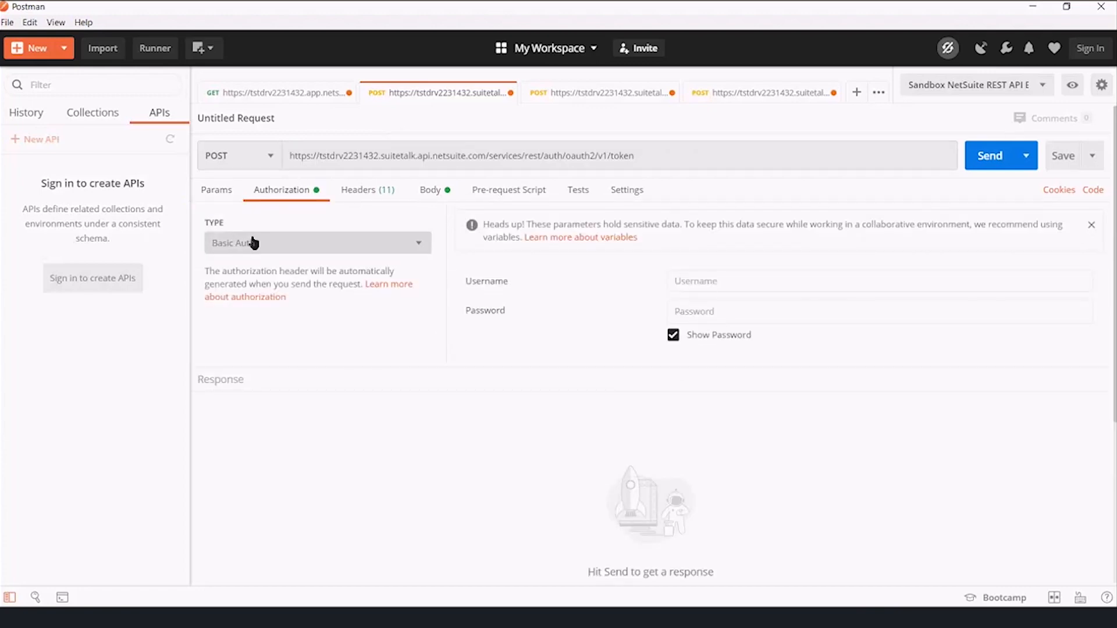
pyautogui.click(719, 280)
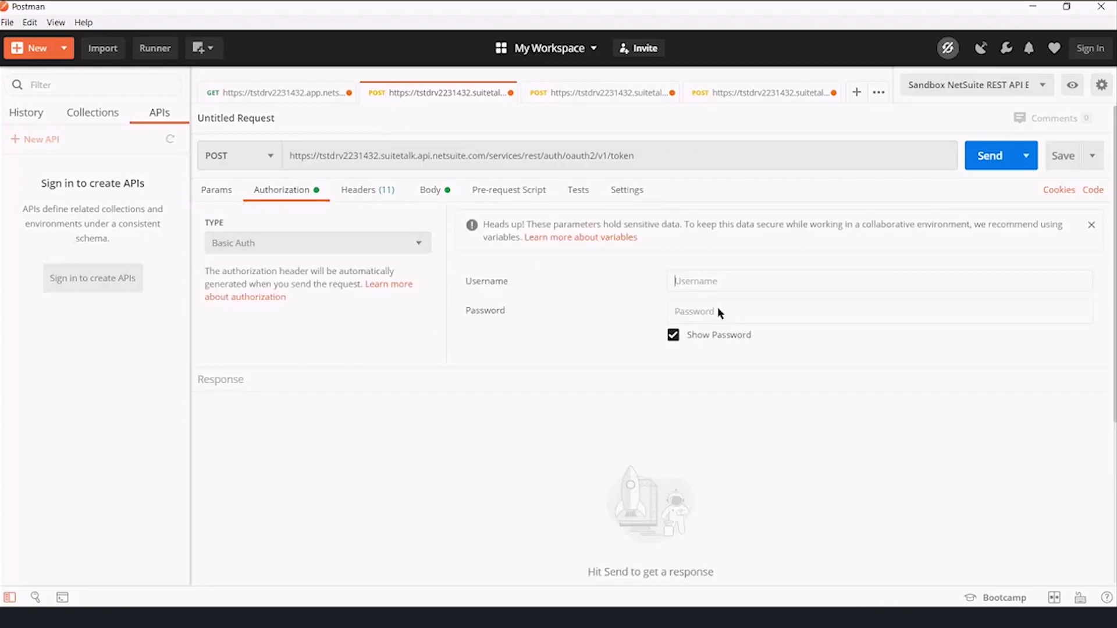
pyautogui.click(672, 335)
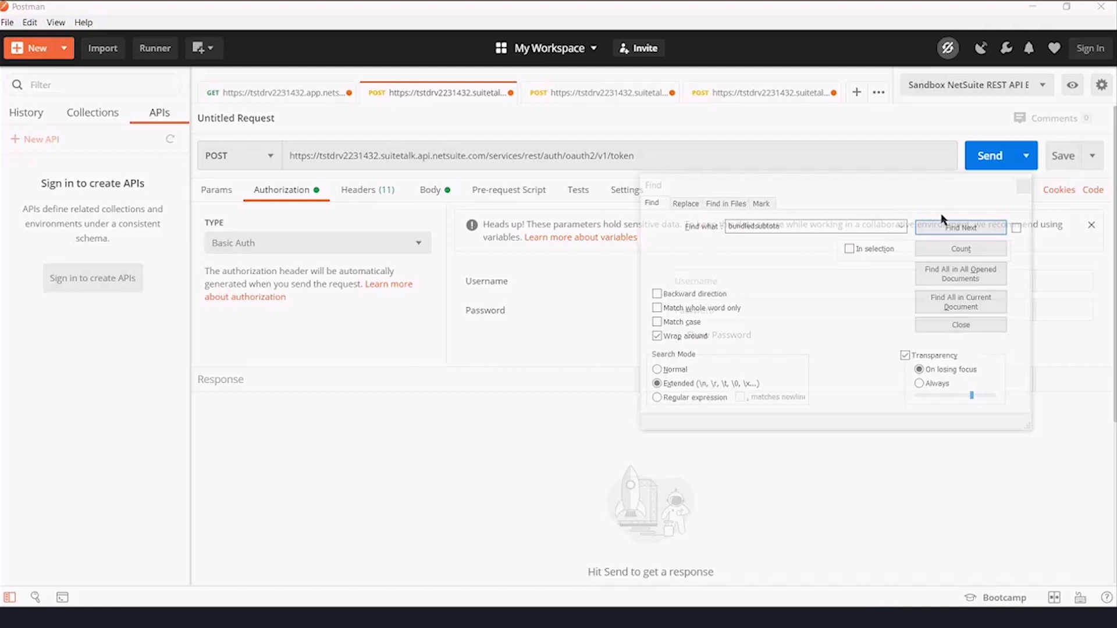
pyautogui.click(962, 325)
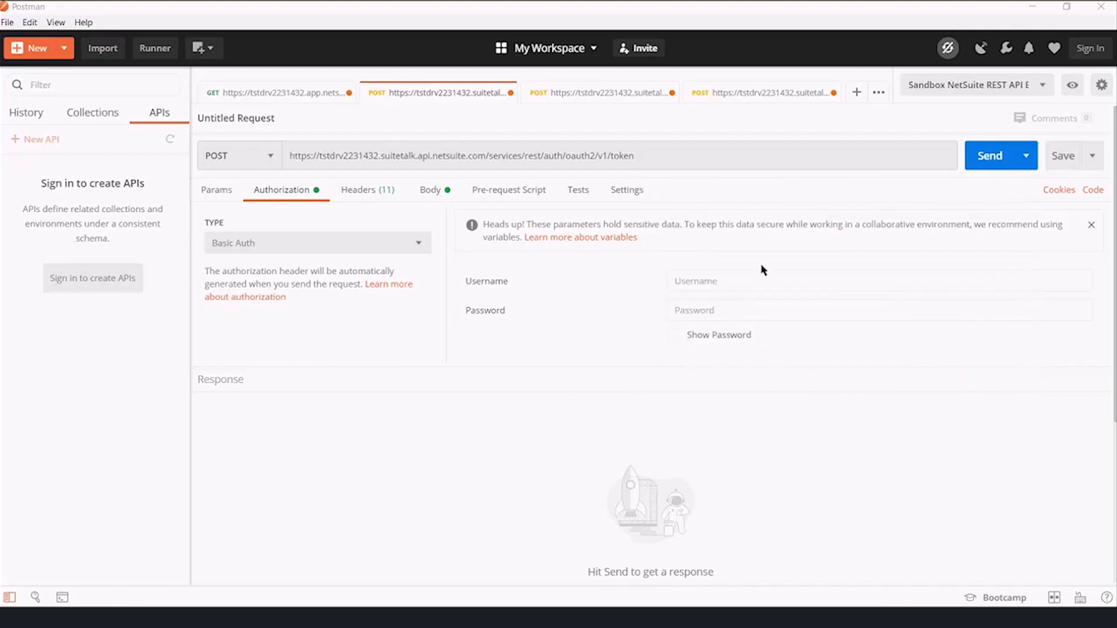
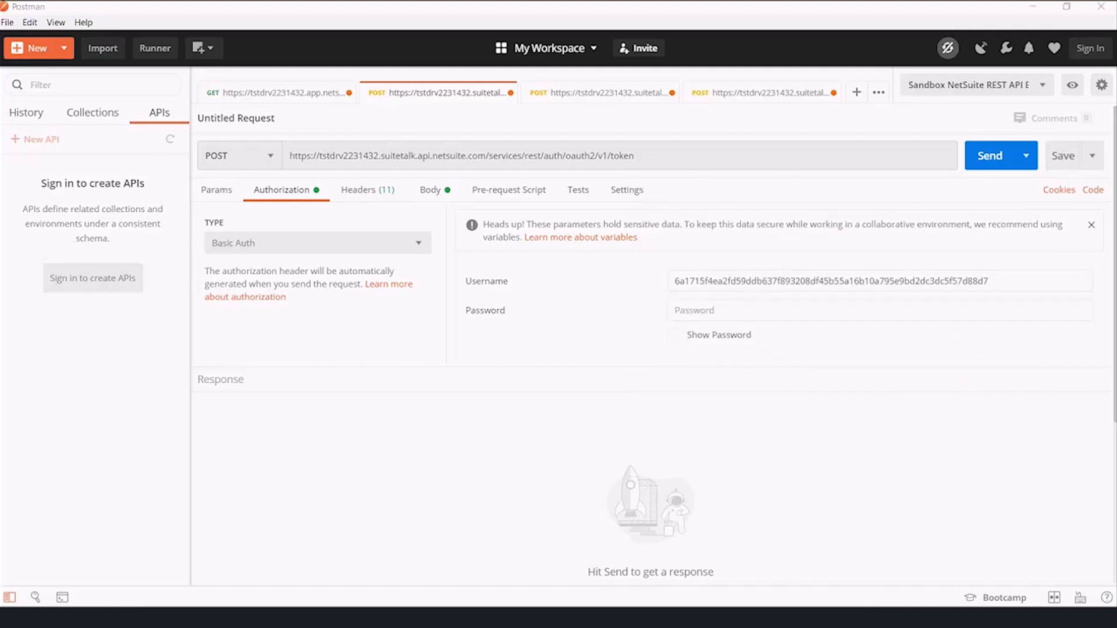
# Step: Fill the client ID as username and the client secret as password, with Show Password ticked
pyautogui.click(764, 310)
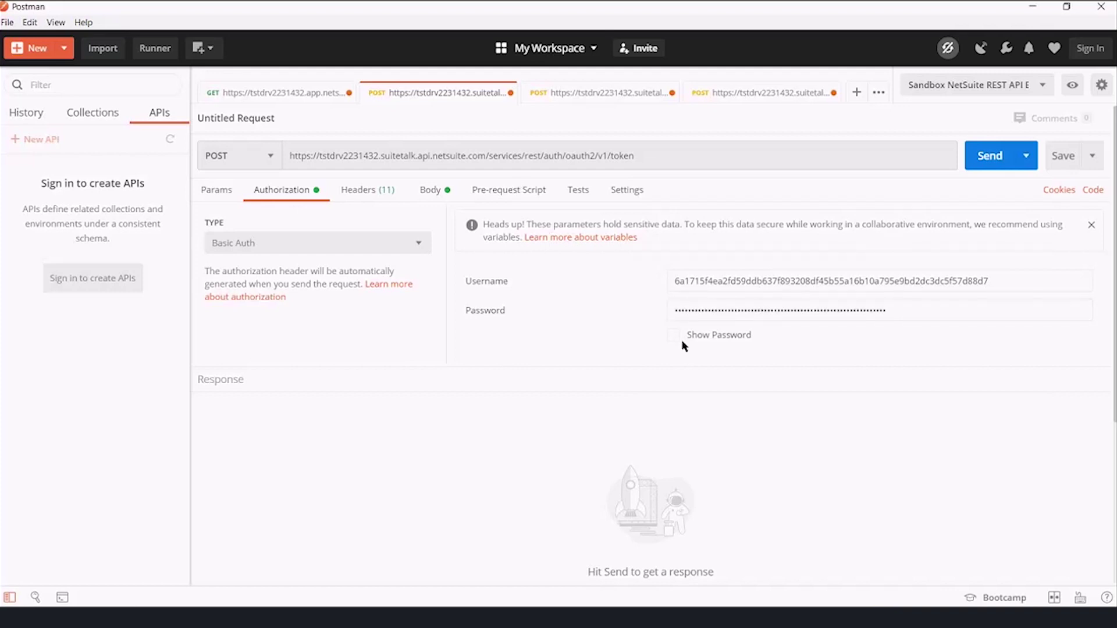
pyautogui.click(673, 335)
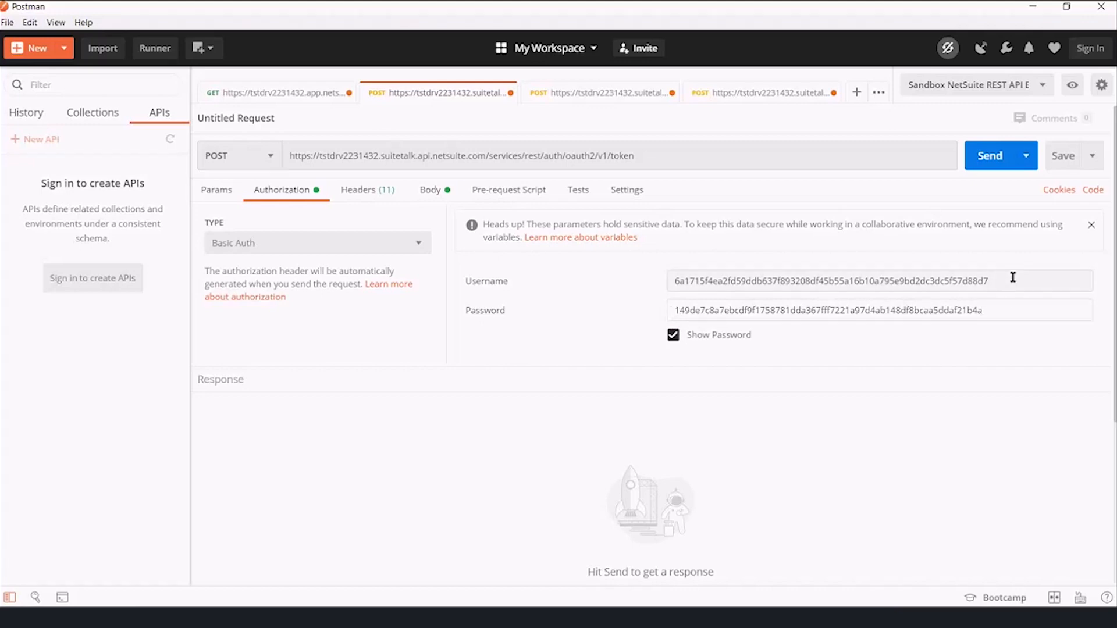
pyautogui.click(429, 190)
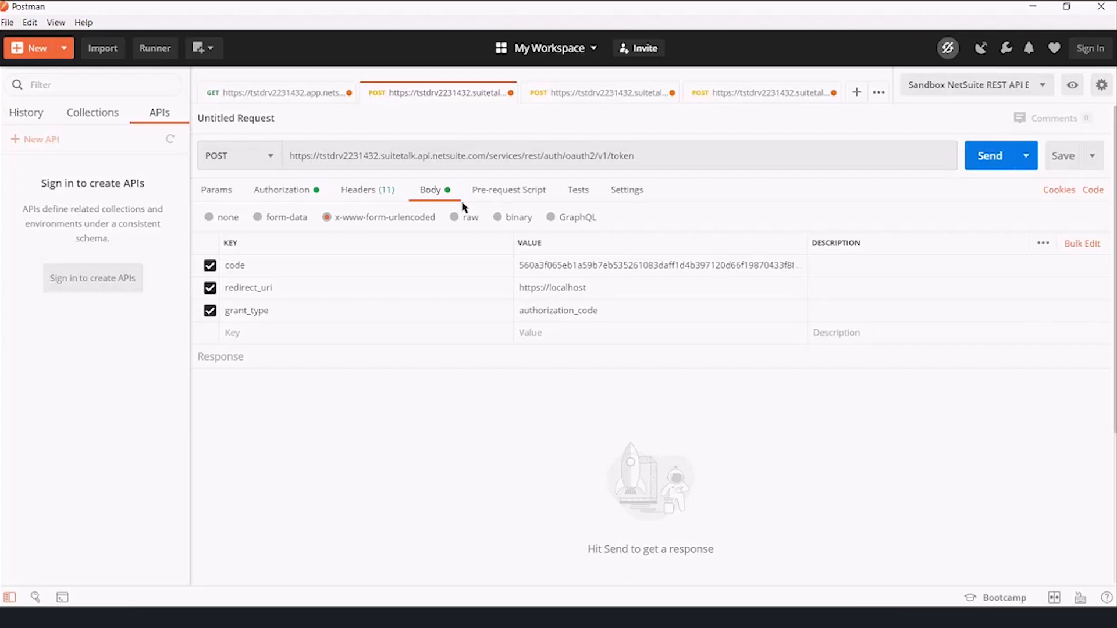
pyautogui.moveTo(378, 203)
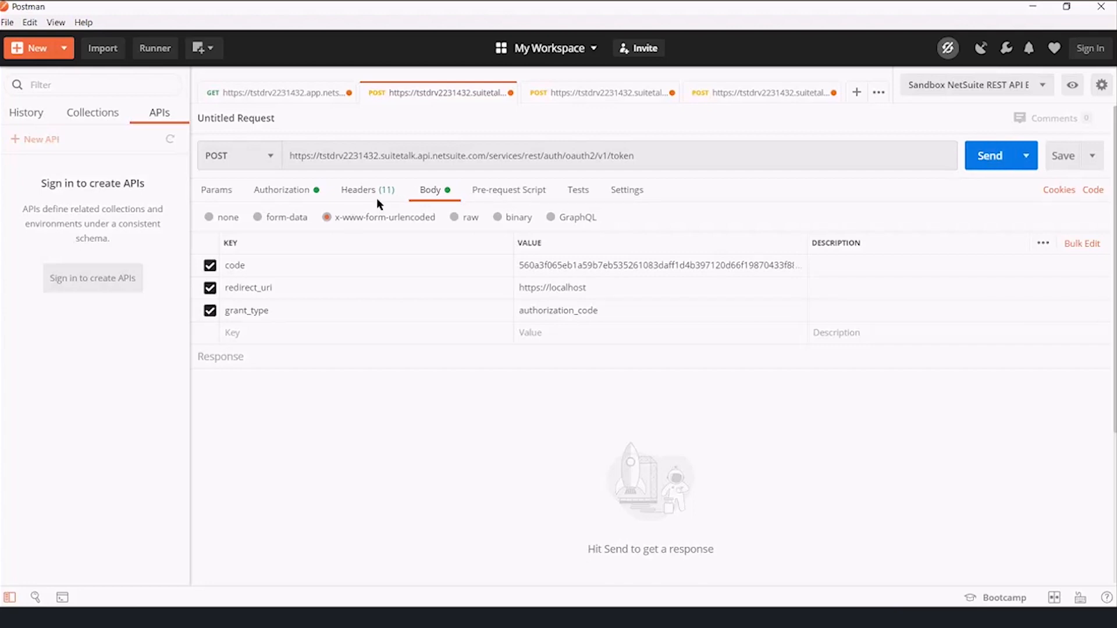
pyautogui.moveTo(359, 225)
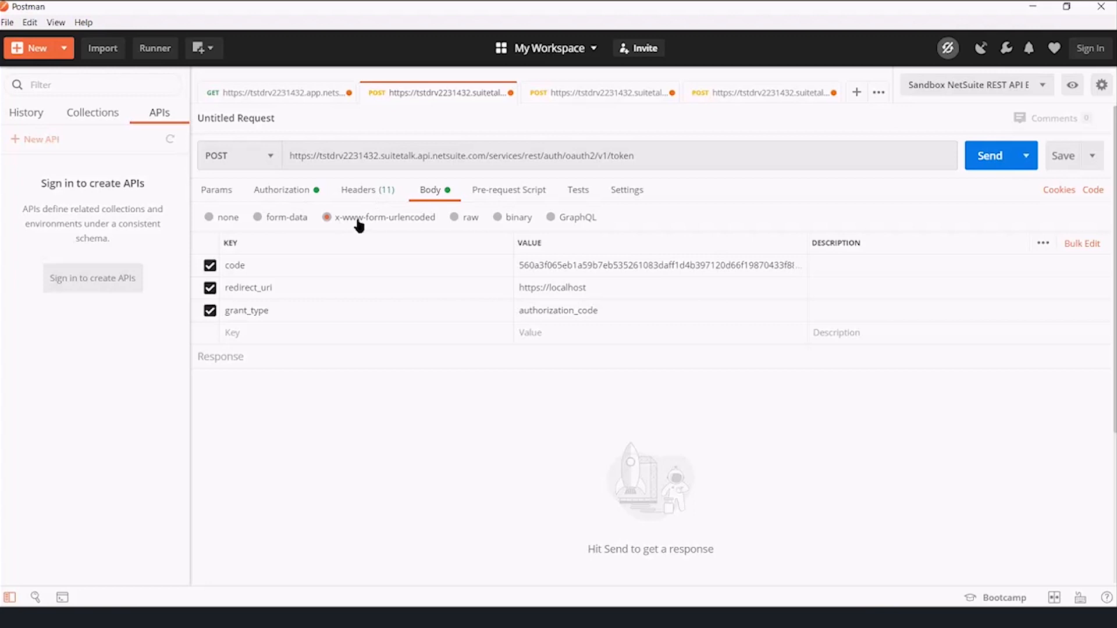
pyautogui.moveTo(462, 228)
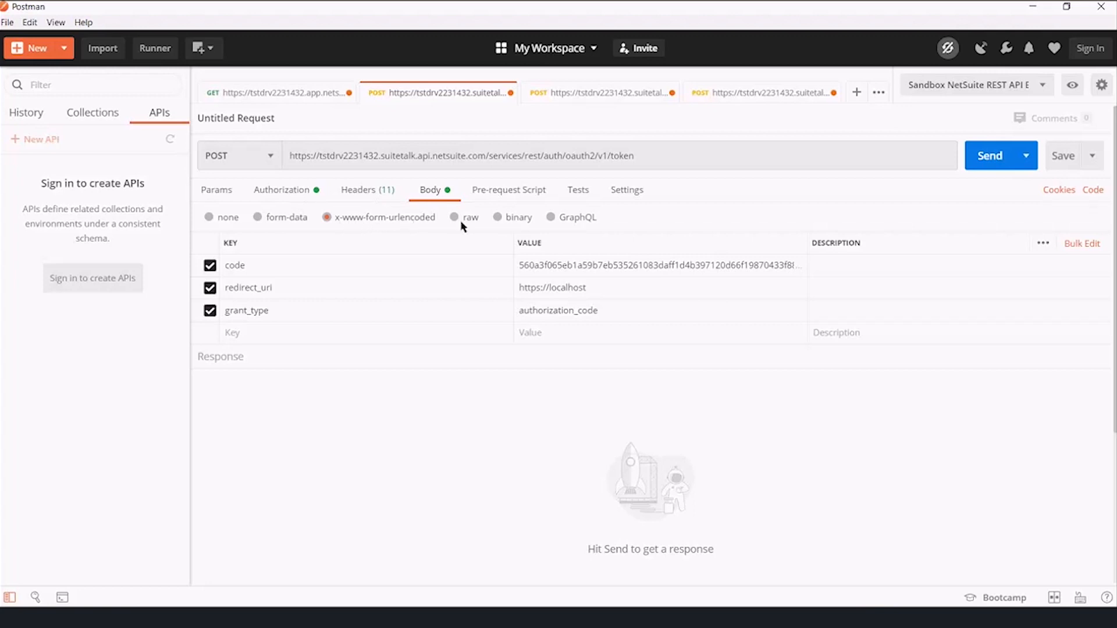
pyautogui.moveTo(351, 200)
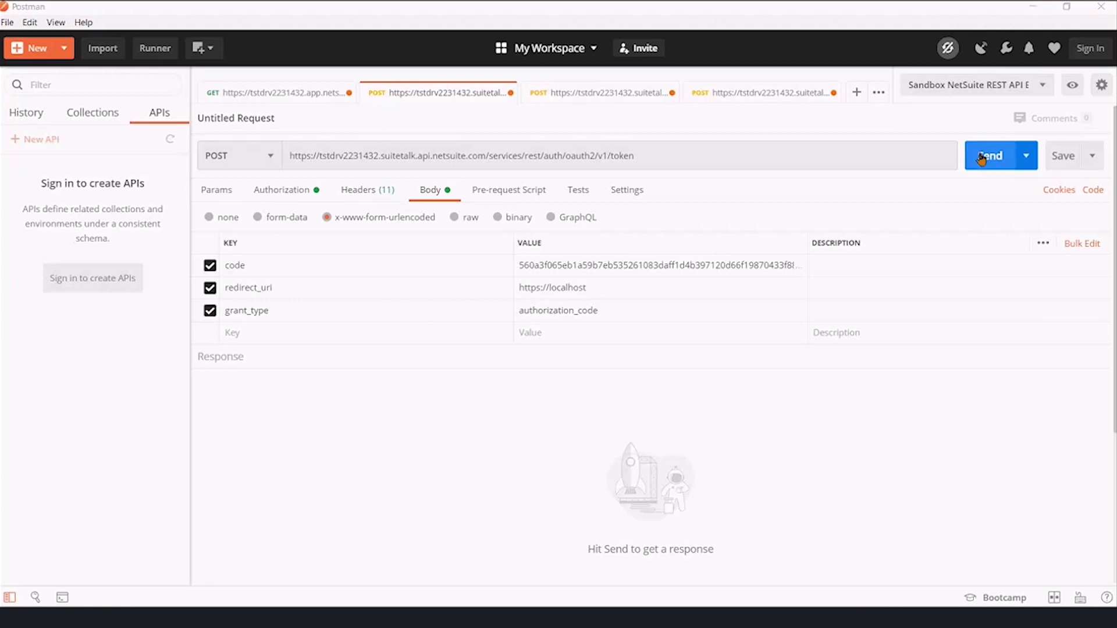
# Step: Send the token request to get 200 OK with access_token and refresh_token
pyautogui.click(991, 156)
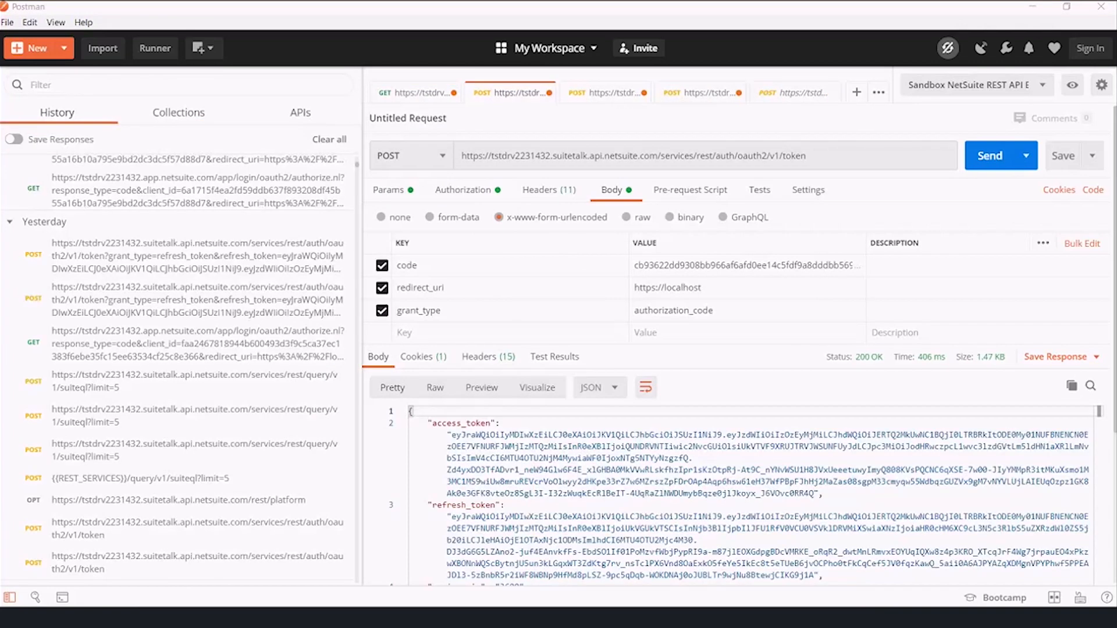
pyautogui.moveTo(166, 129)
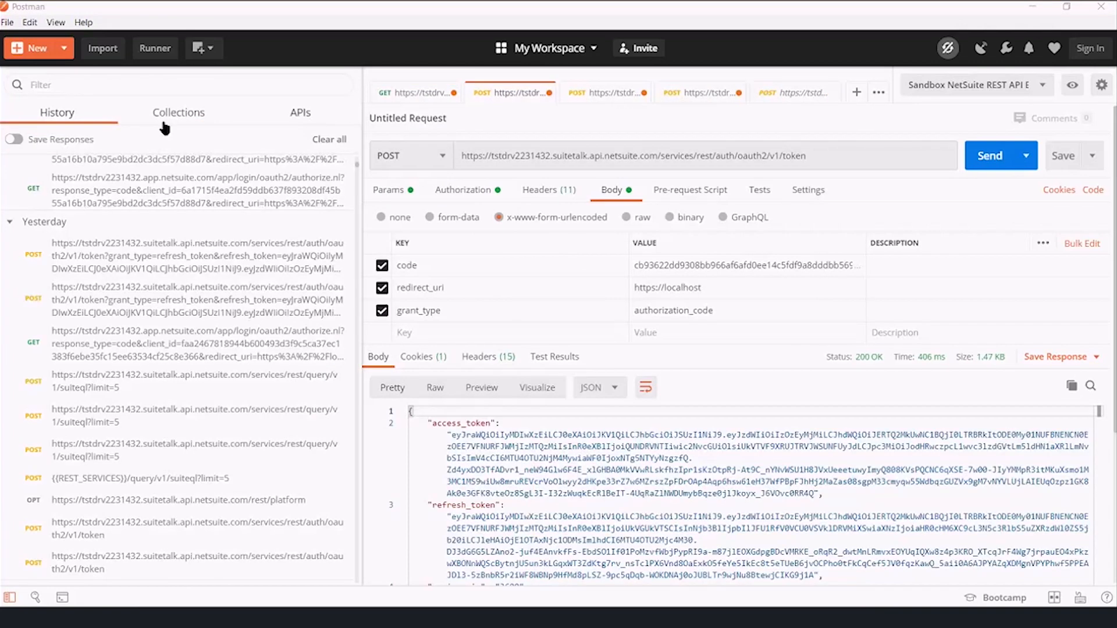
pyautogui.click(299, 113)
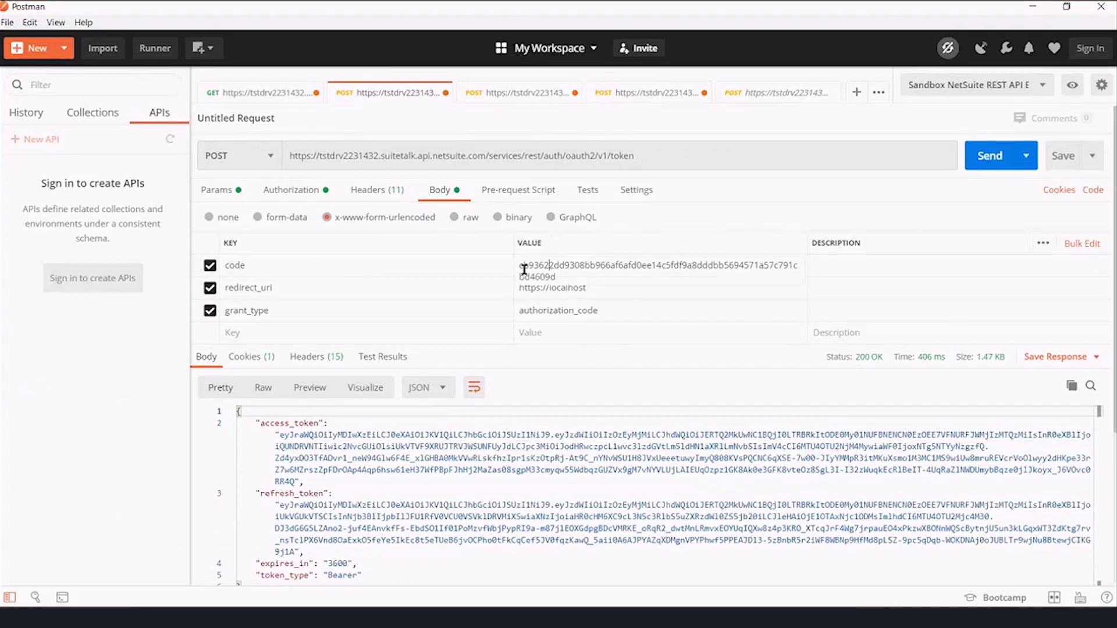
pyautogui.moveTo(549, 289)
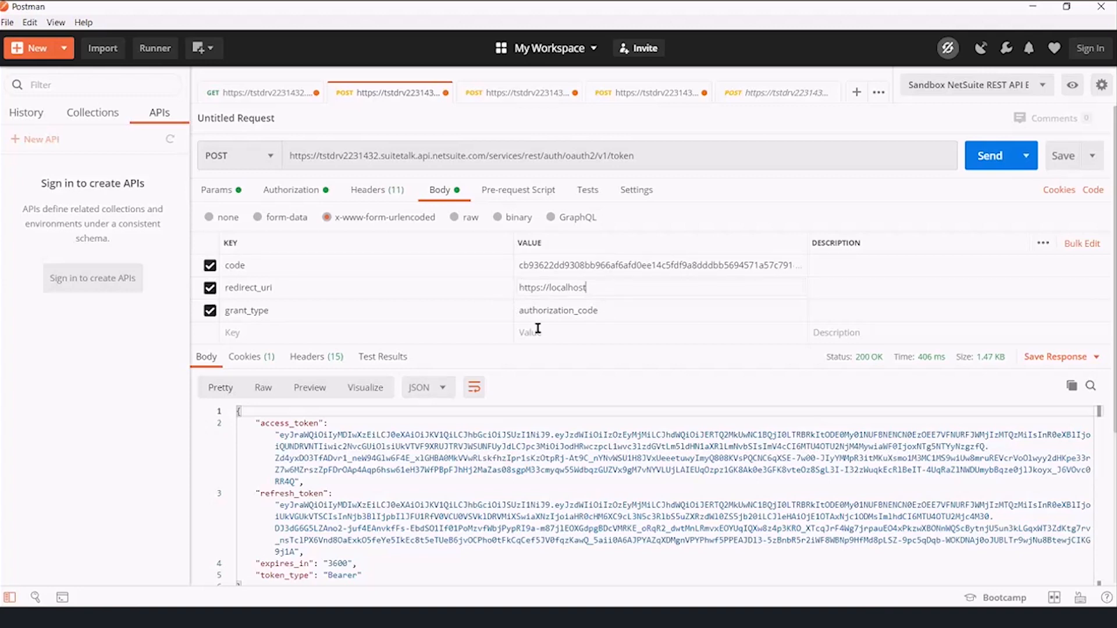
pyautogui.moveTo(469, 228)
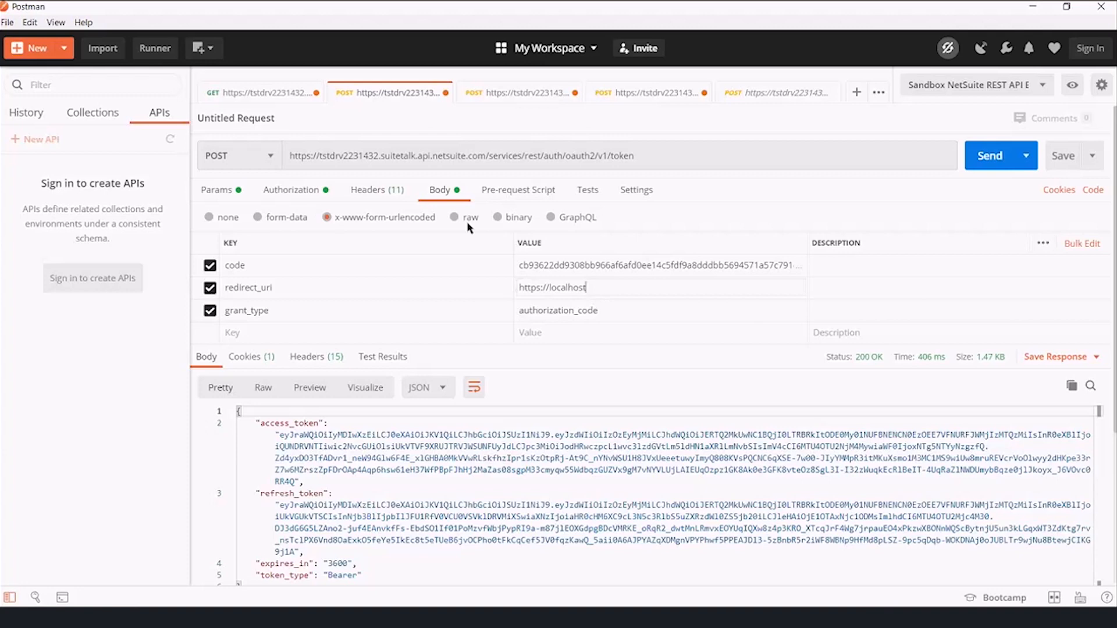
pyautogui.click(291, 190)
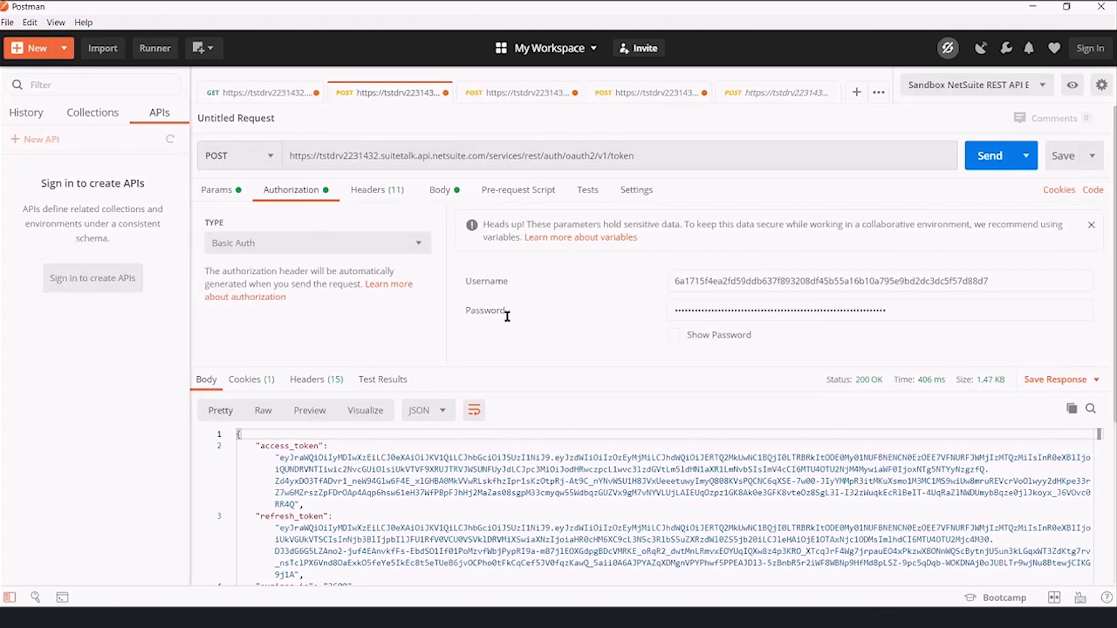
pyautogui.moveTo(456, 176)
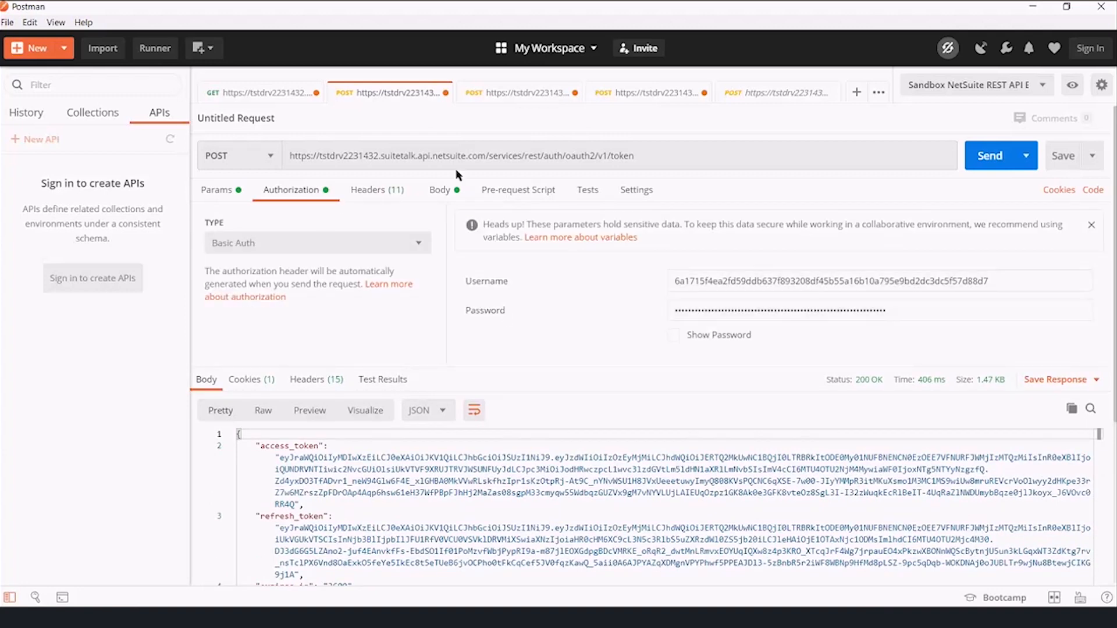
pyautogui.click(440, 190)
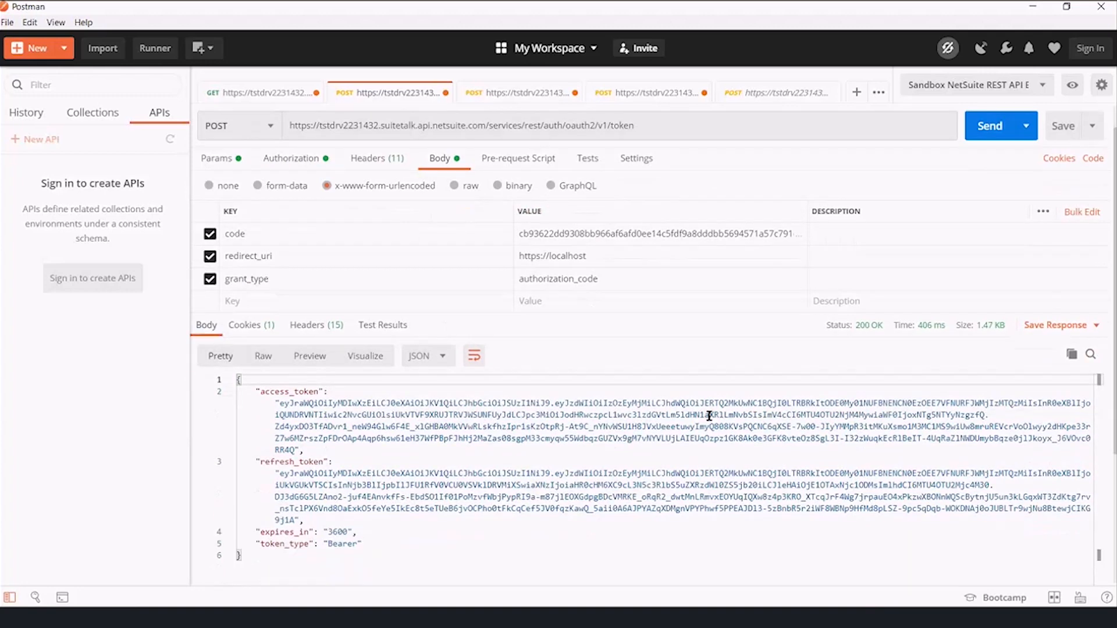
# Step: Highlight the refresh_token value in the response JSON for copying
pyautogui.scroll(-3)
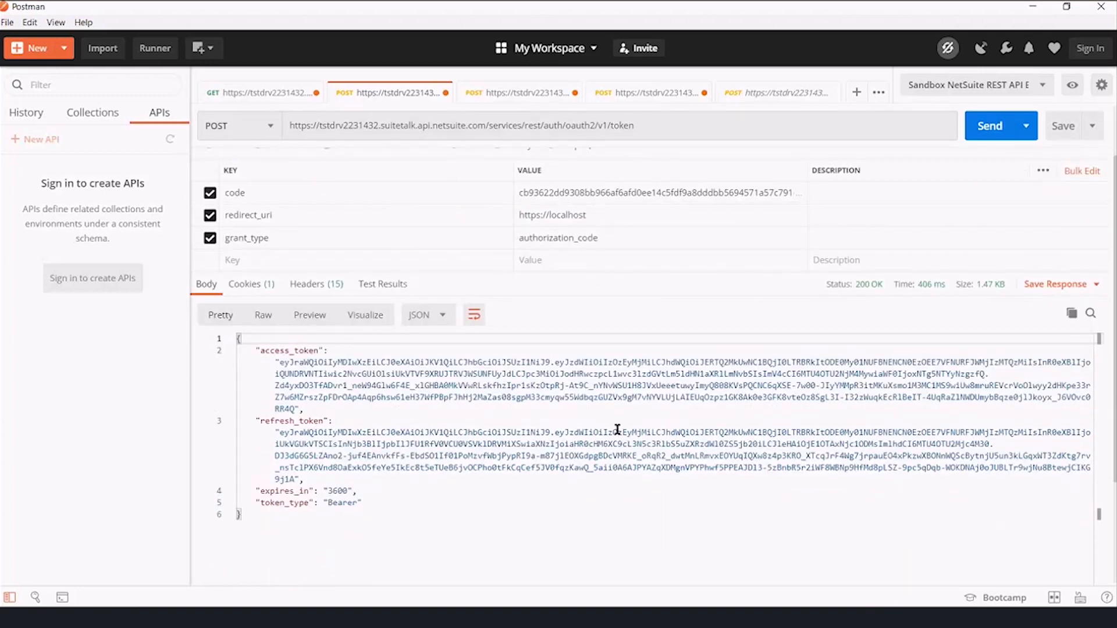
pyautogui.moveTo(558, 453)
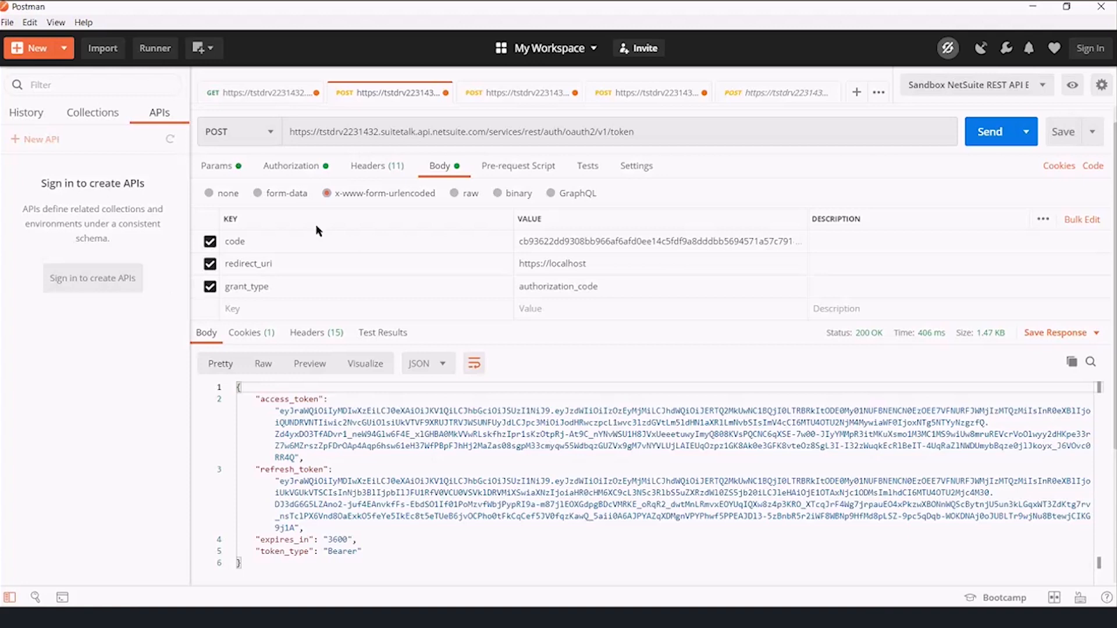
pyautogui.moveTo(422, 388)
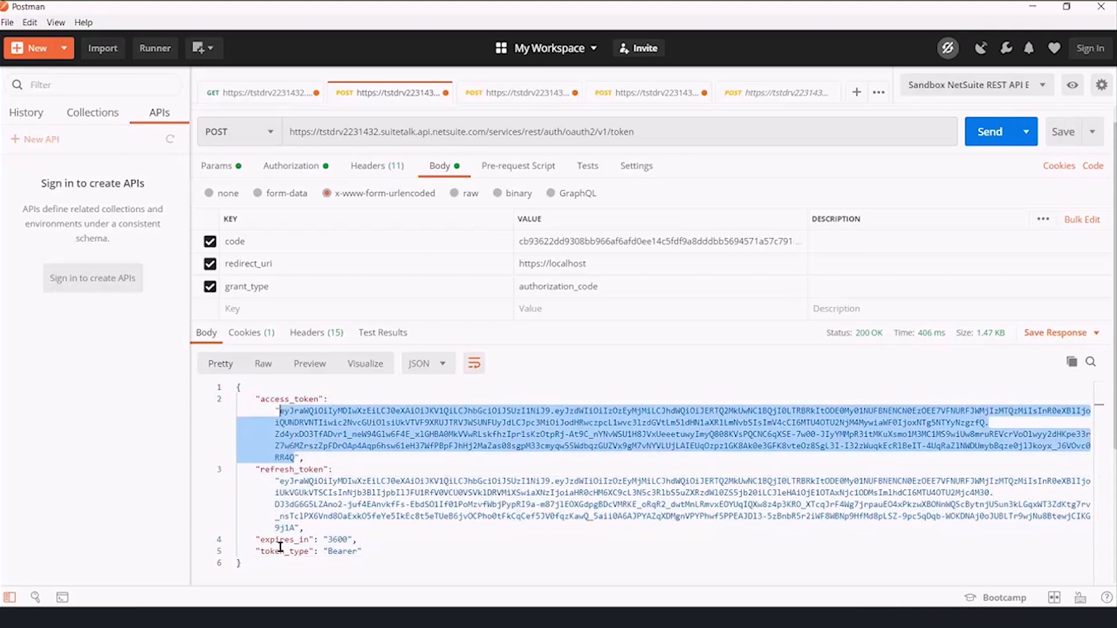
pyautogui.moveTo(348, 569)
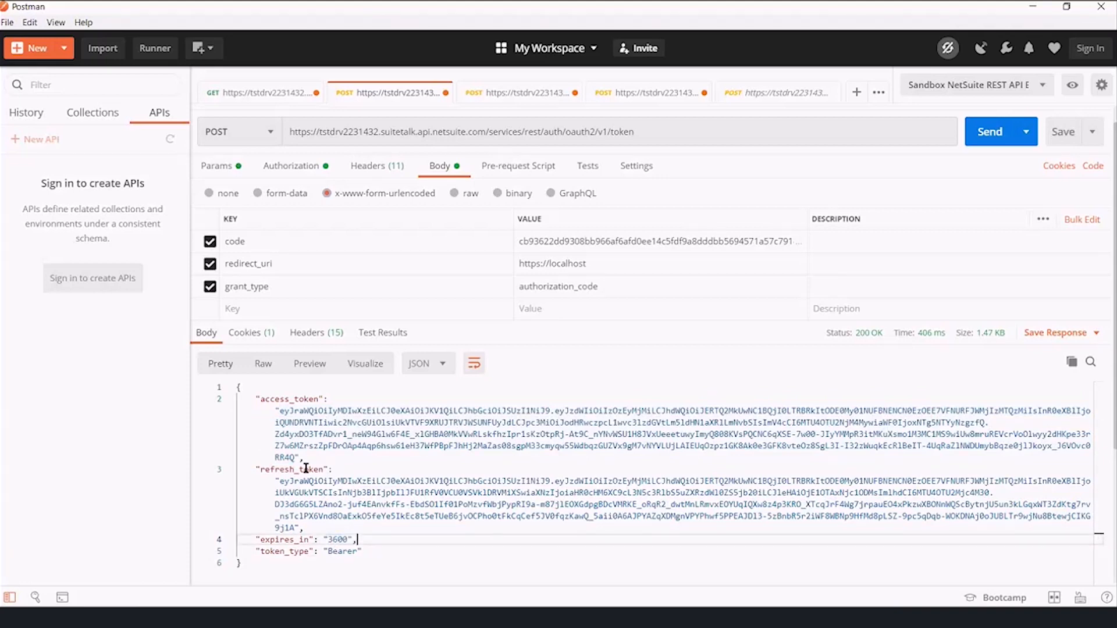
pyautogui.moveTo(269, 482); pyautogui.dragTo(304, 527)
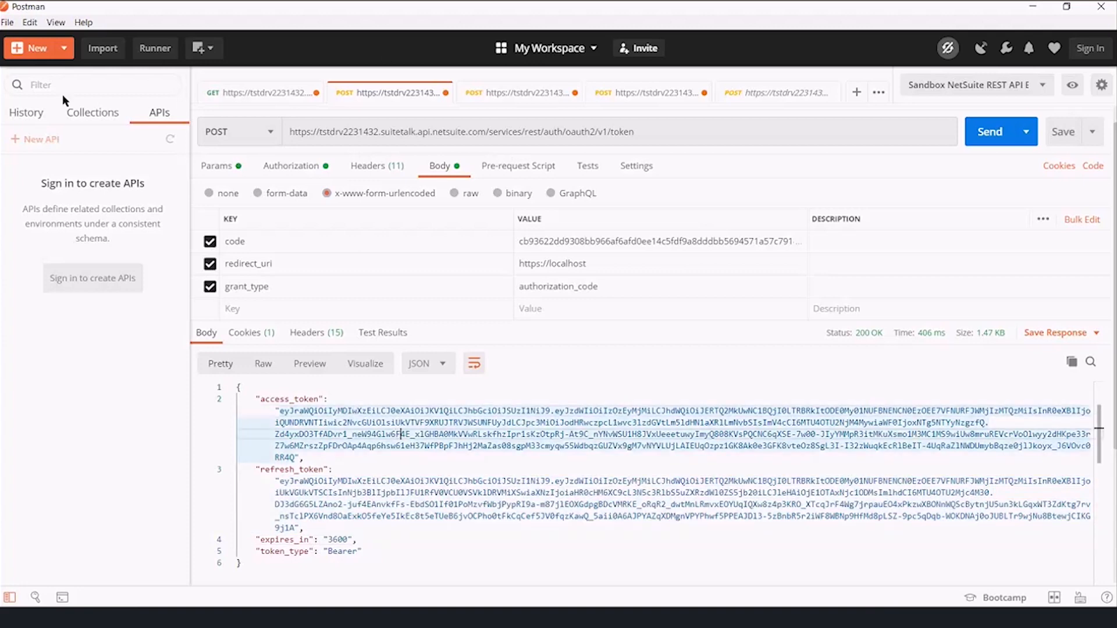
pyautogui.moveTo(446, 379)
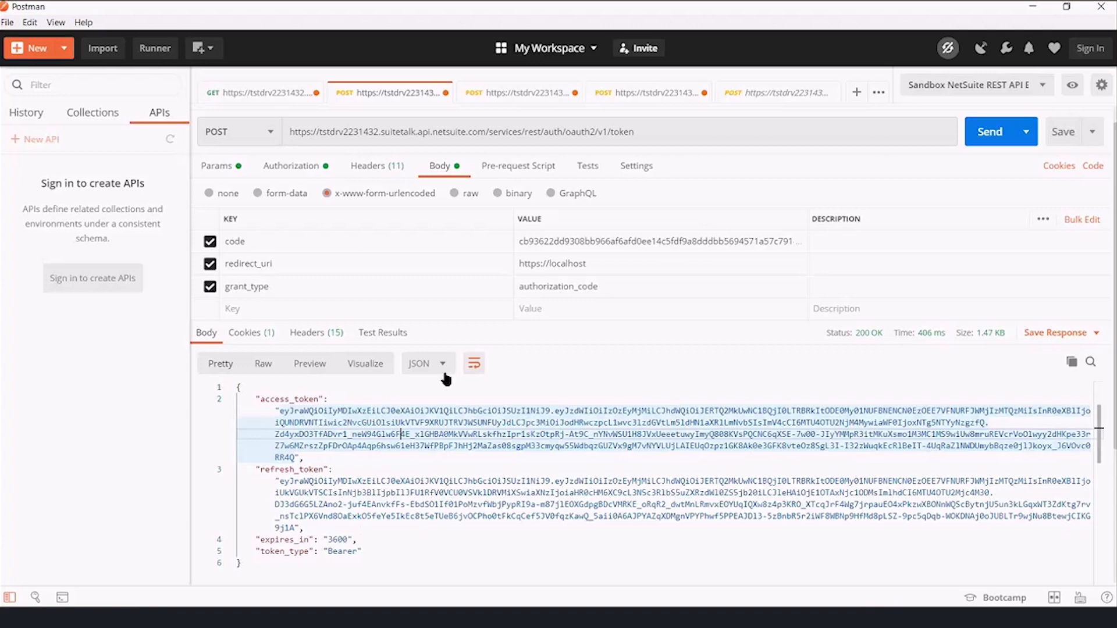
pyautogui.moveTo(294, 482)
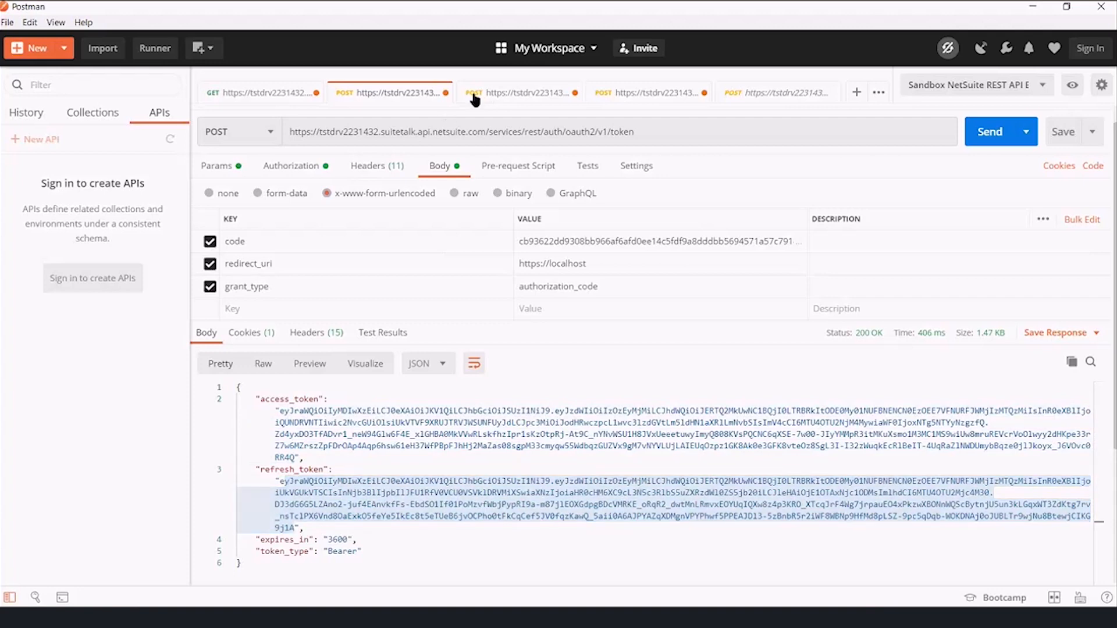
# Step: Give the refresh-token request Basic Auth with the client ID as username and 'password' as password
pyautogui.click(522, 93)
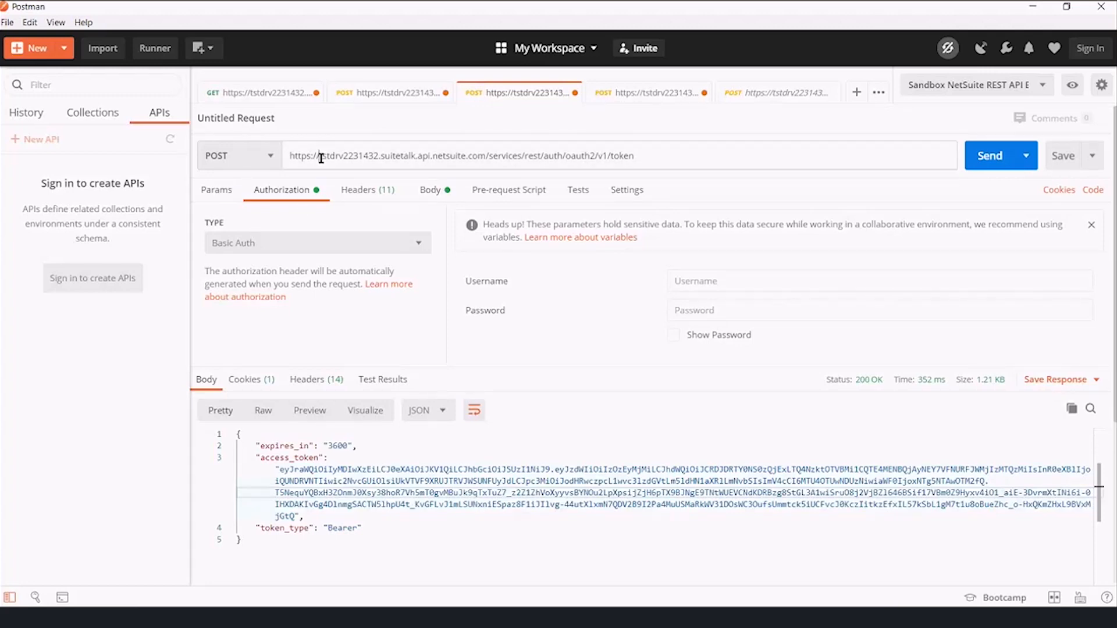
pyautogui.doubleClick(396, 156)
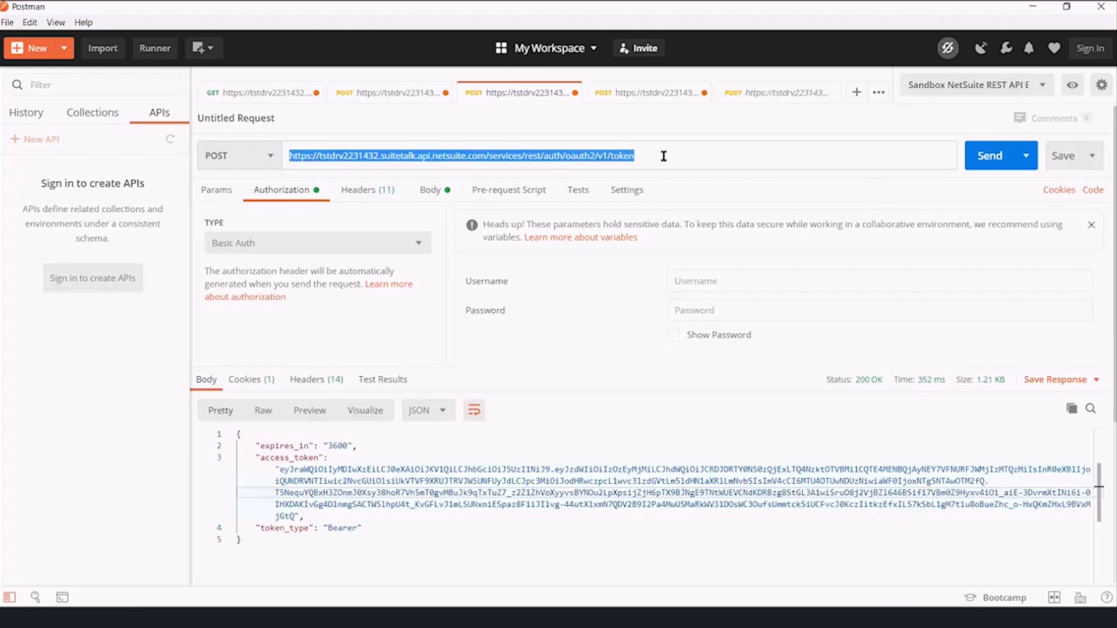
pyautogui.click(696, 224)
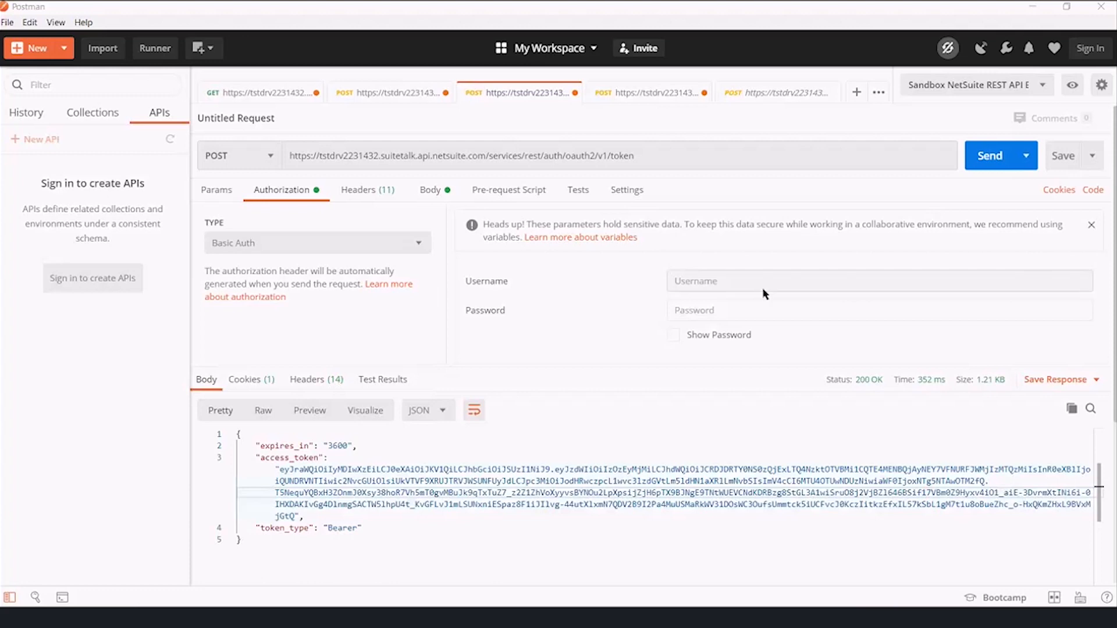
pyautogui.write('6a1715f4ea2fd59ddb637f893208df45b55a16b10a795e9bd2dc3dc5f57d88d7')
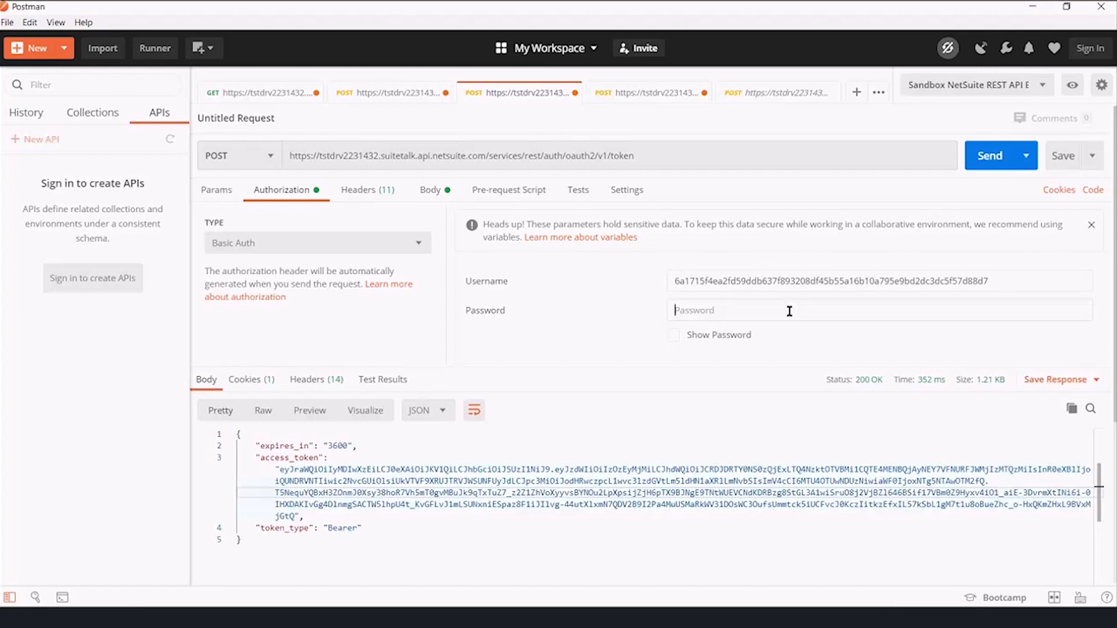
pyautogui.write('password')
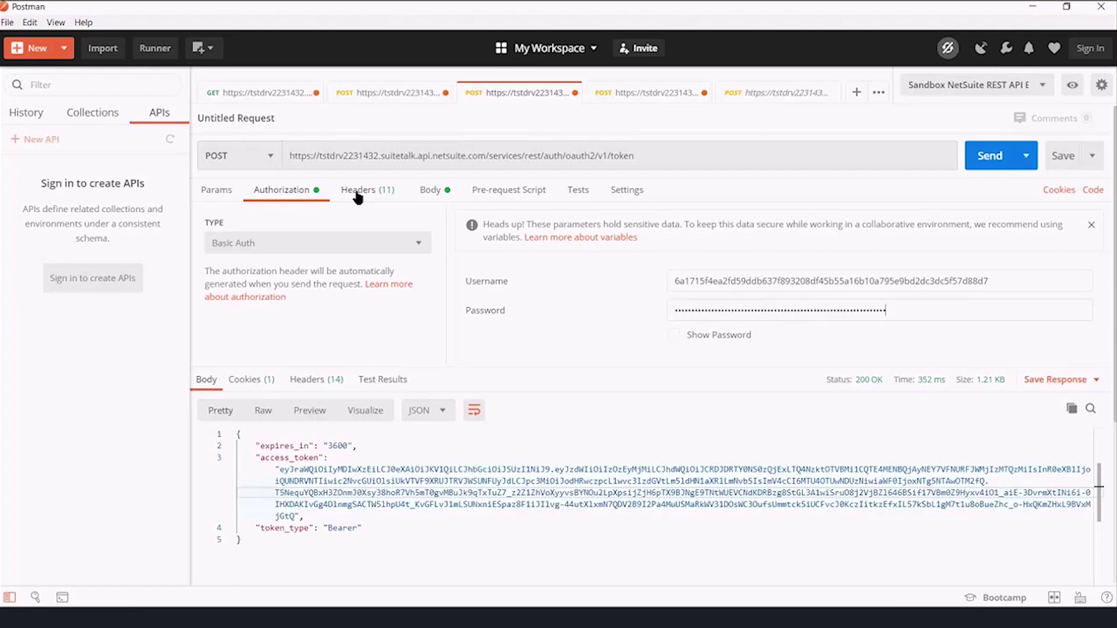
pyautogui.click(359, 190)
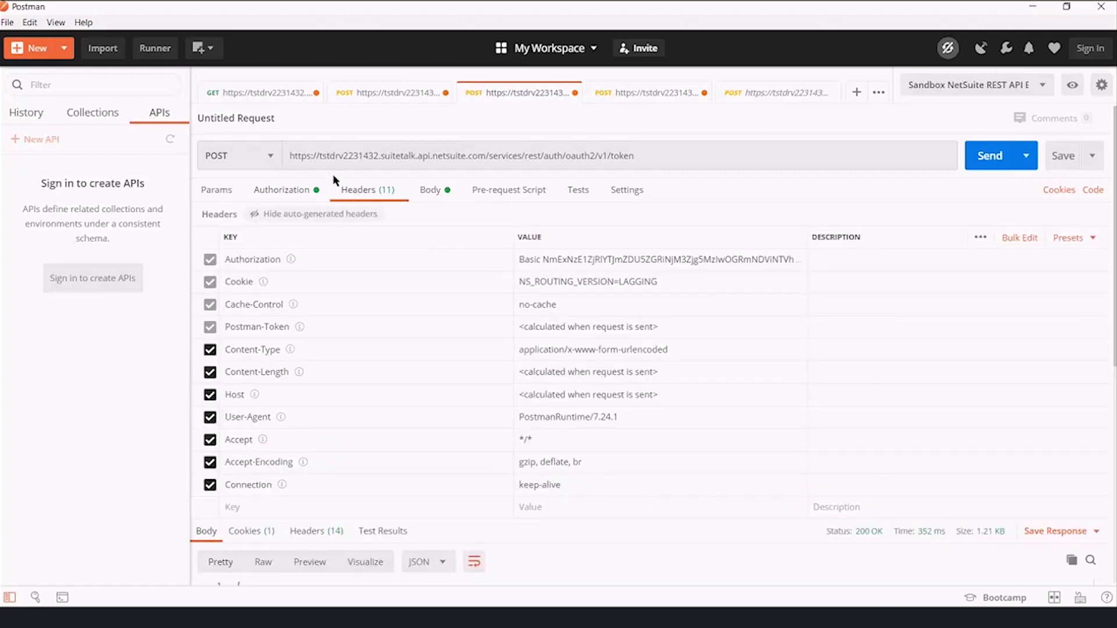
pyautogui.moveTo(612, 414)
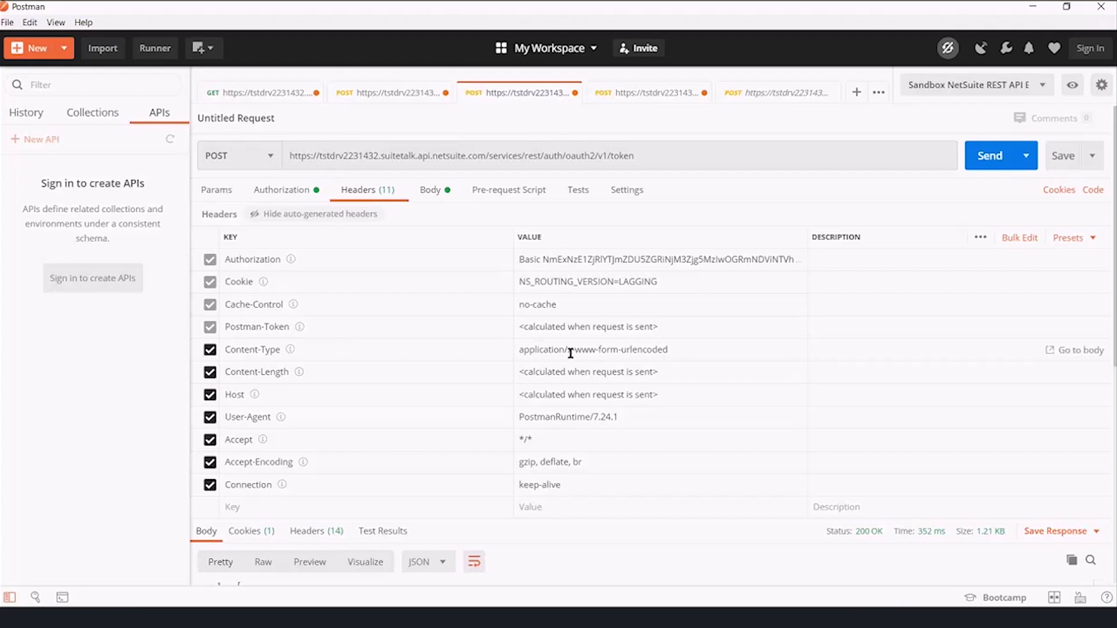
# Step: Check the form-urlencoded content type and refresh_token body parameter, then send the refresh-token request
pyautogui.doubleClick(611, 349)
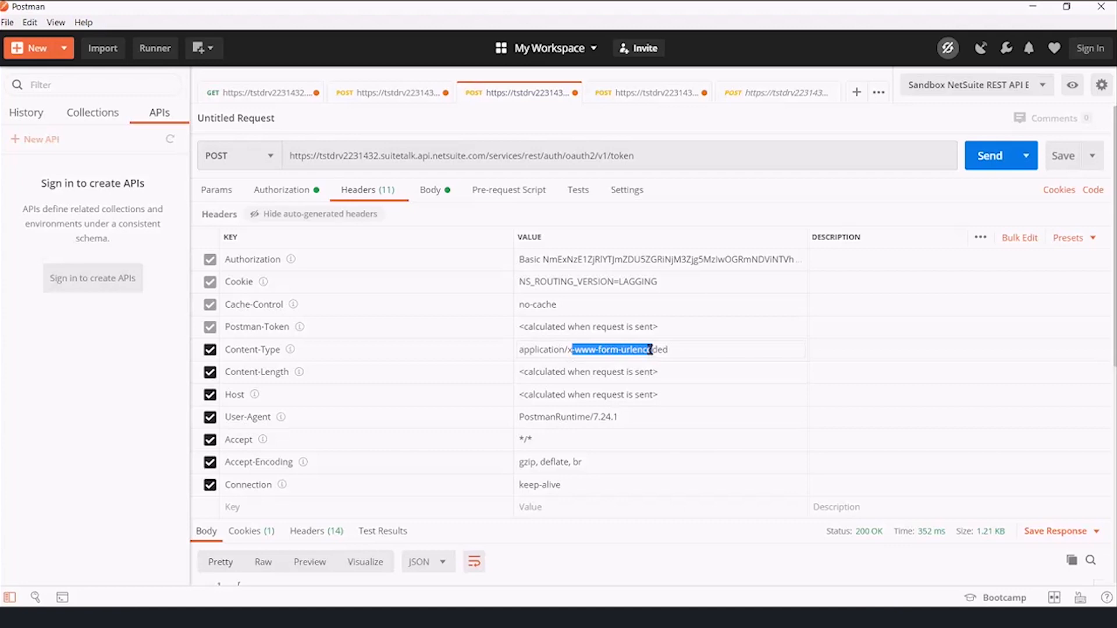
pyautogui.moveTo(423, 185)
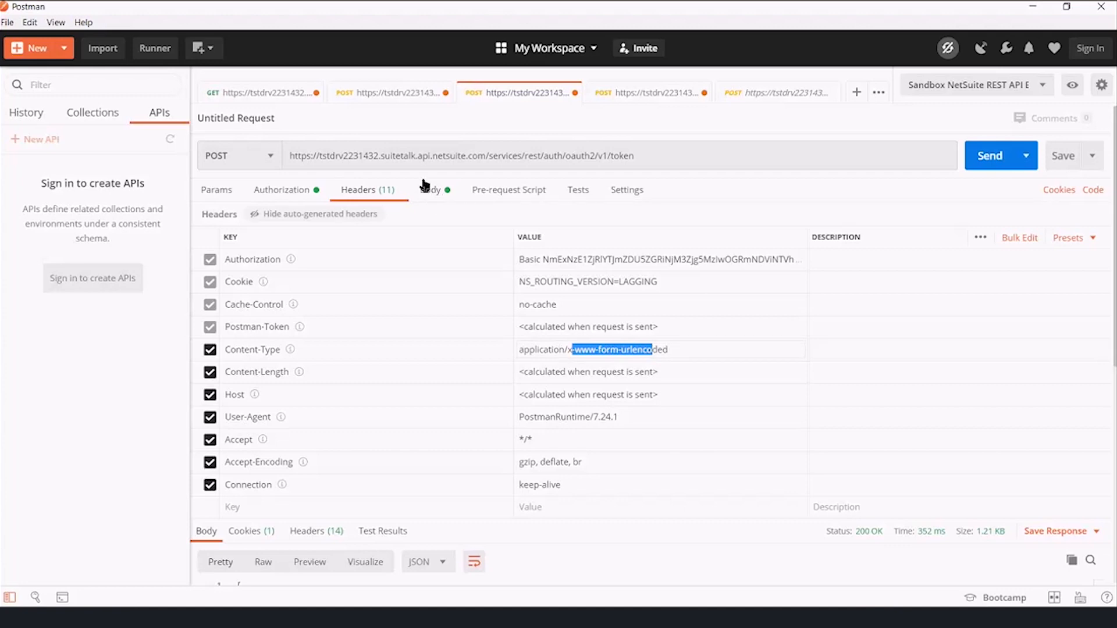
pyautogui.click(429, 190)
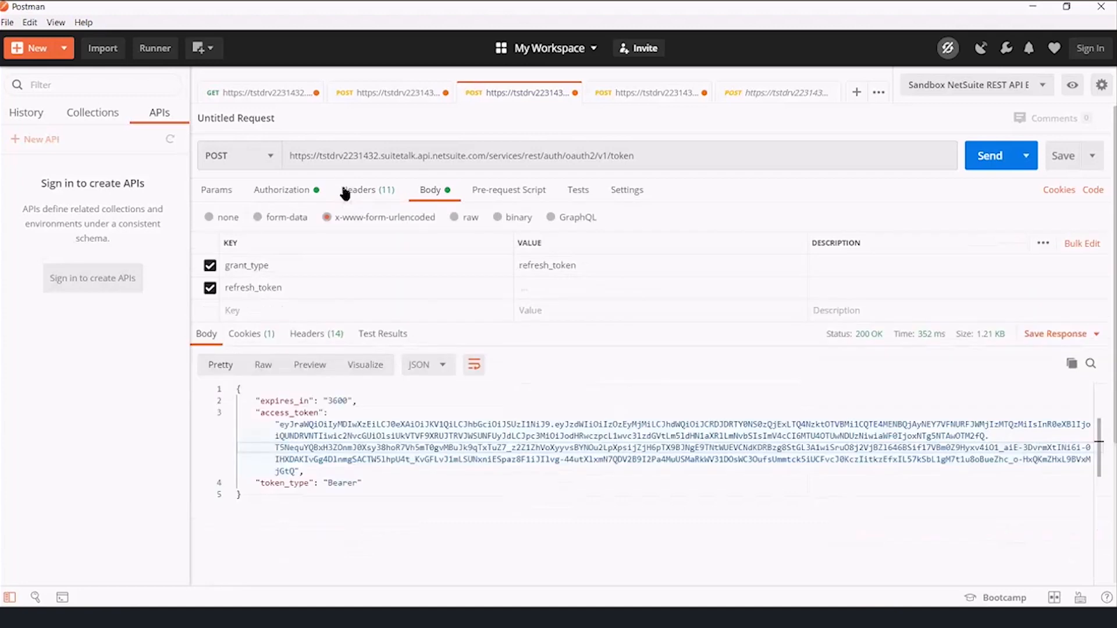
pyautogui.click(551, 290)
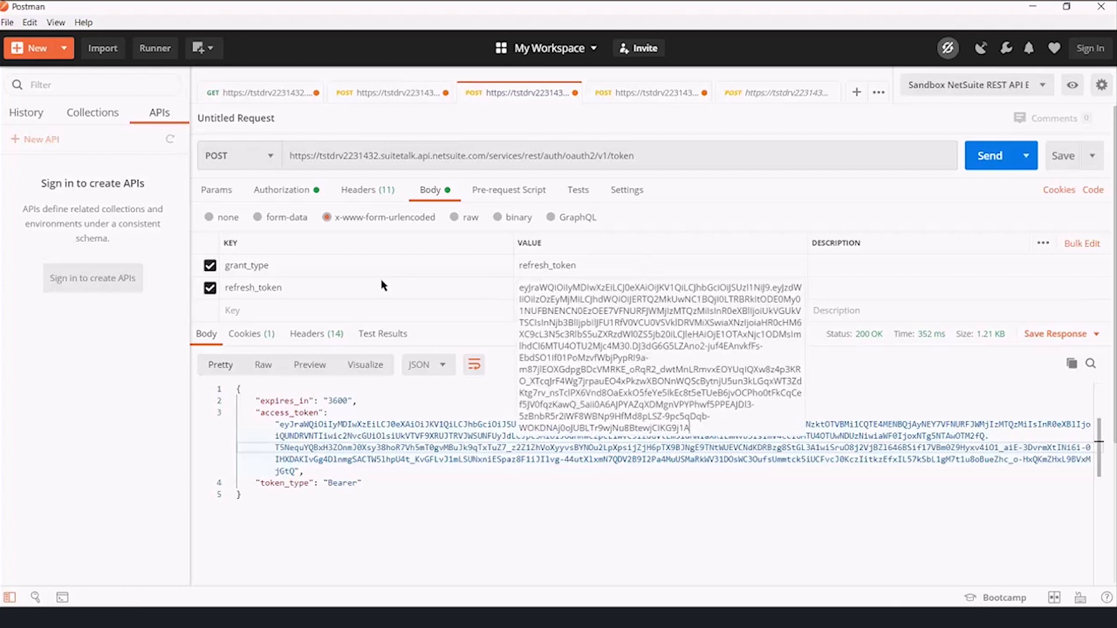
pyautogui.click(990, 156)
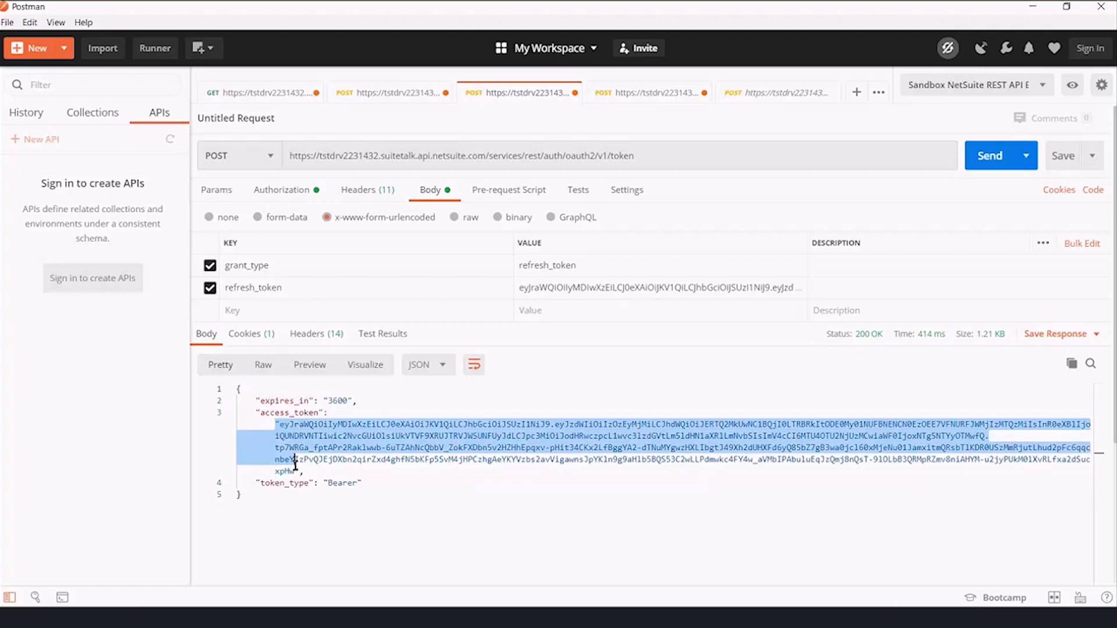
# Step: Select the new access_token in the response and move to the SuiteQL query request
pyautogui.click(286, 435)
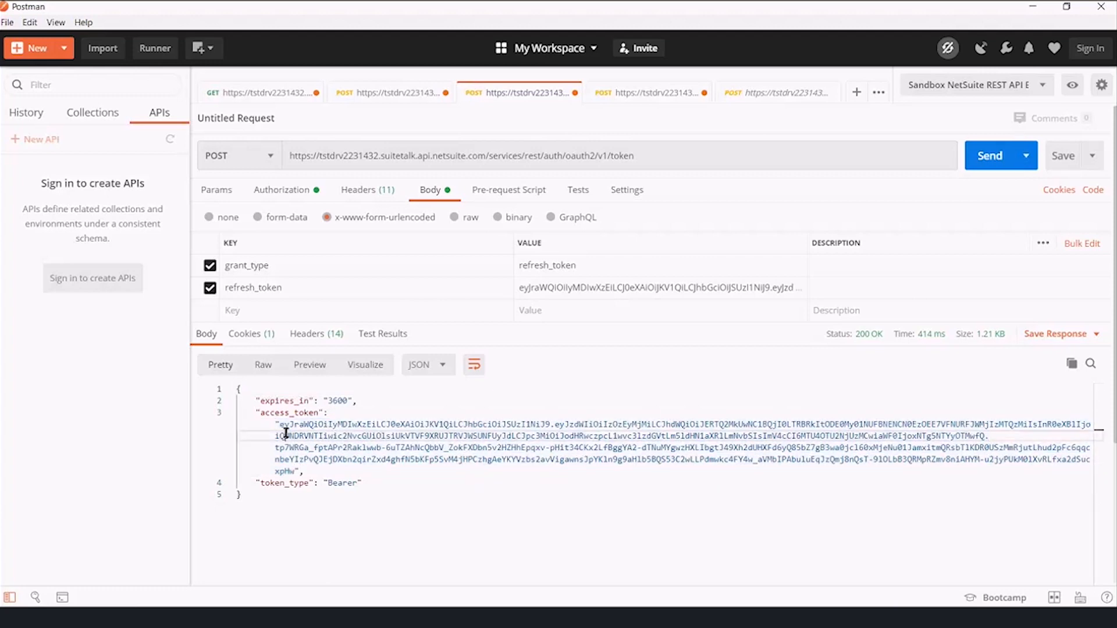
pyautogui.moveTo(278, 424); pyautogui.dragTo(292, 460)
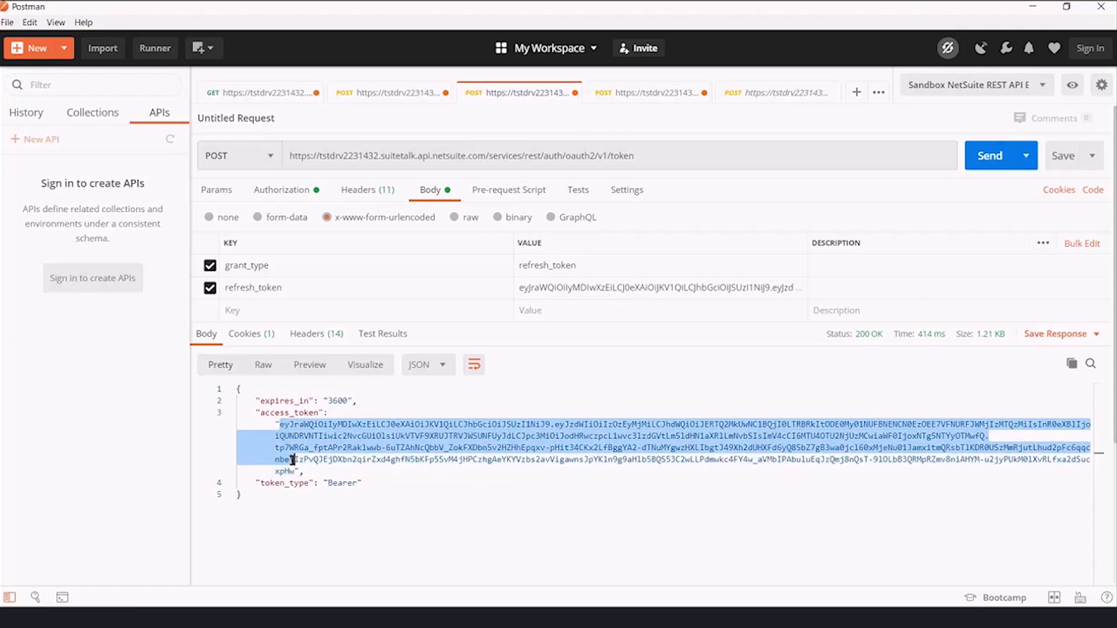
pyautogui.click(649, 93)
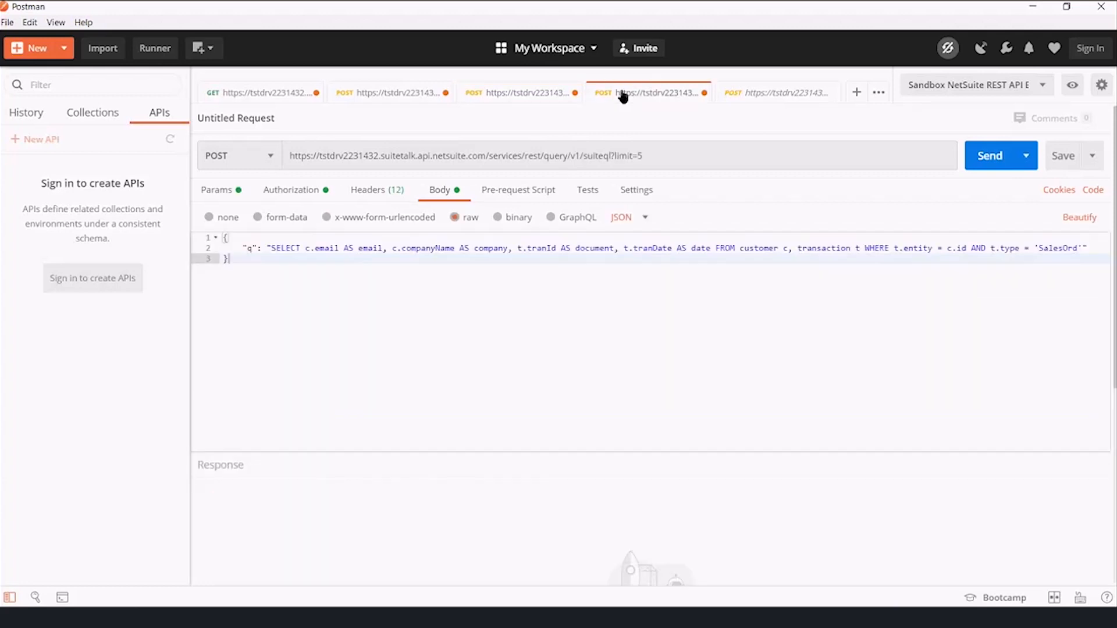
pyautogui.moveTo(484, 389)
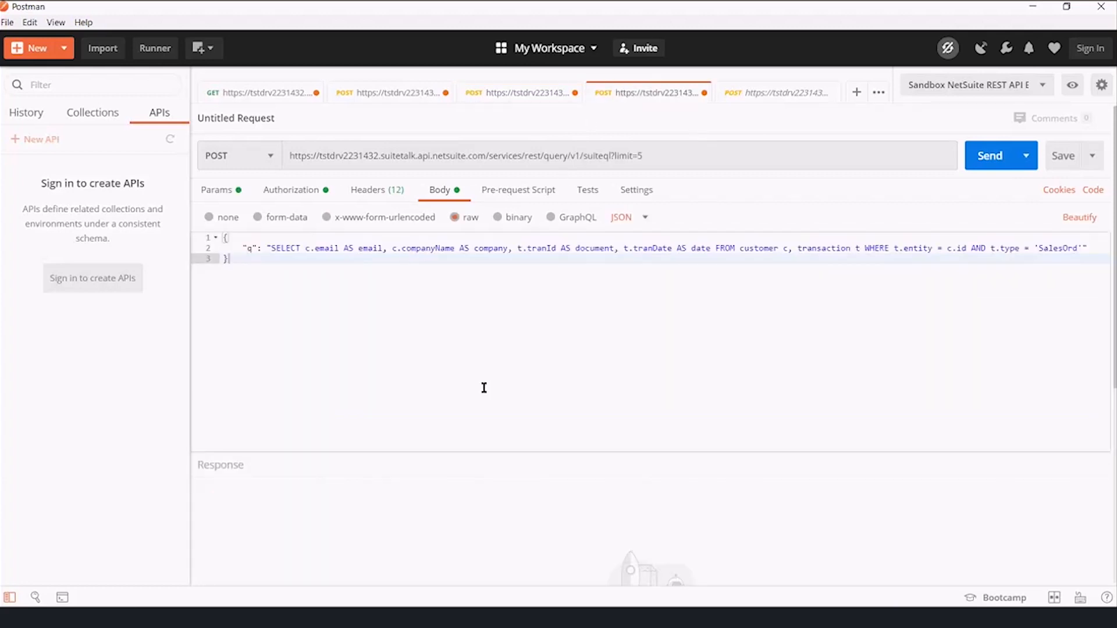
pyautogui.moveTo(336, 197)
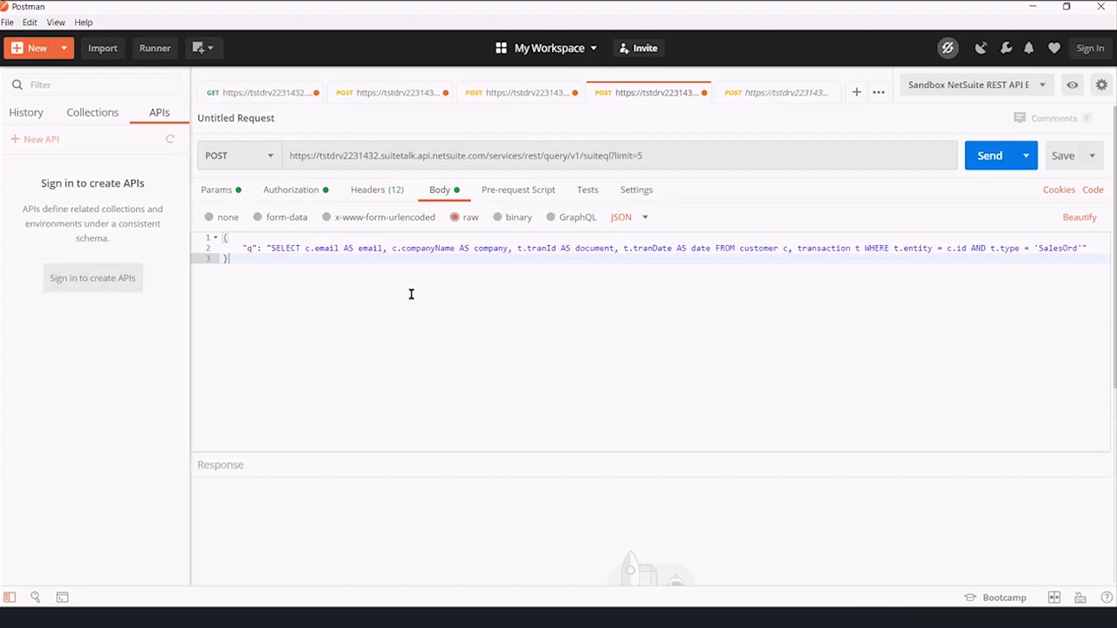
pyautogui.moveTo(639, 169)
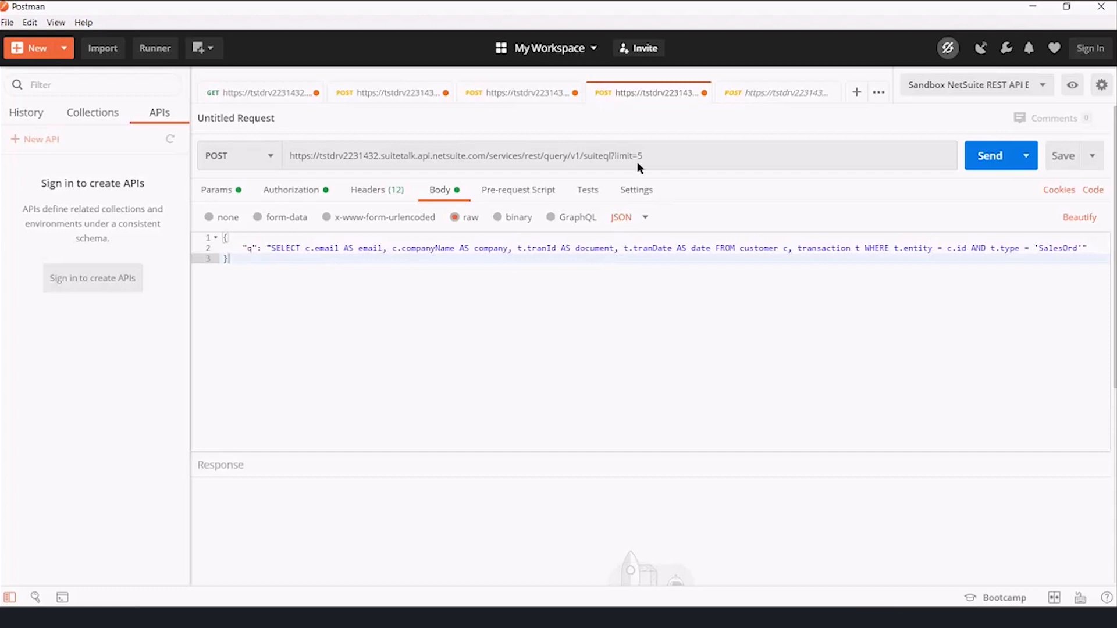
pyautogui.moveTo(225, 196)
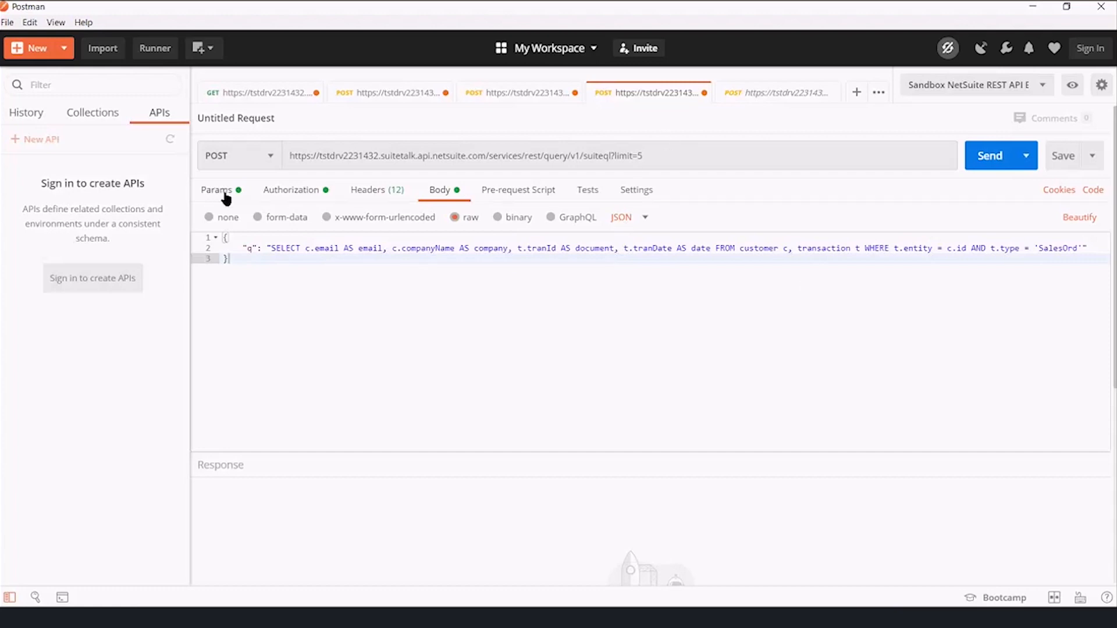
# Step: Review the SuiteQL request's limit=5 parameter and URL, then its Bearer Token authorization
pyautogui.click(216, 189)
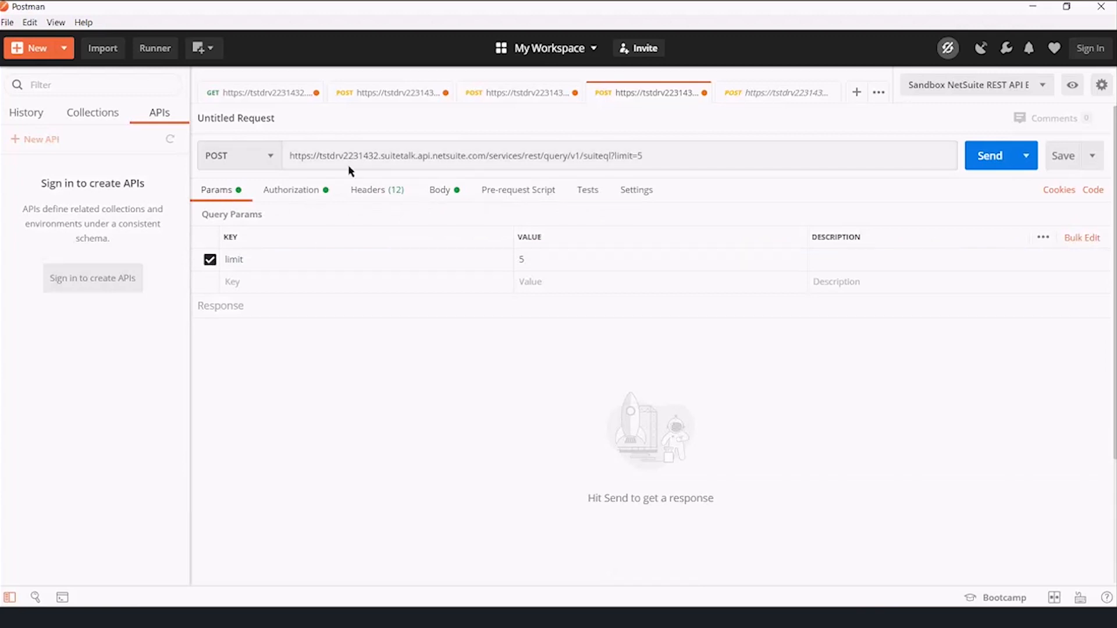
pyautogui.click(314, 156)
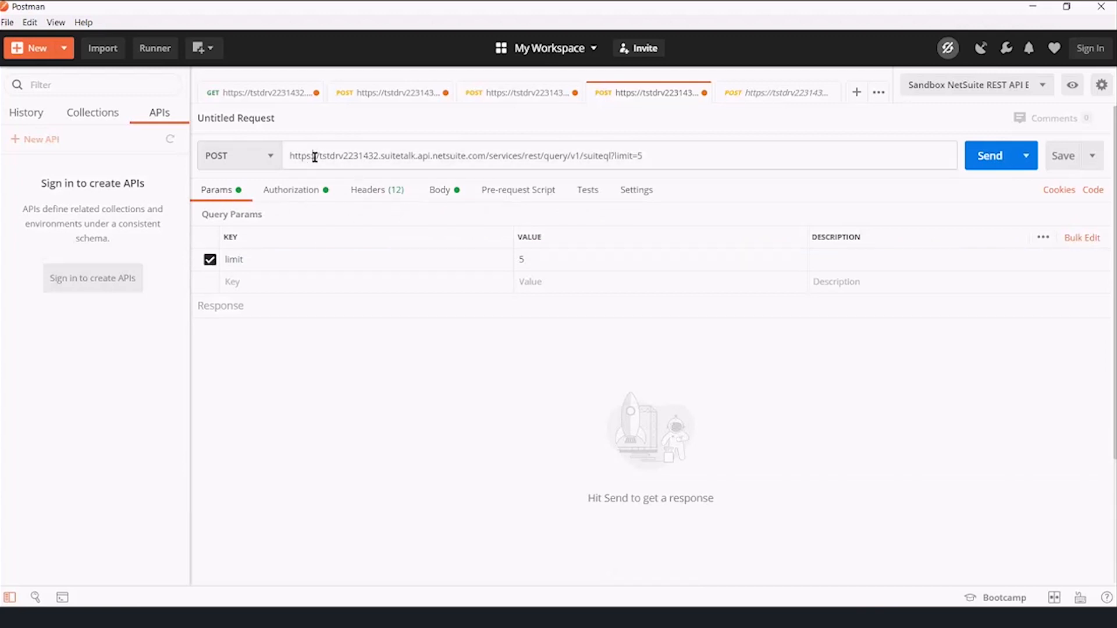
pyautogui.doubleClick(342, 156)
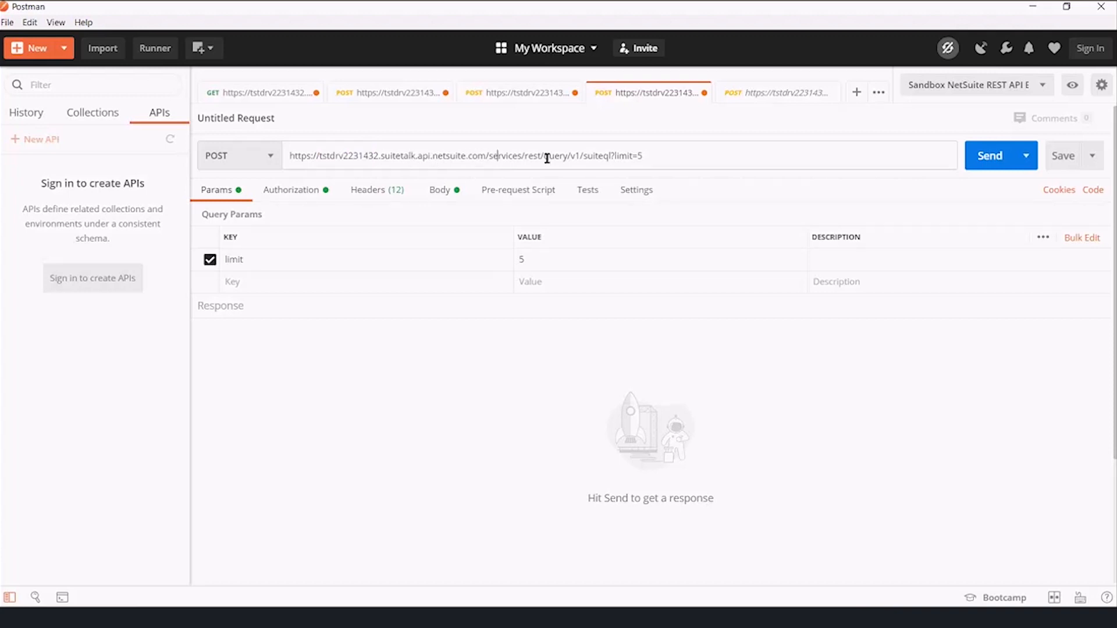
pyautogui.doubleClick(557, 156)
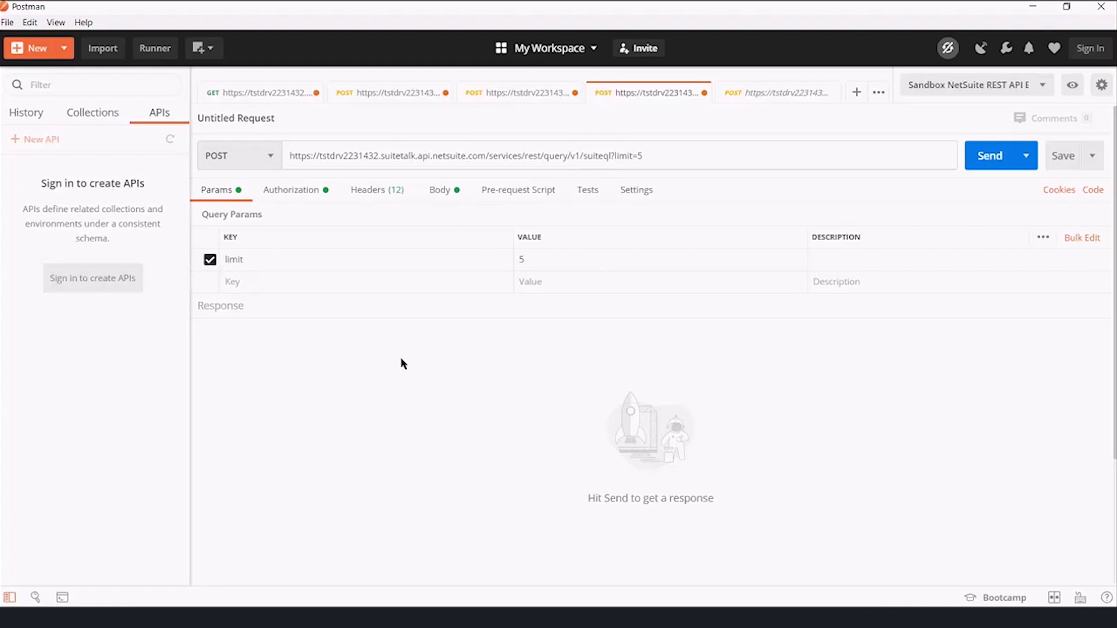
pyautogui.moveTo(363, 314)
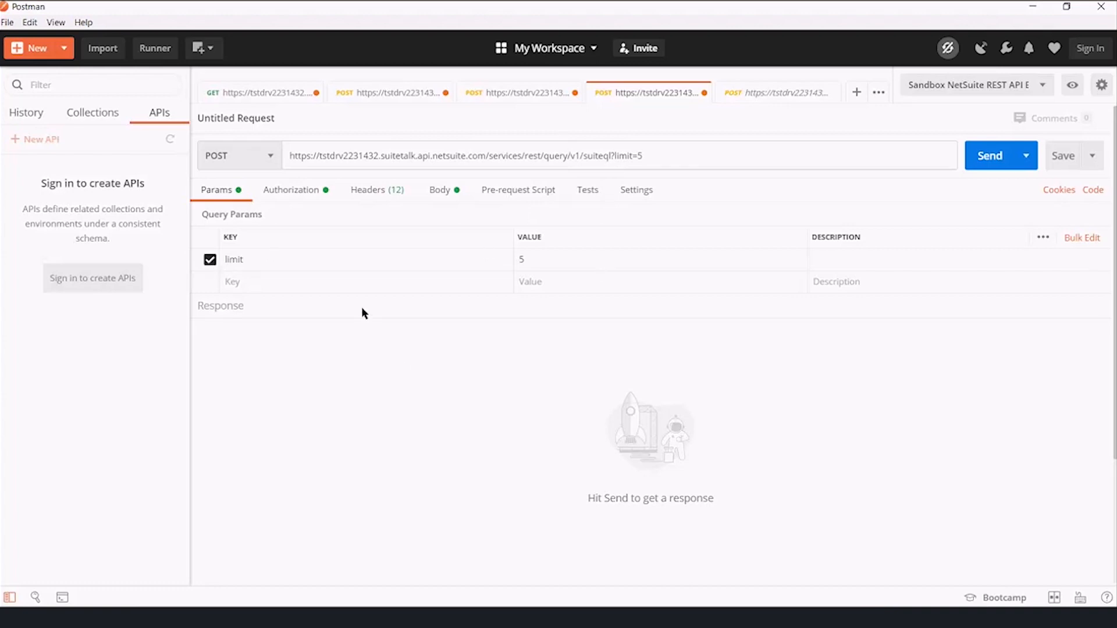
pyautogui.click(291, 189)
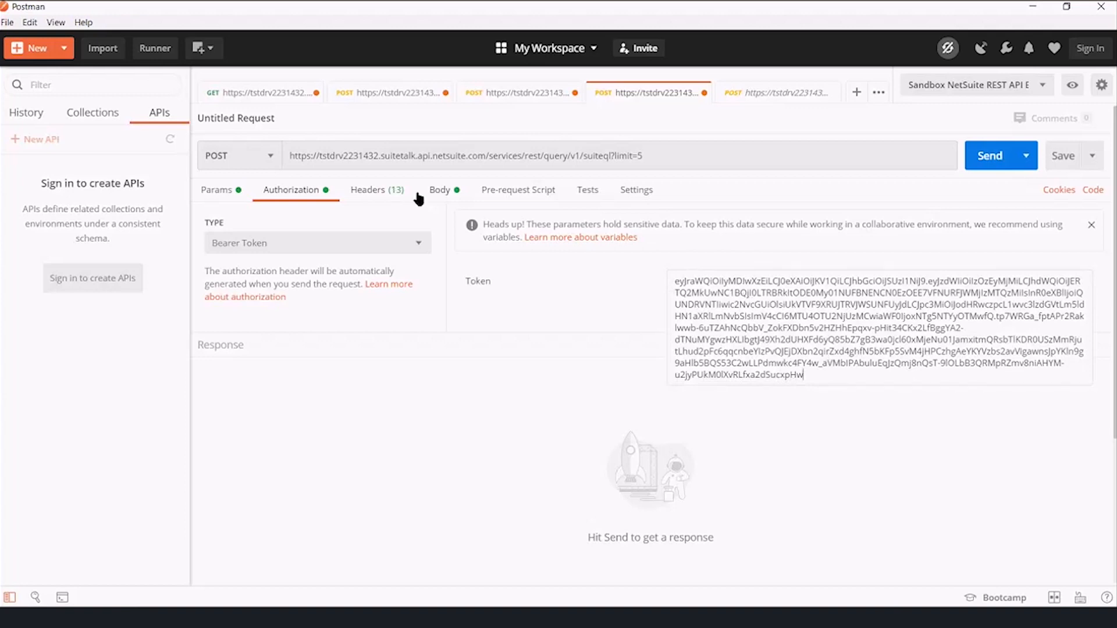
# Step: Review the prefer: transient header, then the raw JSON body holding the sales-order SELECT query
pyautogui.click(368, 189)
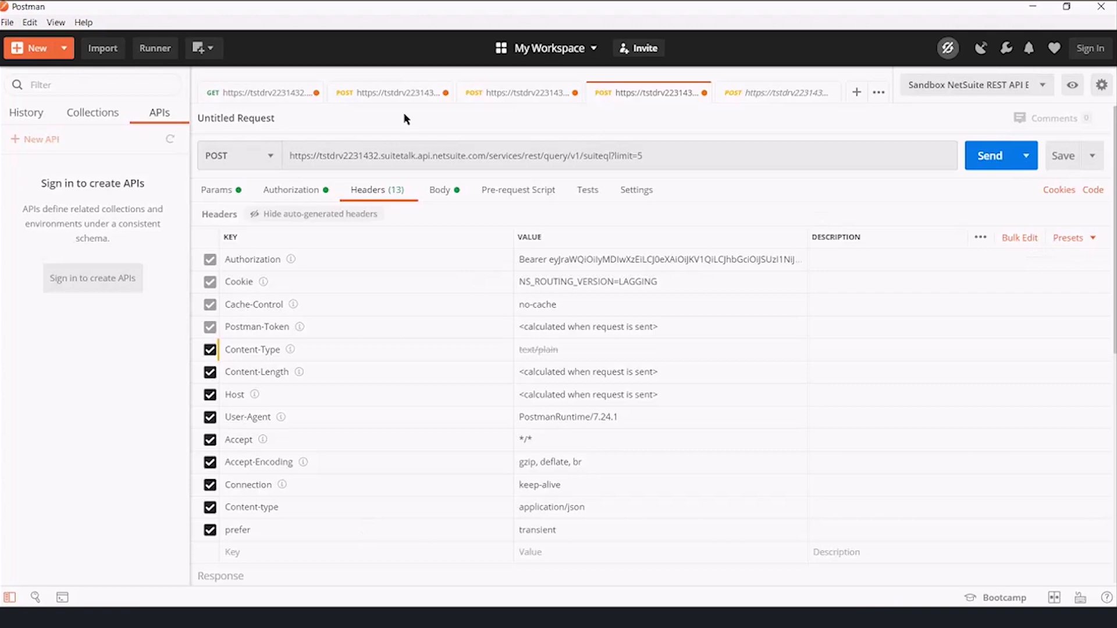
pyautogui.moveTo(446, 204)
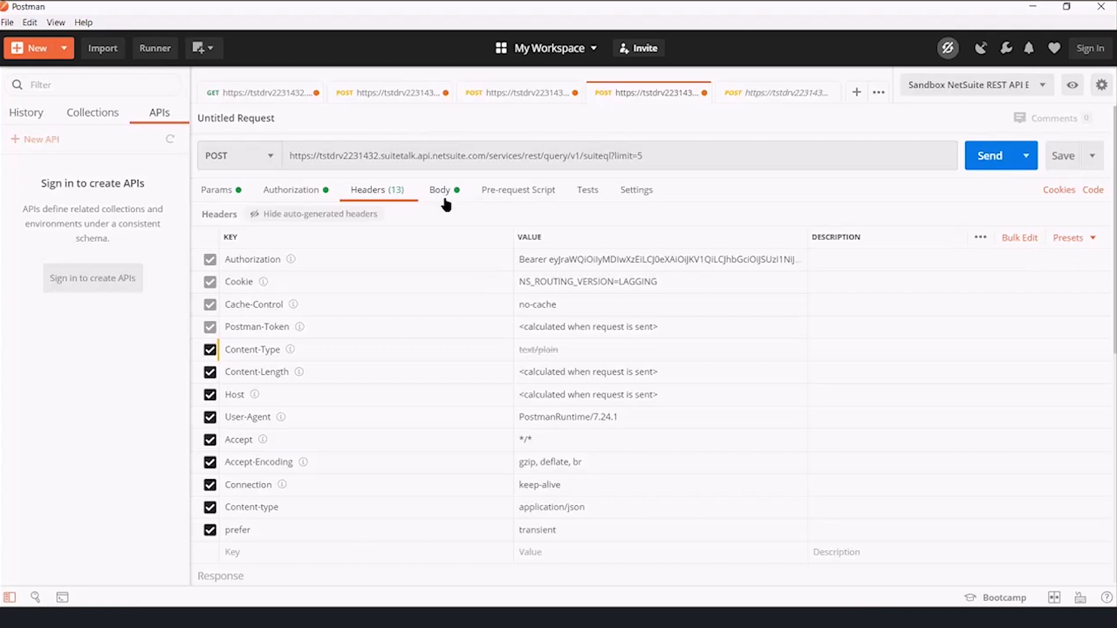
pyautogui.click(440, 190)
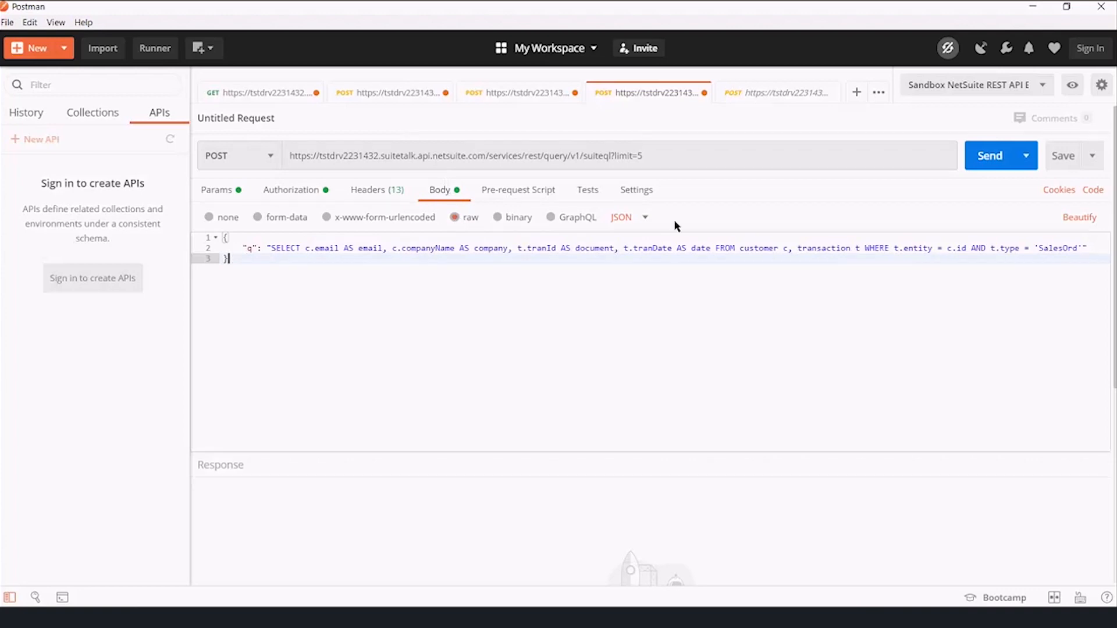
pyautogui.moveTo(221, 248)
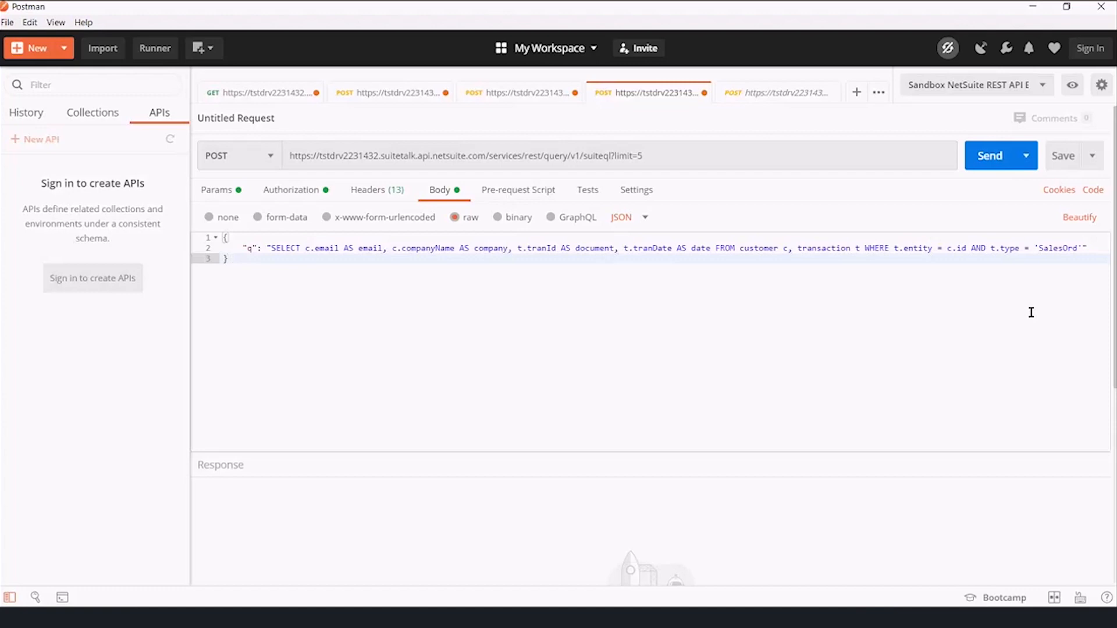
pyautogui.moveTo(960, 170)
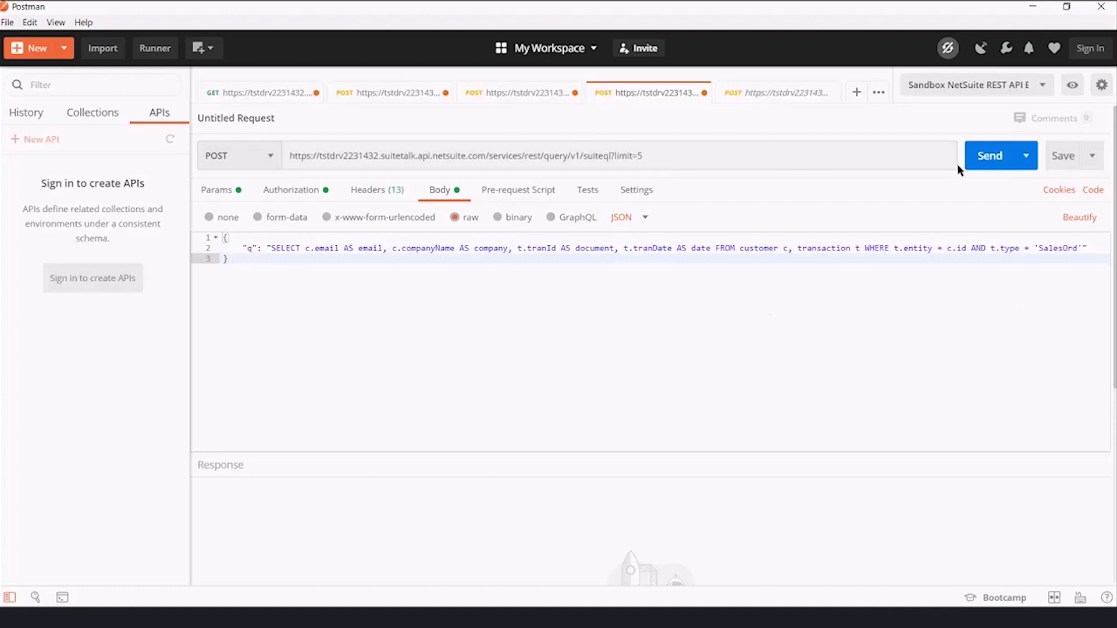
# Step: Send the SuiteQL query, returning 200 OK with sales order results, and pick out the tranId field
pyautogui.click(989, 156)
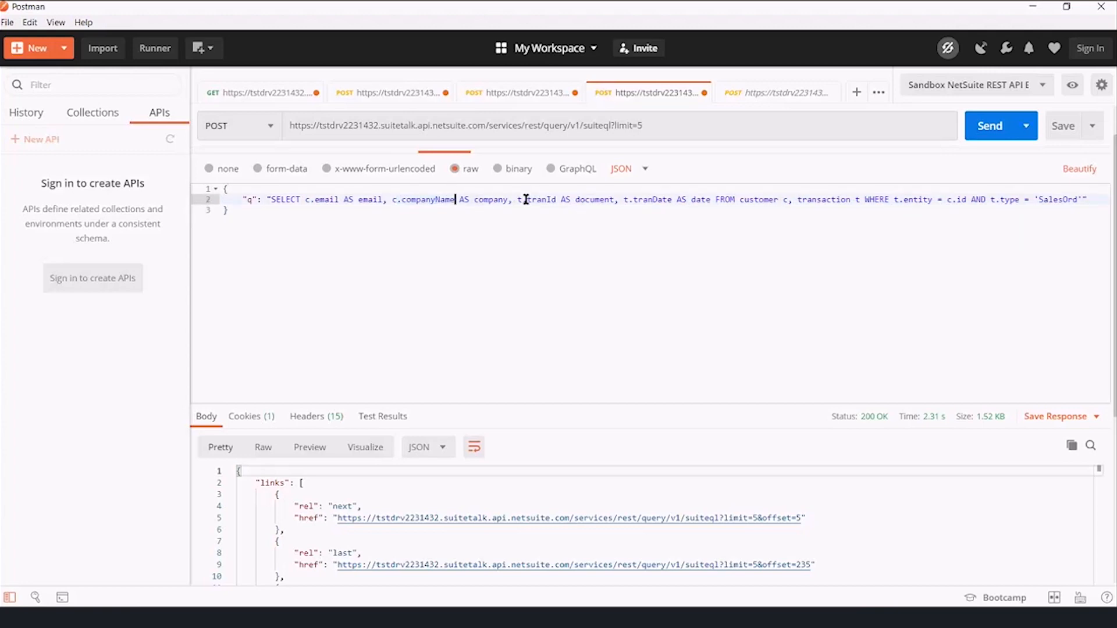
pyautogui.doubleClick(540, 200)
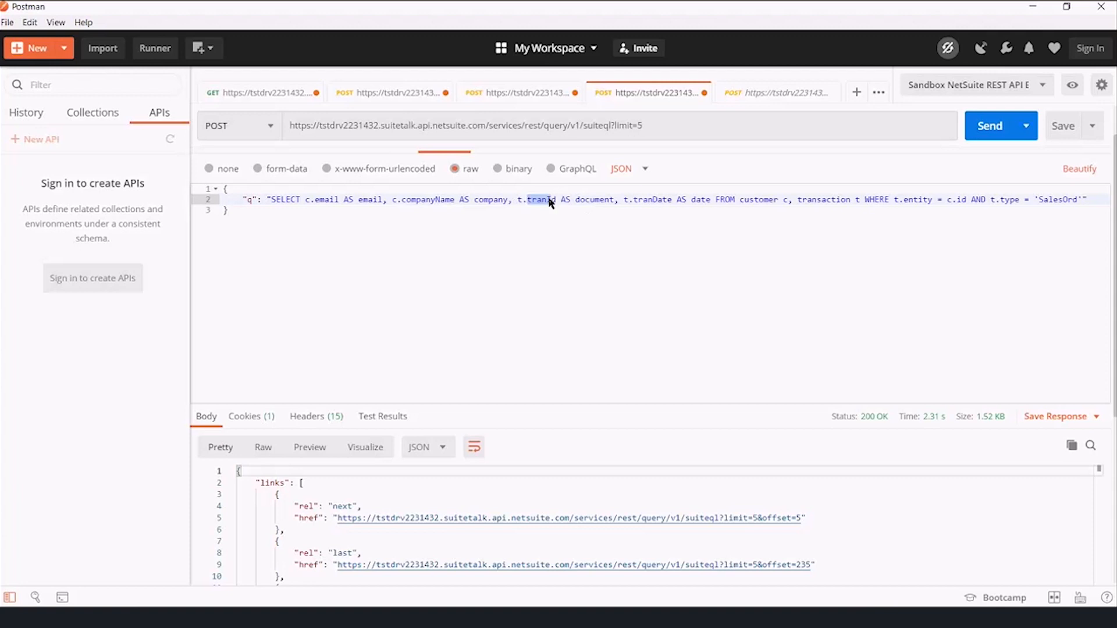
pyautogui.moveTo(655, 200)
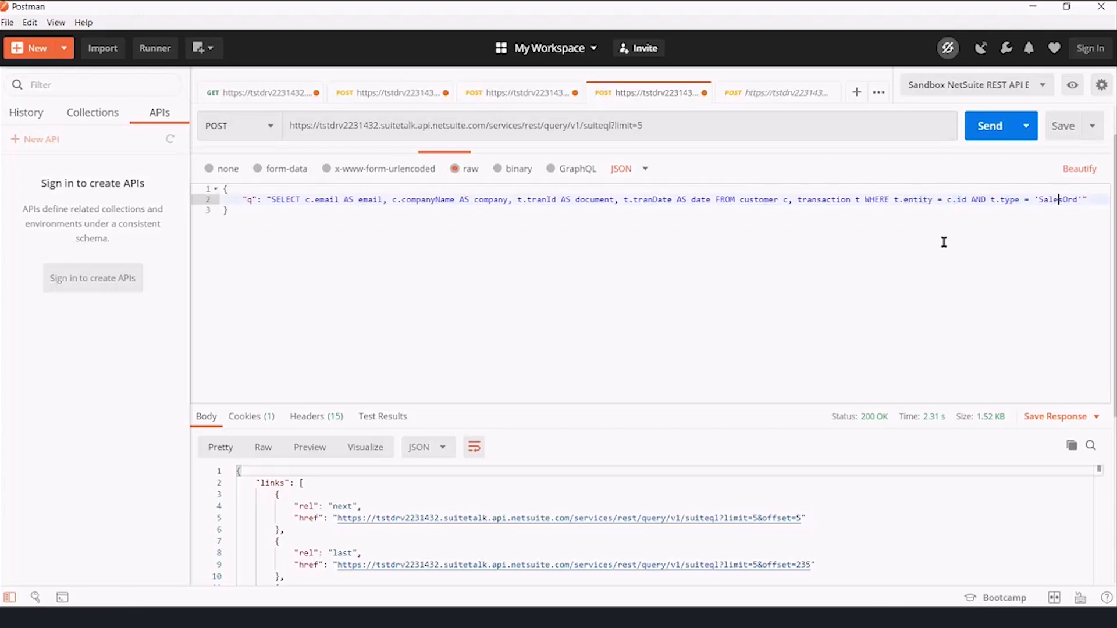
pyautogui.moveTo(964, 215)
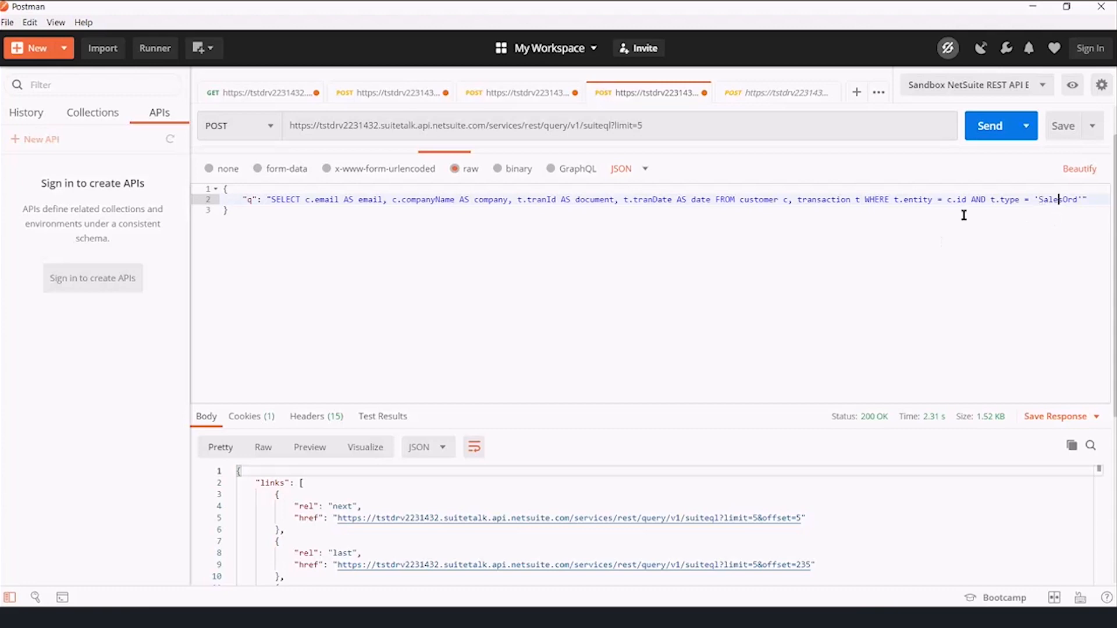
pyautogui.moveTo(791, 225)
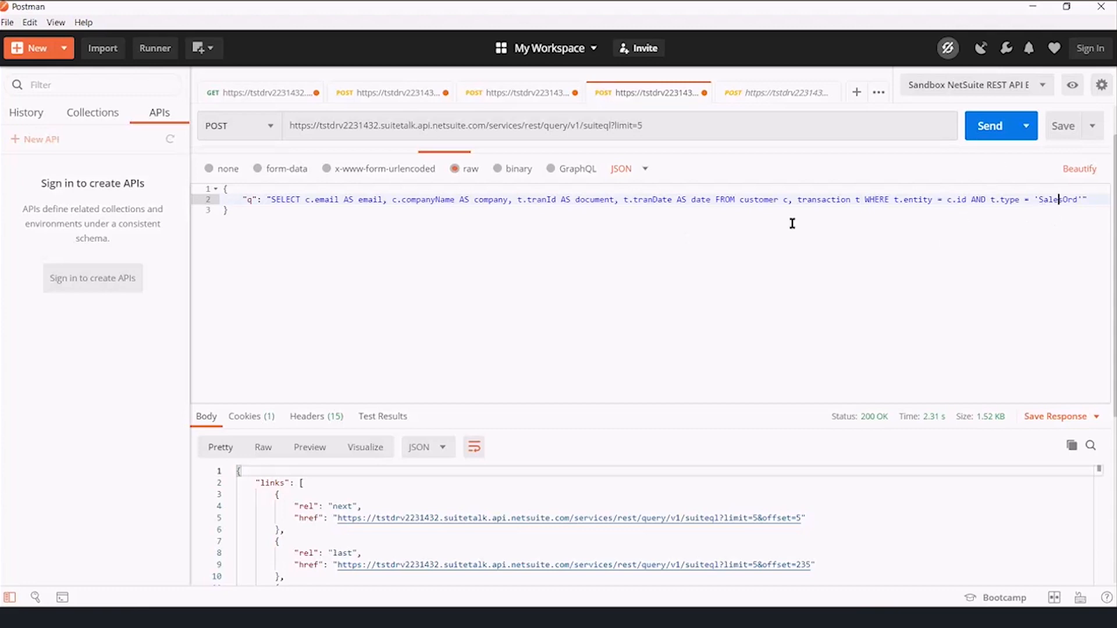
pyautogui.moveTo(1095, 230)
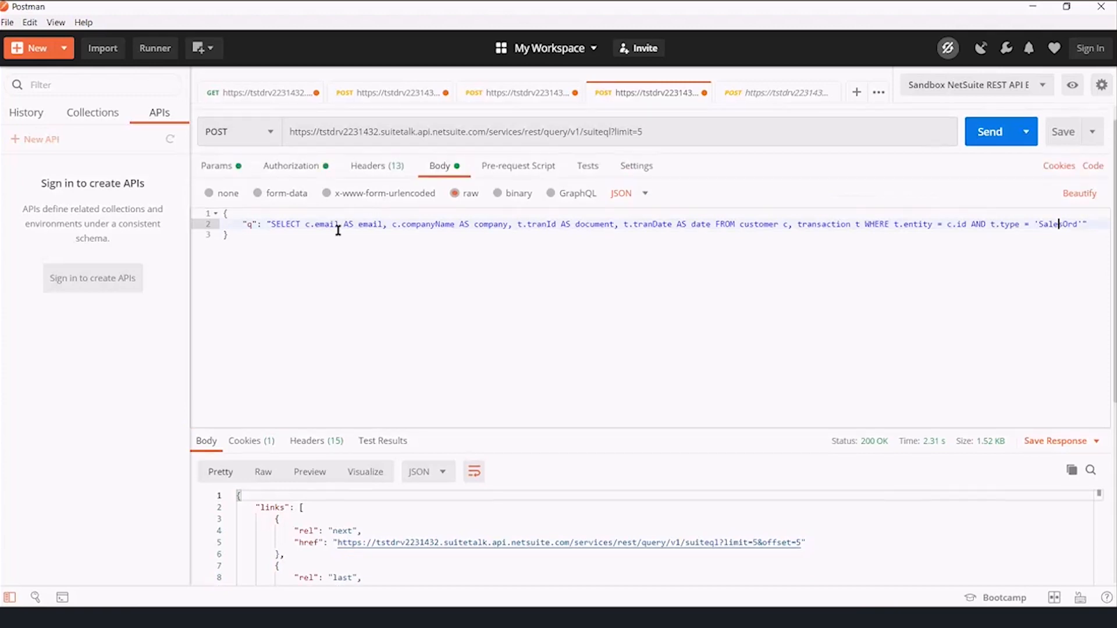
pyautogui.moveTo(372, 225)
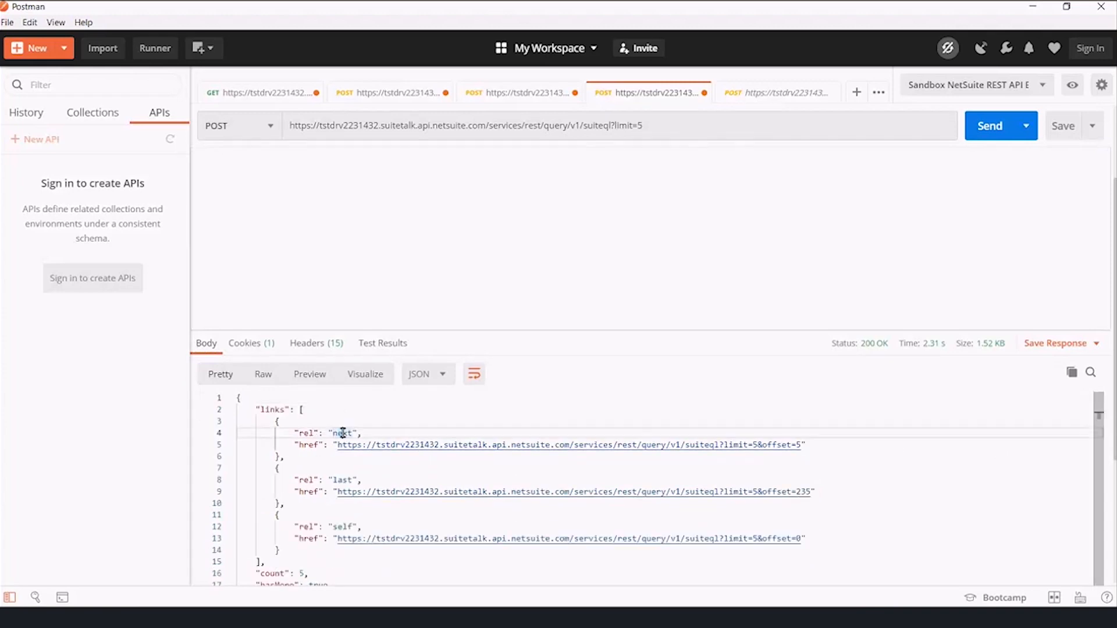
pyautogui.doubleClick(342, 433)
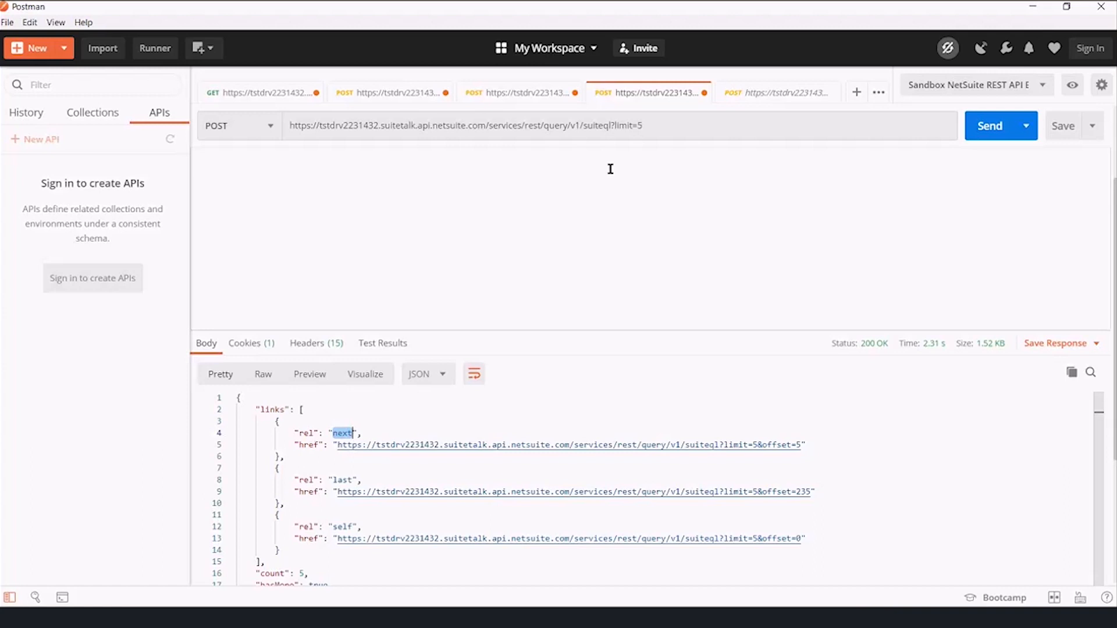
pyautogui.moveTo(796, 451)
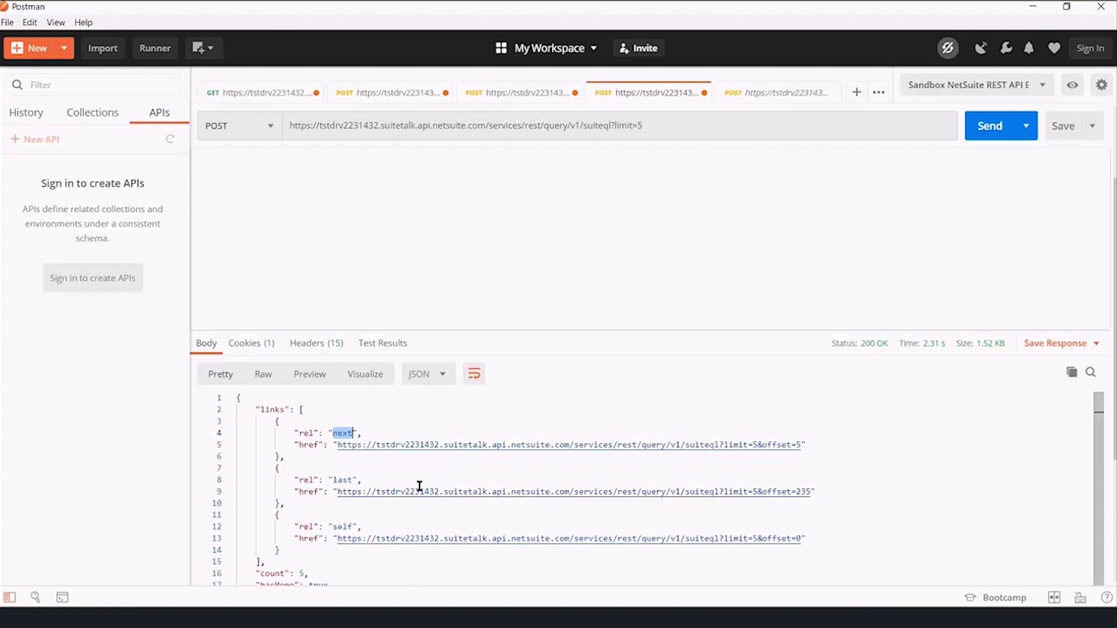
pyautogui.scroll(-3)
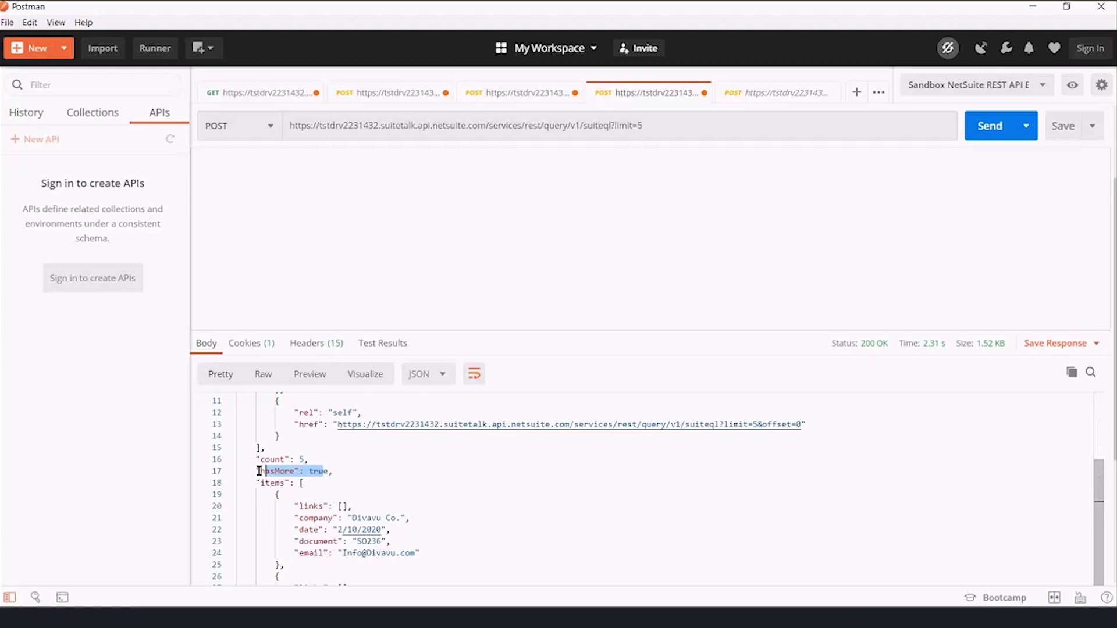
pyautogui.scroll(-3)
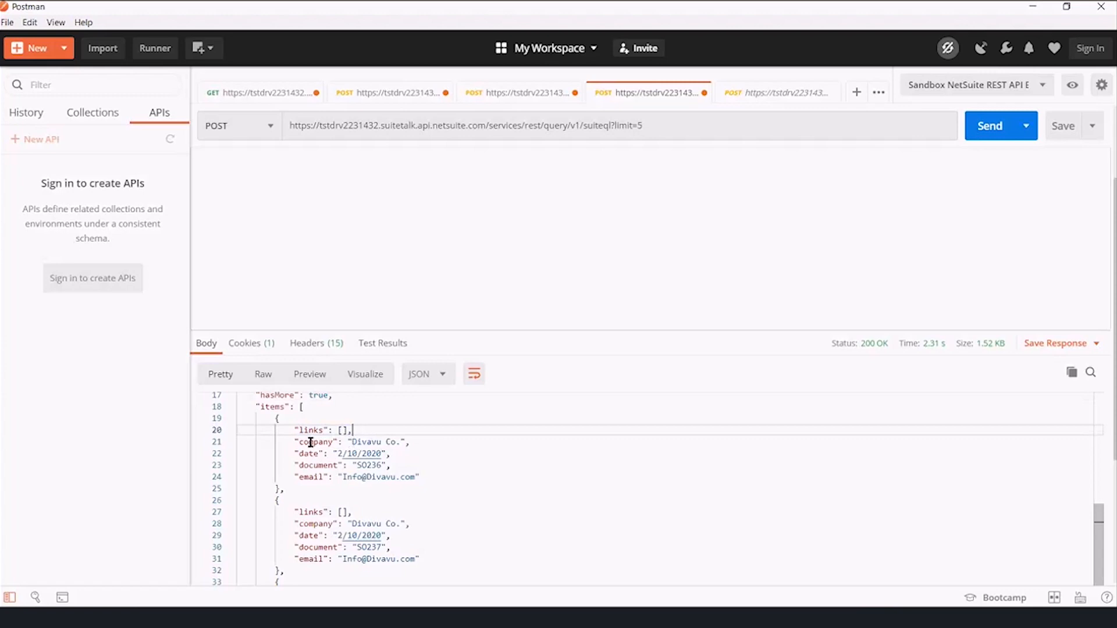
pyautogui.moveTo(299, 442); pyautogui.dragTo(391, 466)
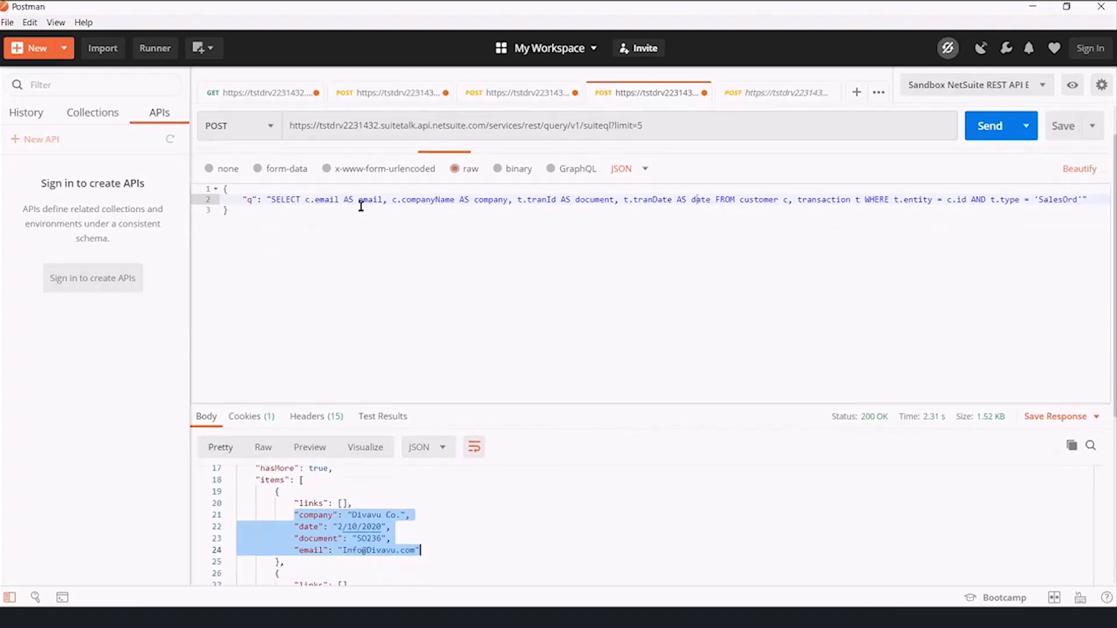
pyautogui.doubleClick(428, 200)
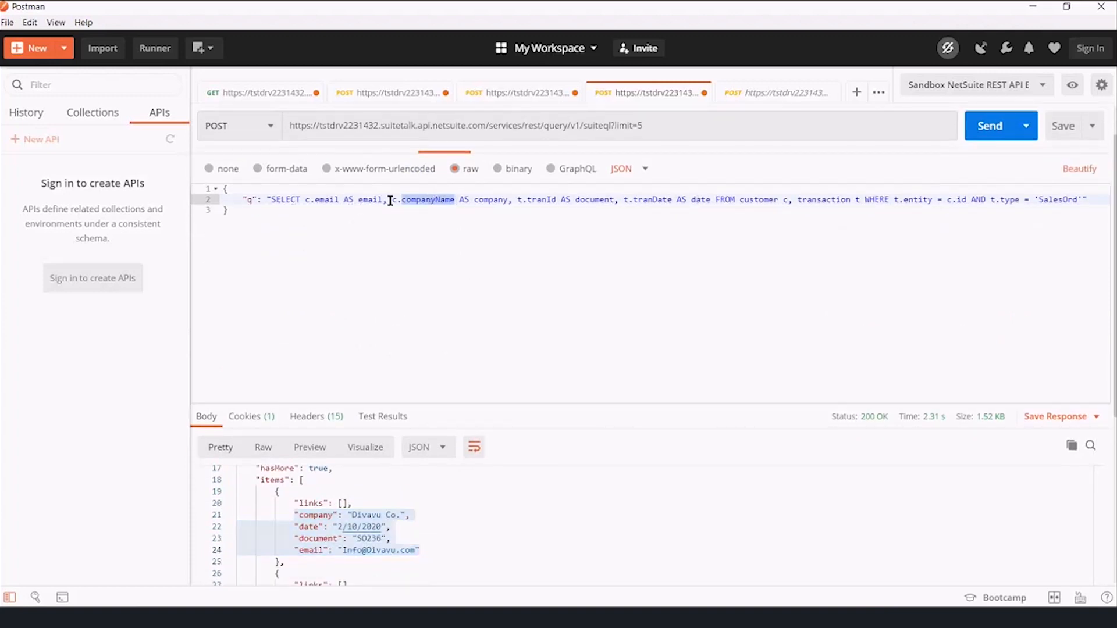
pyautogui.doubleClick(370, 200)
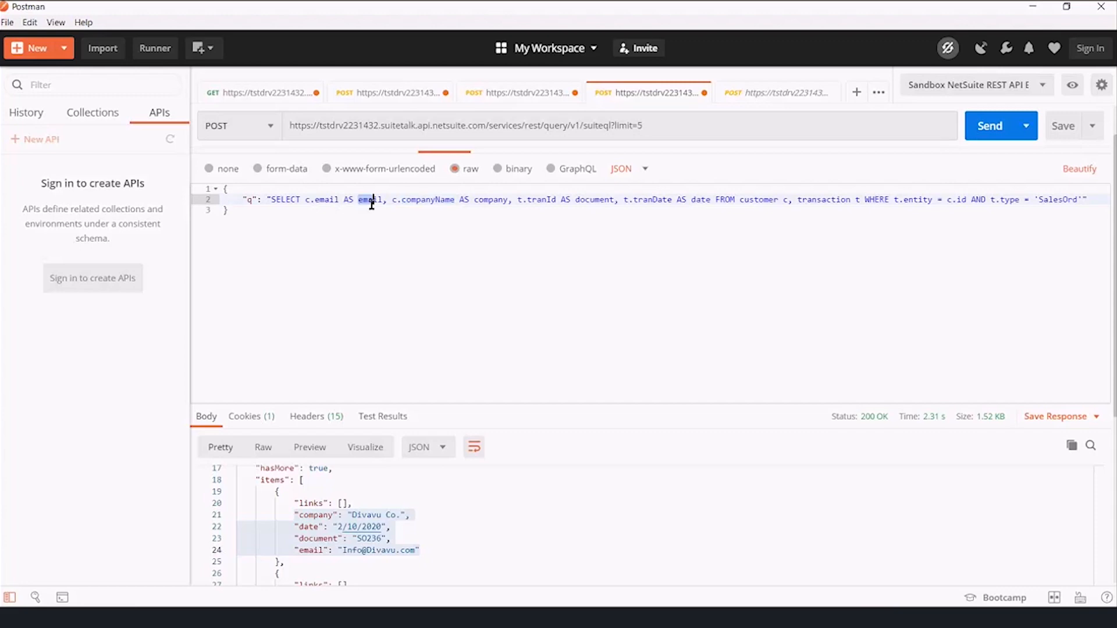
pyautogui.moveTo(632, 180)
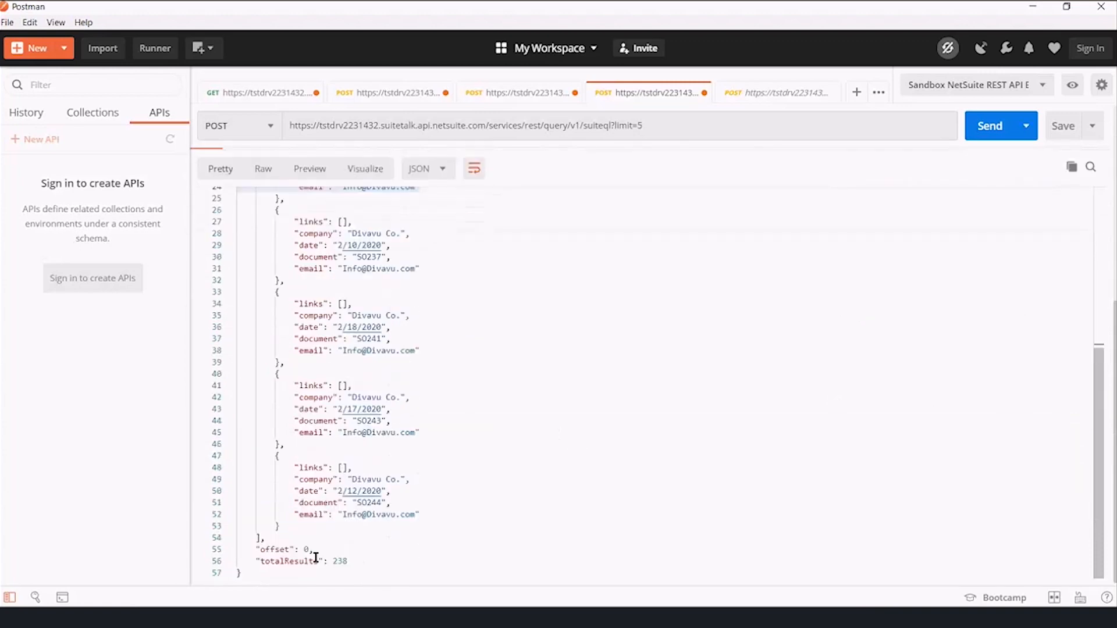
pyautogui.doubleClick(337, 561)
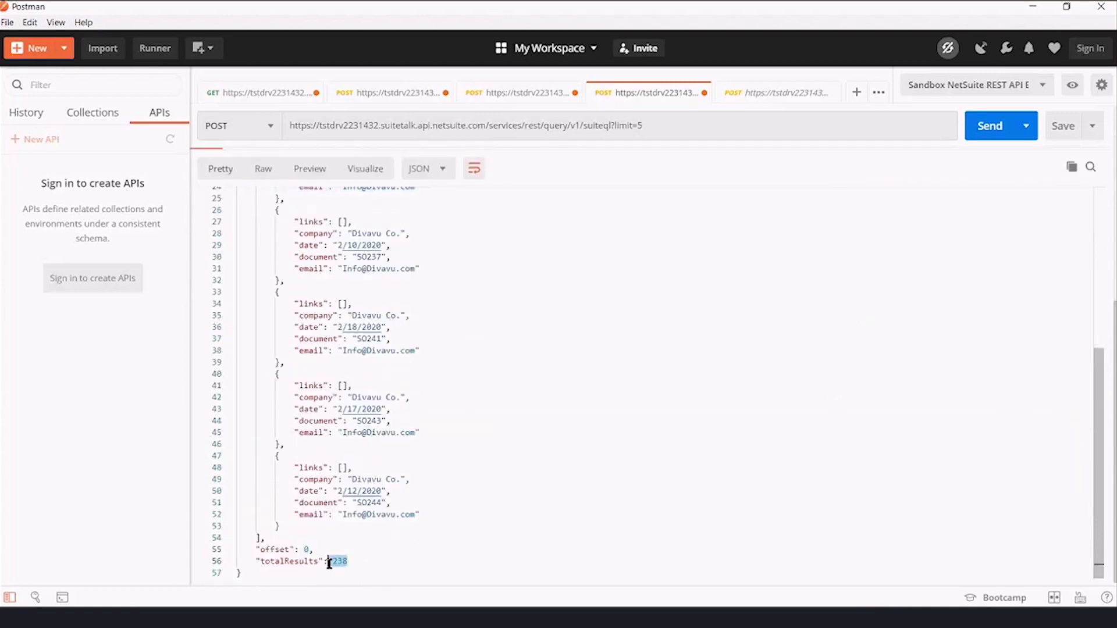